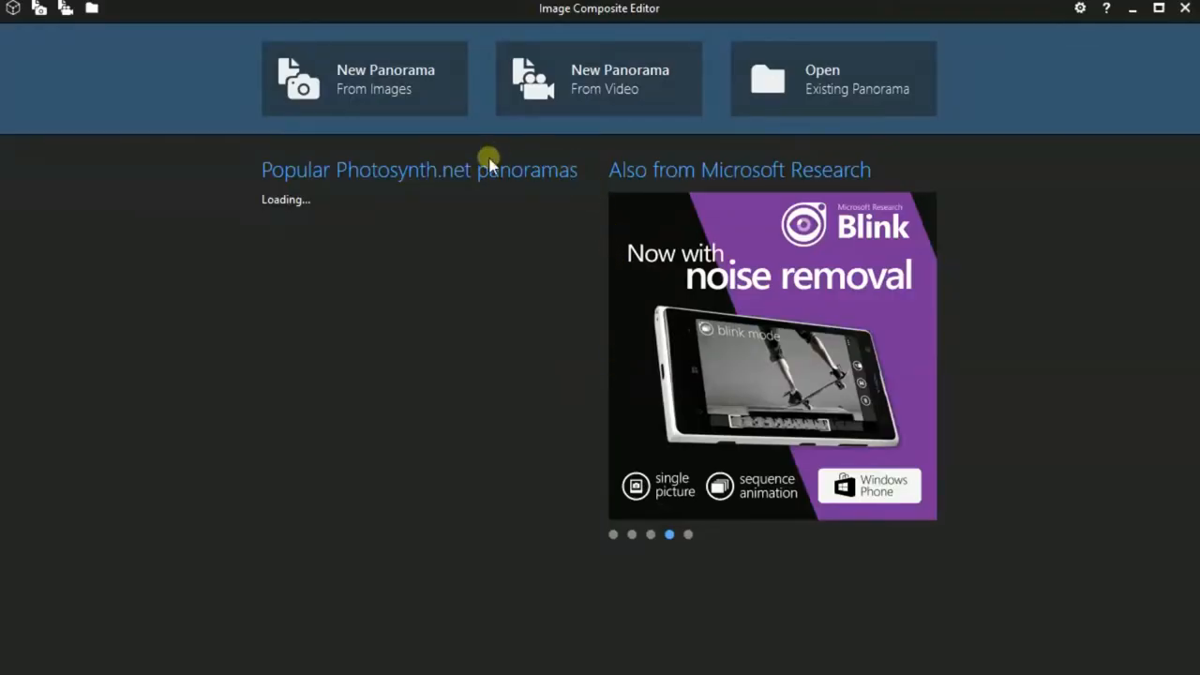
pyautogui.moveTo(345, 75)
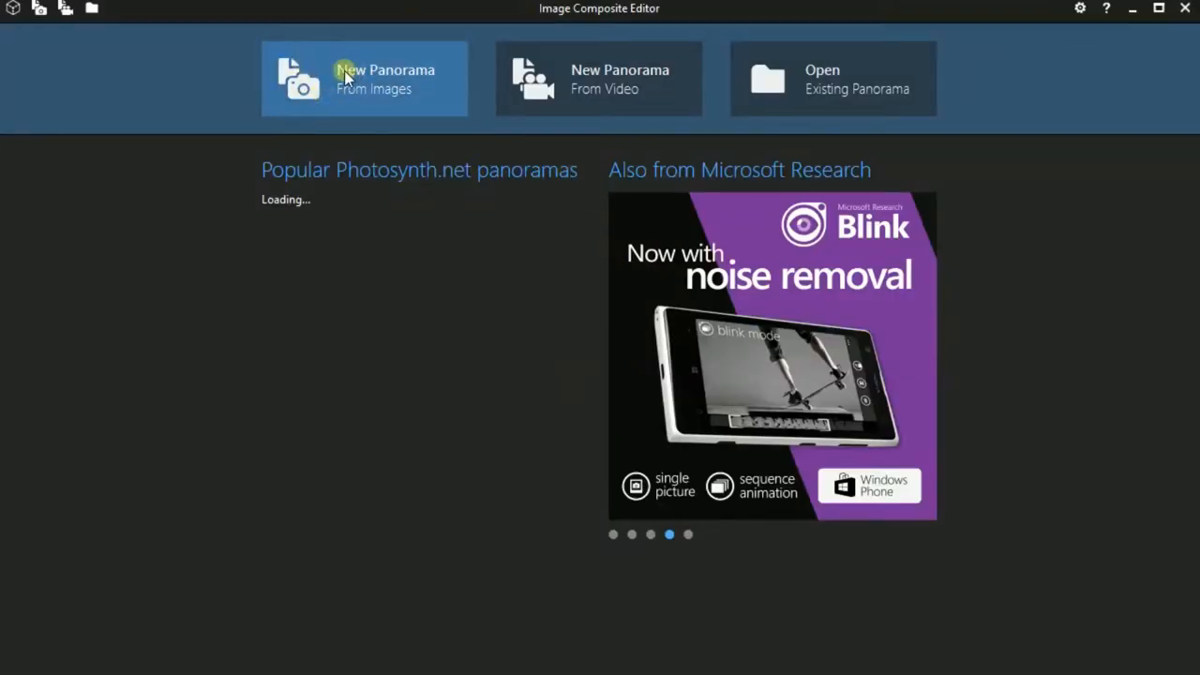
pyautogui.moveTo(579, 71)
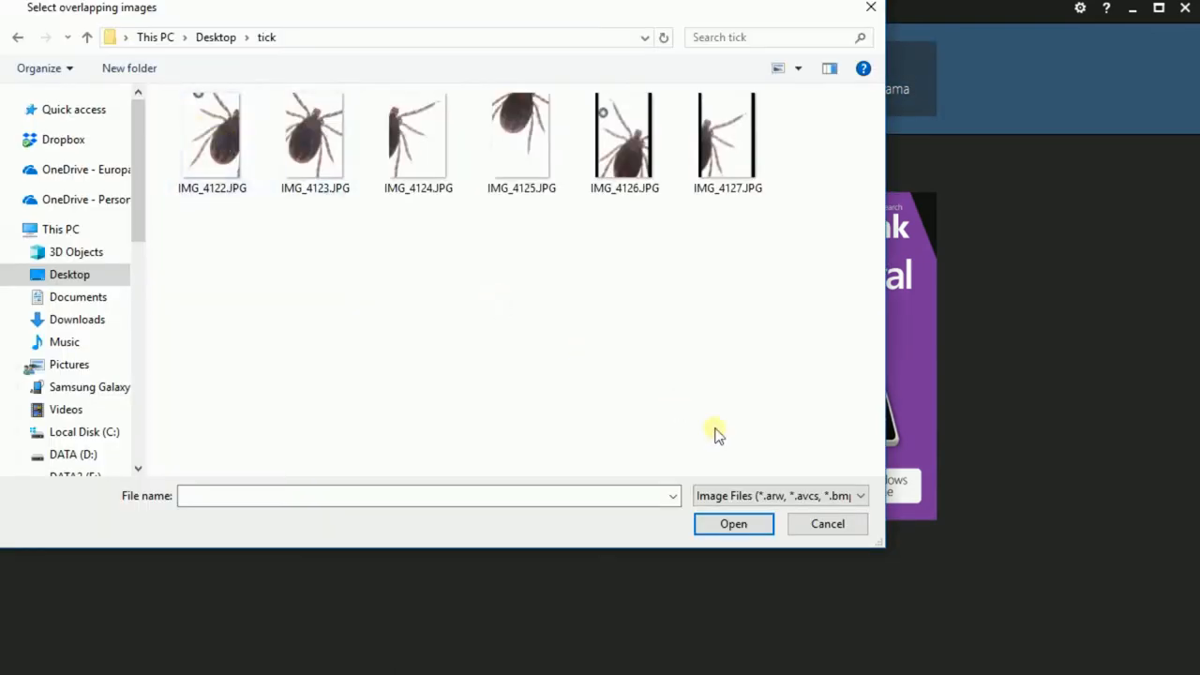
pyautogui.moveTo(827, 524)
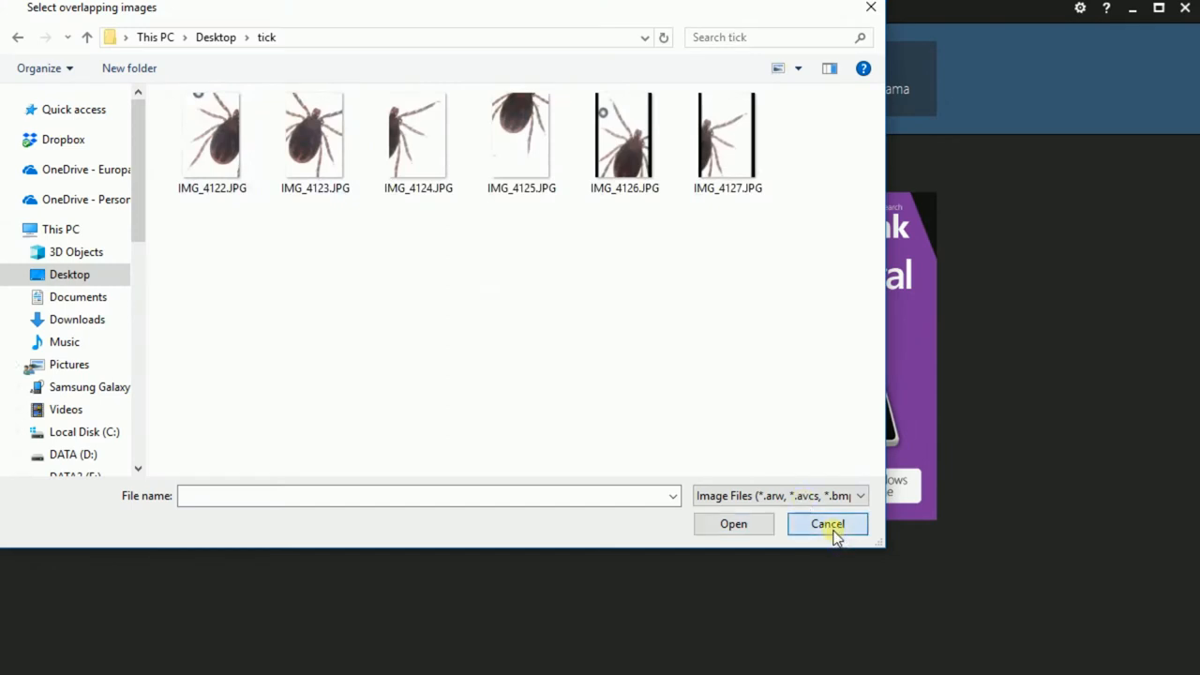
# Choose the camera motion setting for the six tick photos and start stitching
pyautogui.click(827, 523)
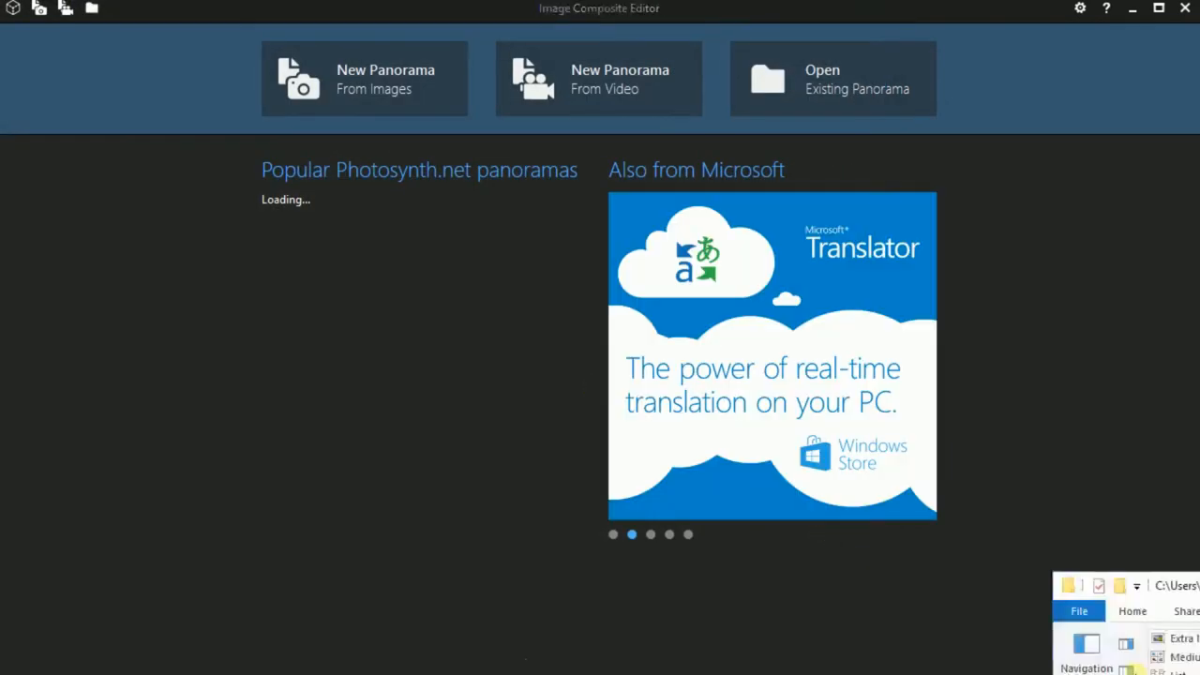
pyautogui.moveTo(515, 581)
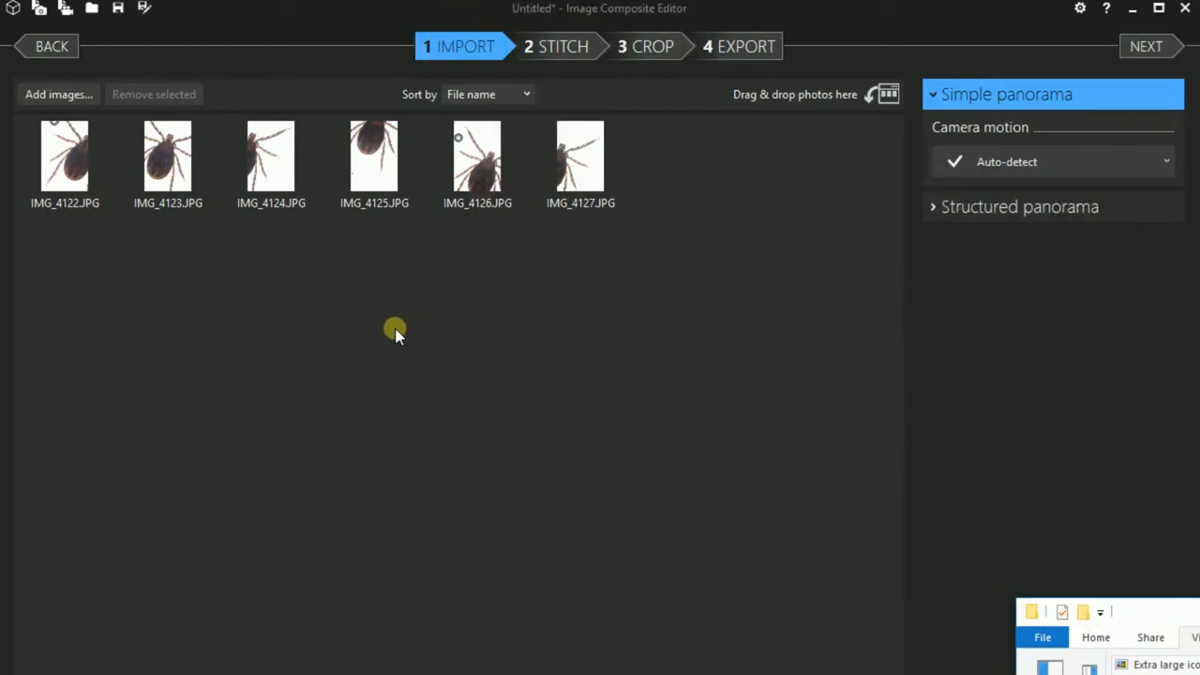
pyautogui.click(271, 159)
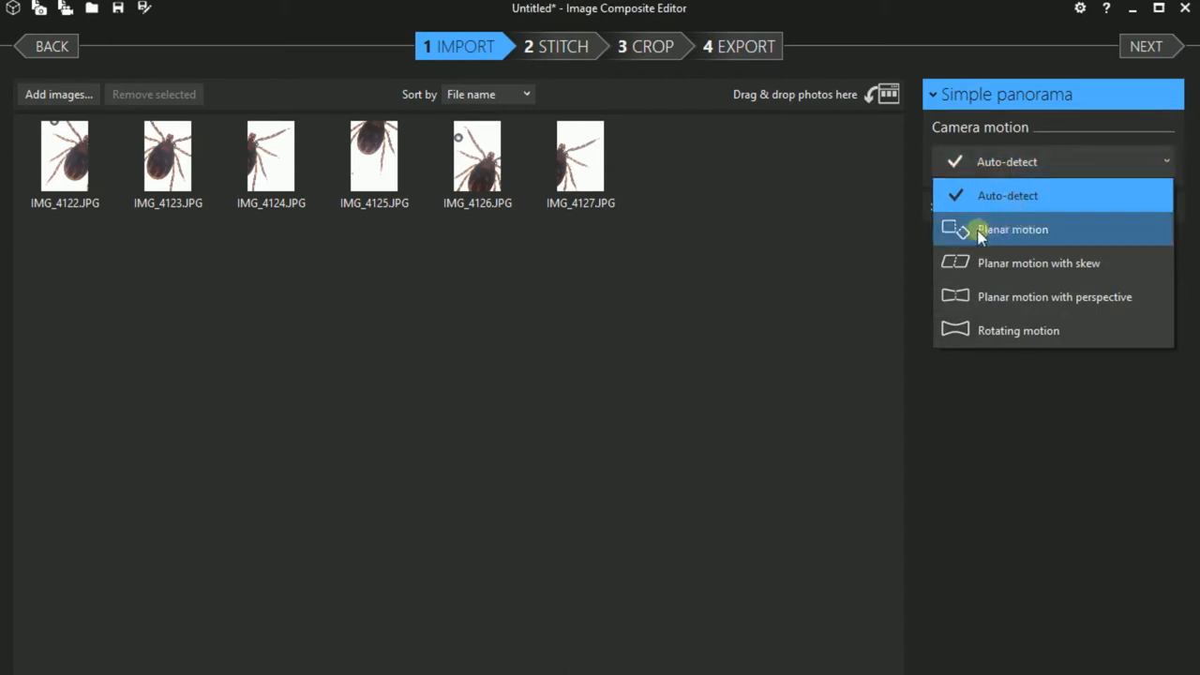
pyautogui.click(1006, 195)
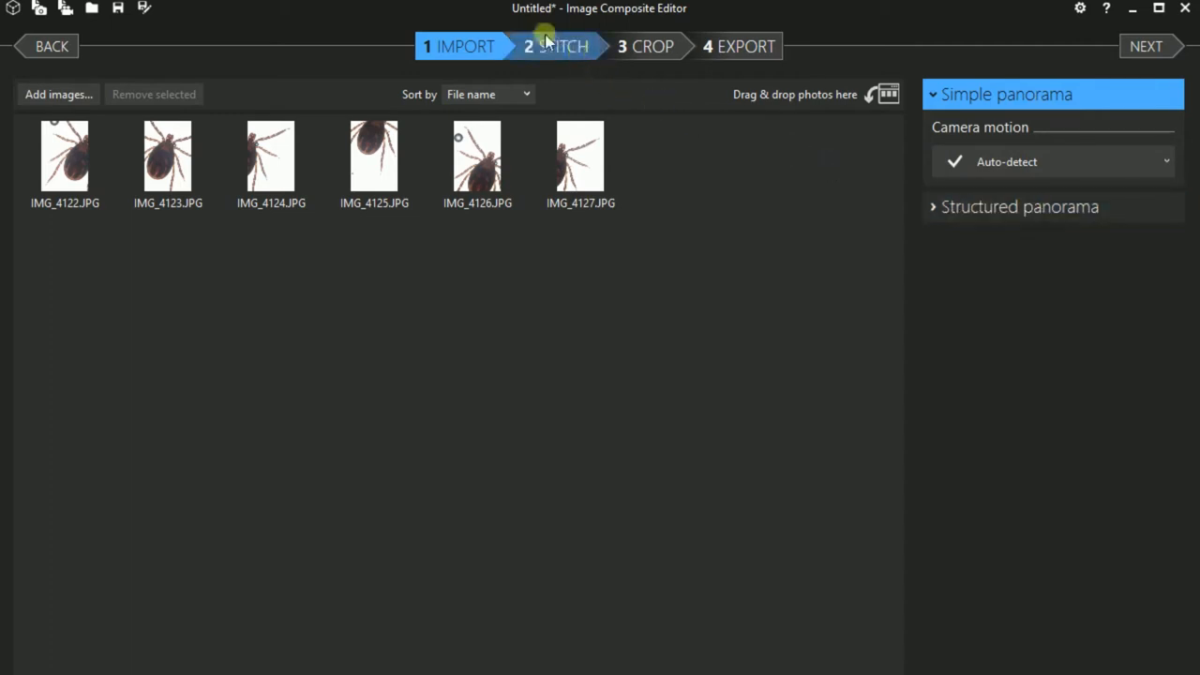
pyautogui.click(555, 46)
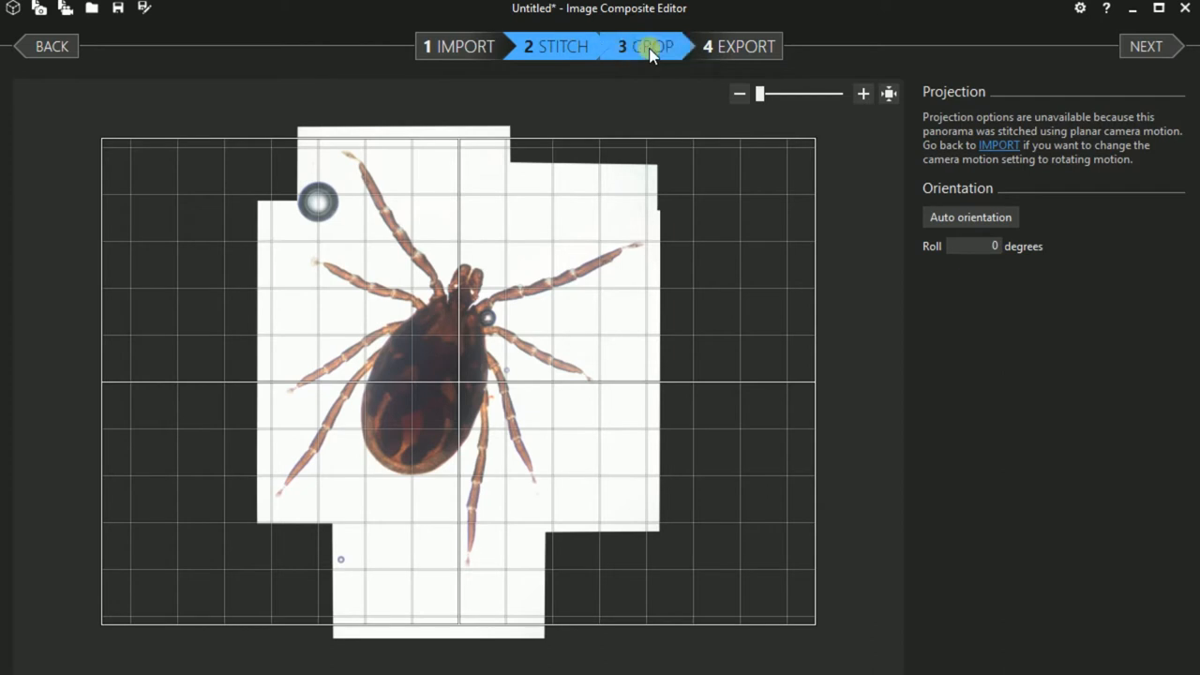
# Advance the stitched tick panorama to the Crop stage
pyautogui.click(652, 46)
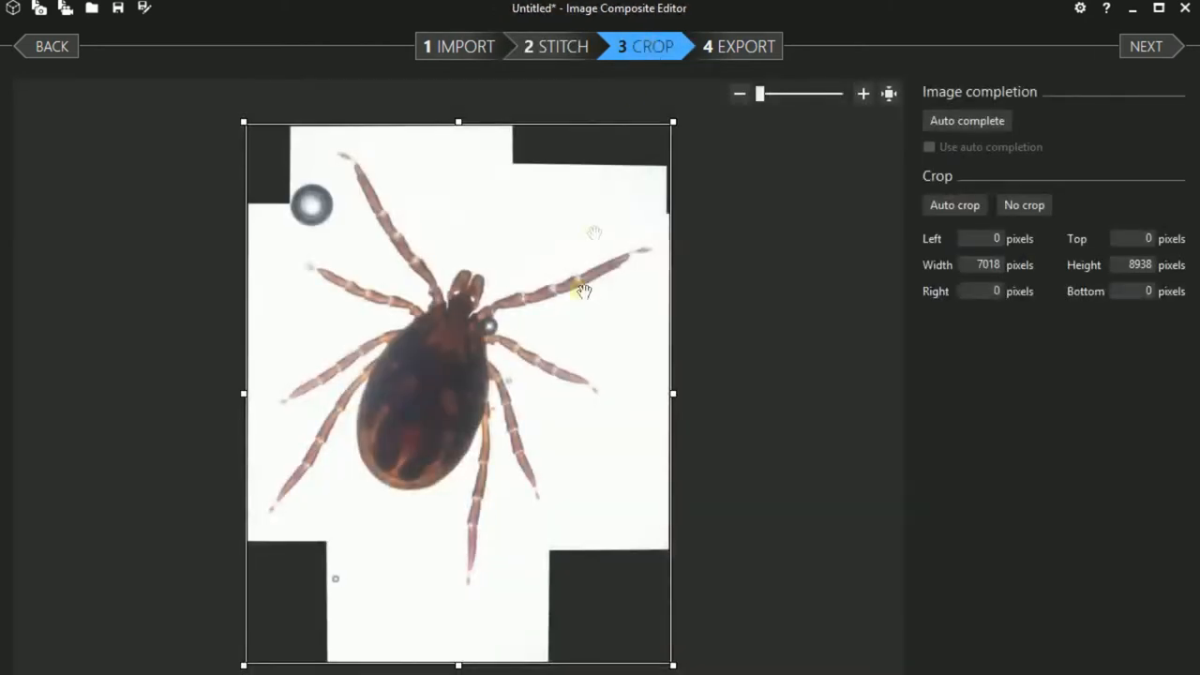
# Crop 922 pixels off the bottom, leaving 7018 × 8016, then go to export
pyautogui.moveTo(457, 664); pyautogui.dragTo(467, 619)
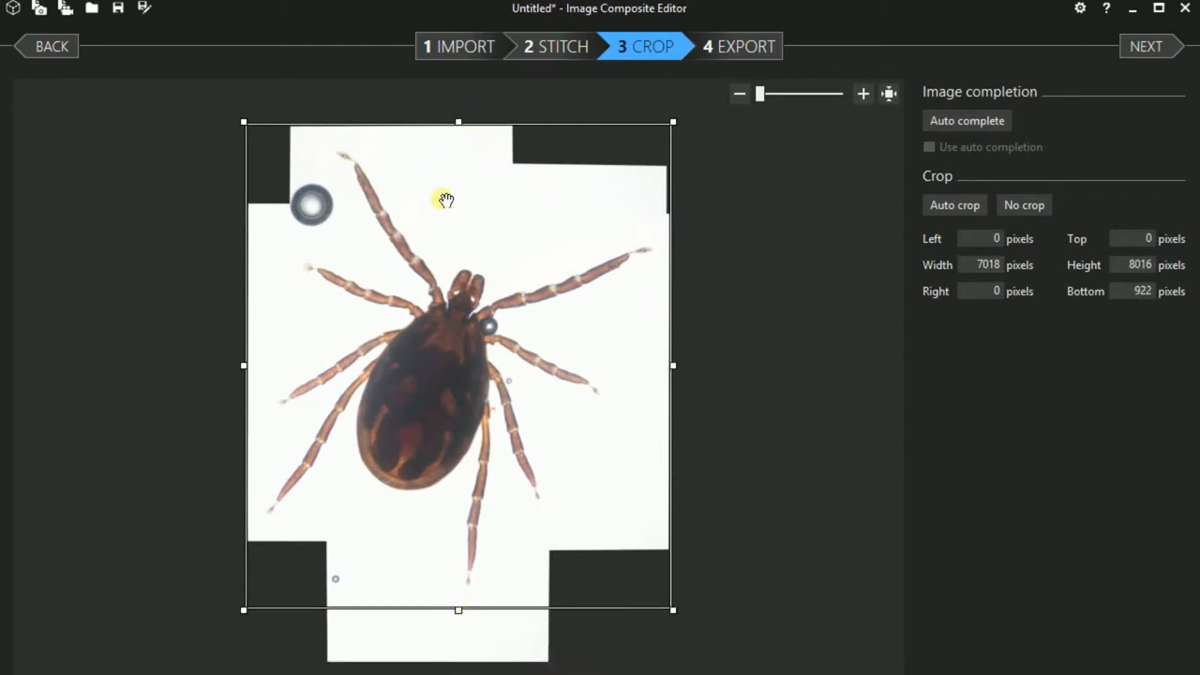
pyautogui.click(966, 120)
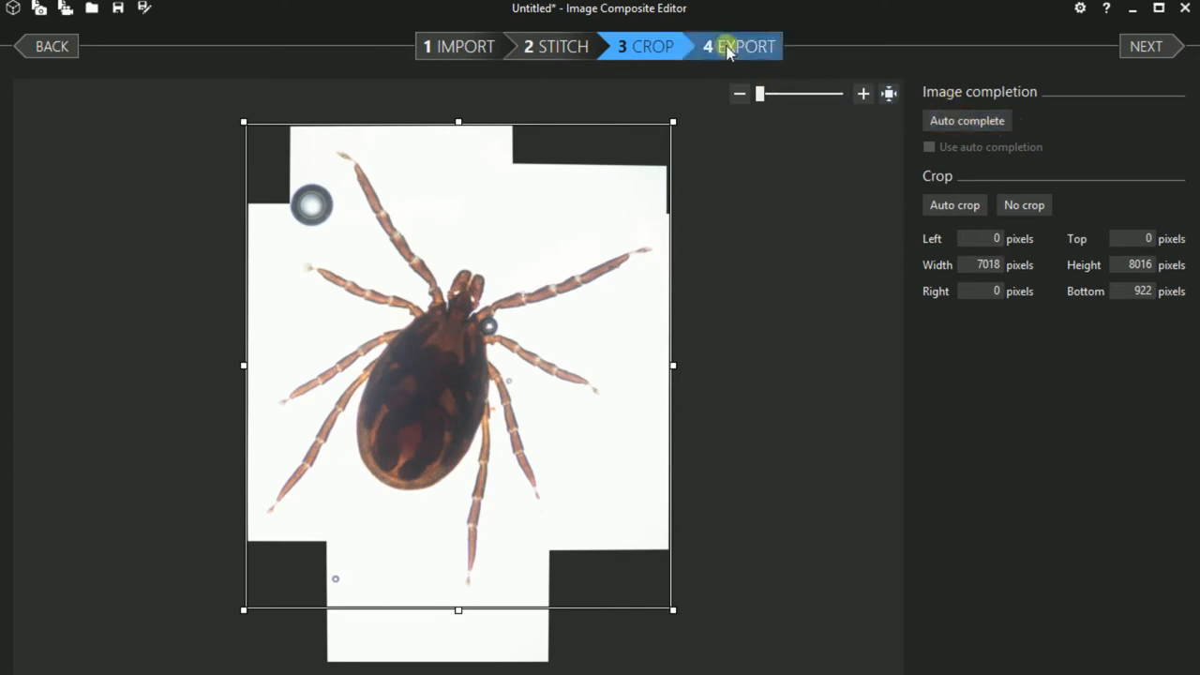
pyautogui.click(748, 46)
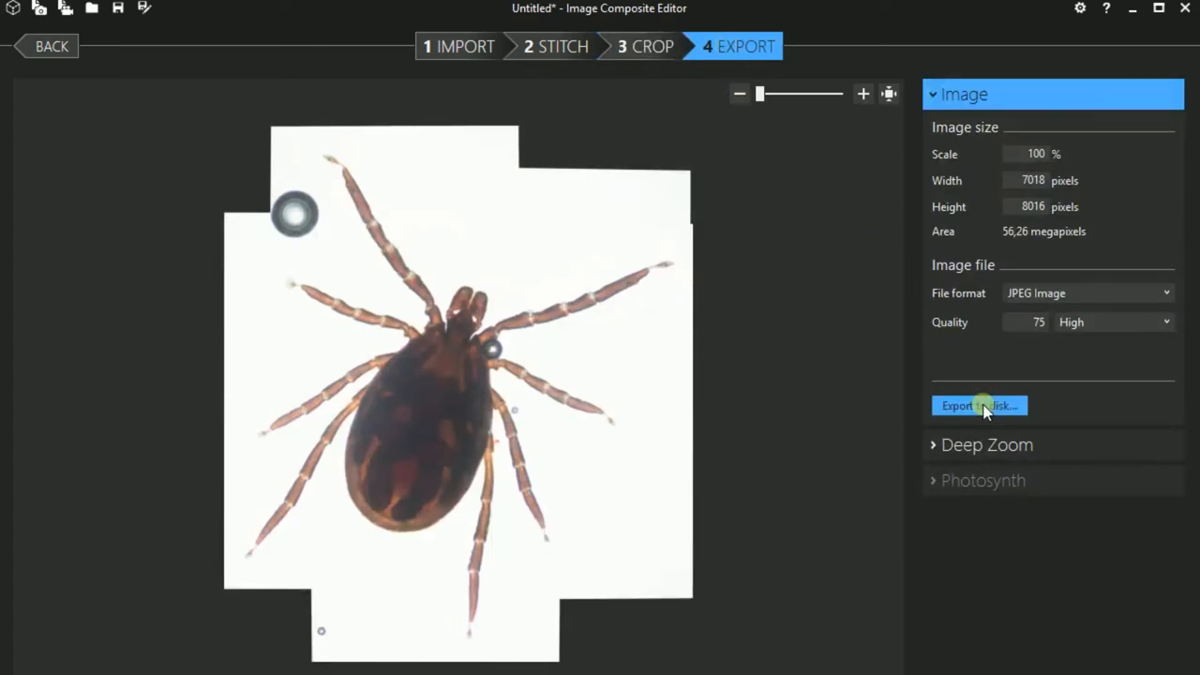
# Export the panorama to disk as 'stitched' in the Desktop tick folder
pyautogui.click(980, 405)
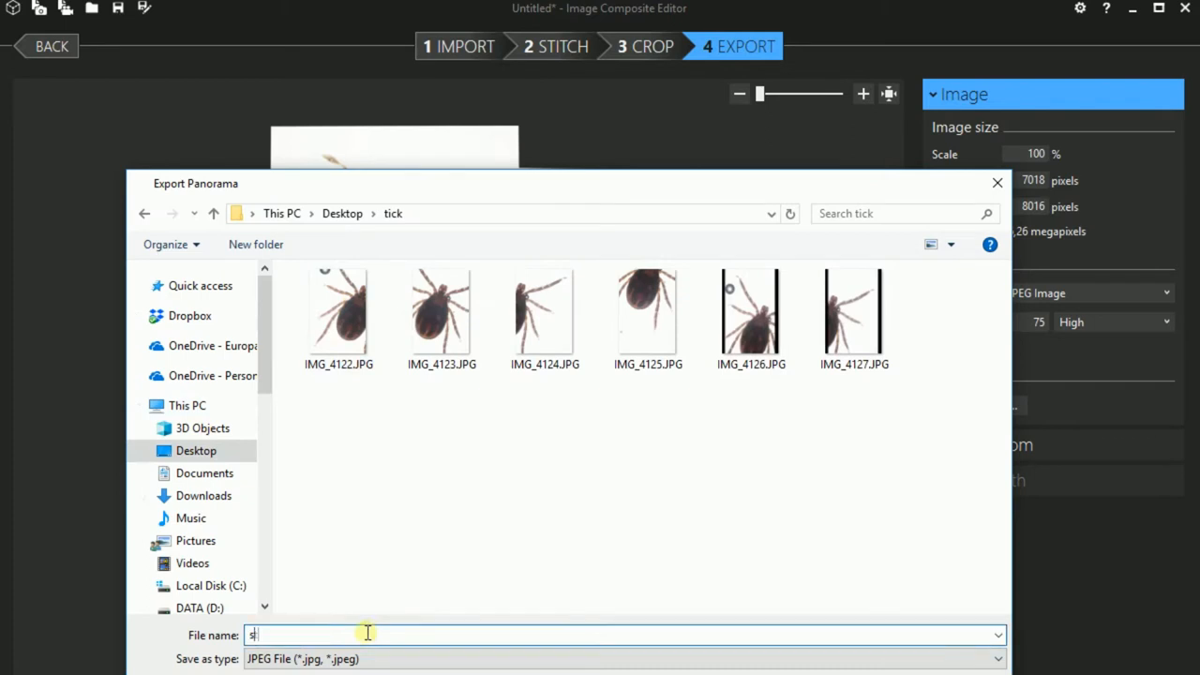
pyautogui.write('titched')
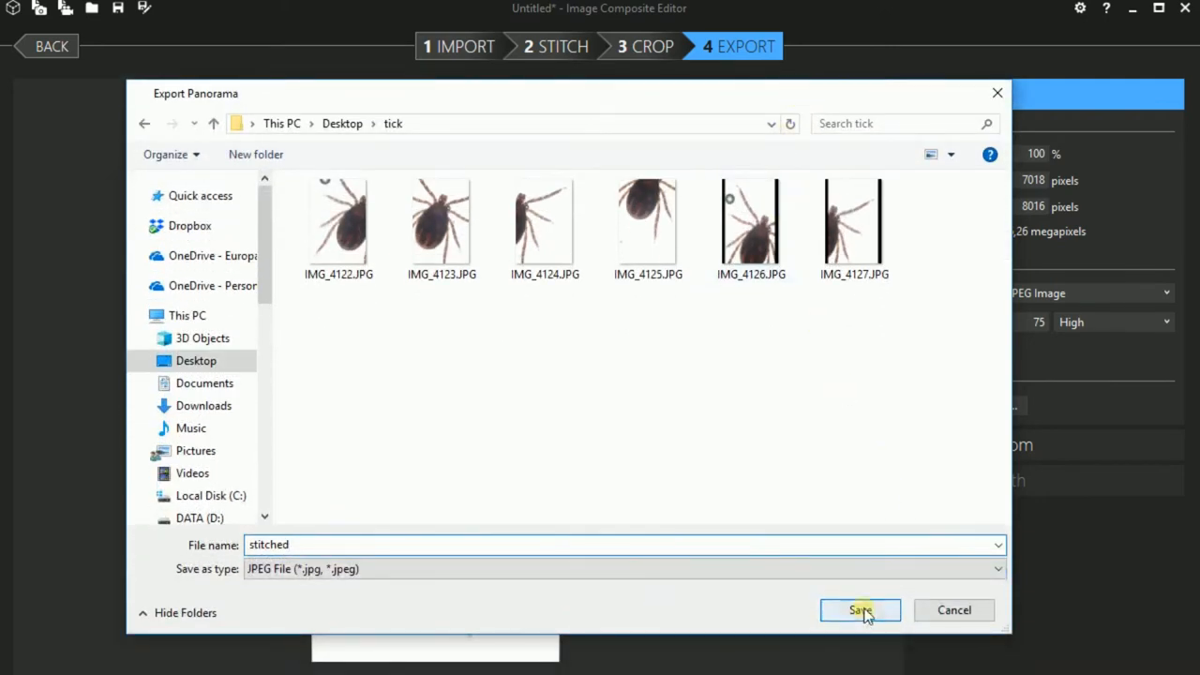
pyautogui.click(859, 610)
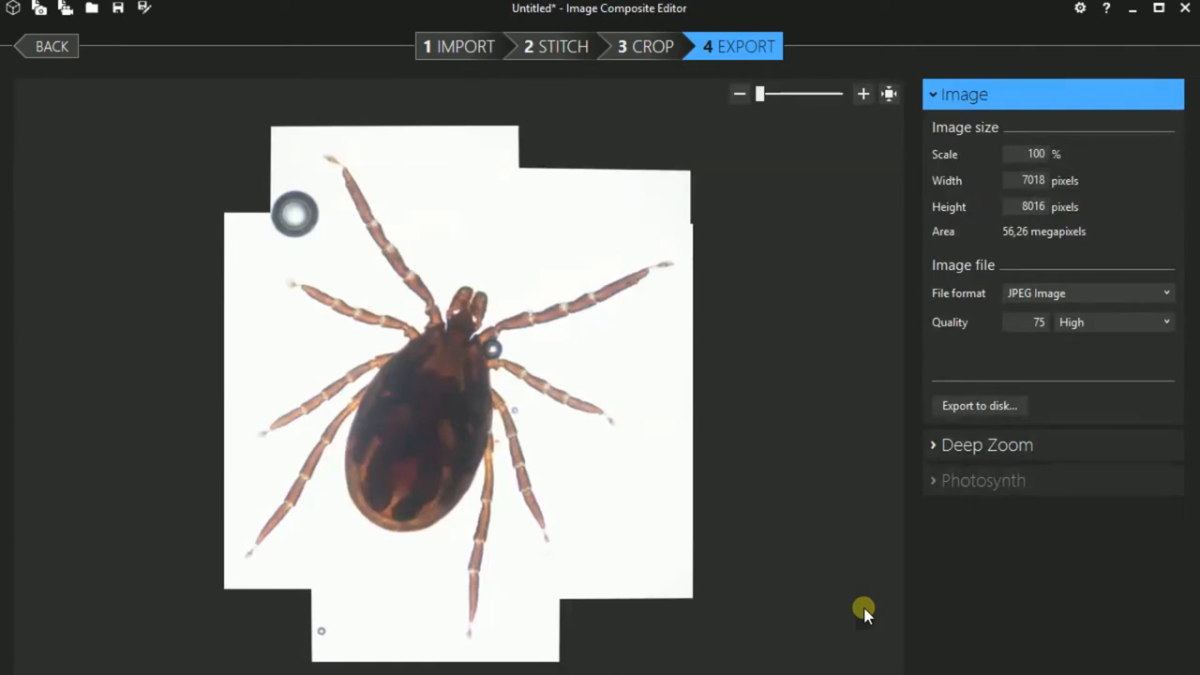
pyautogui.moveTo(1162, 650)
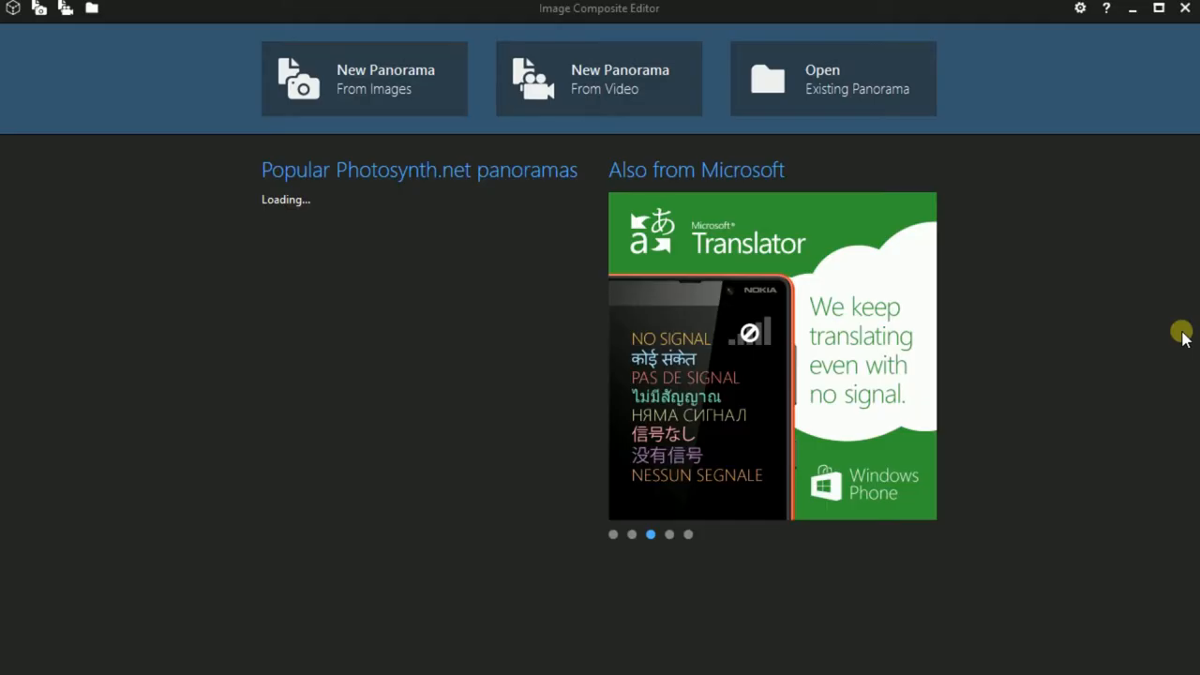
# Start a New Panorama From Video from the start screen
pyautogui.click(598, 78)
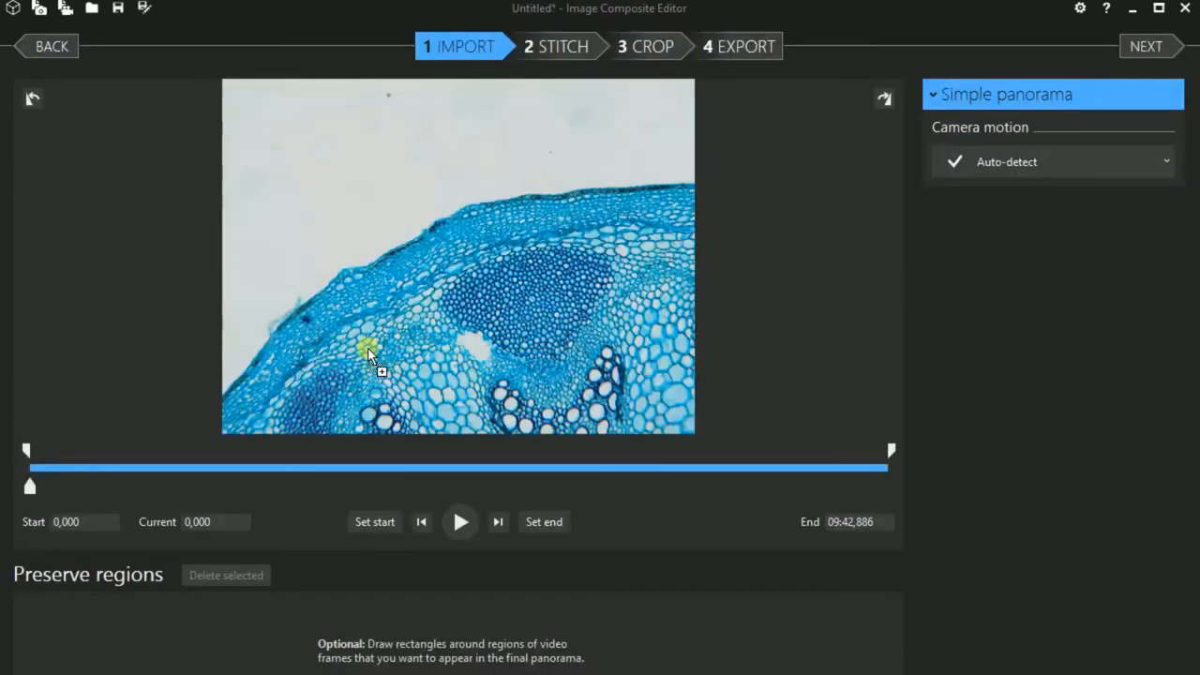
pyautogui.moveTo(730, 564)
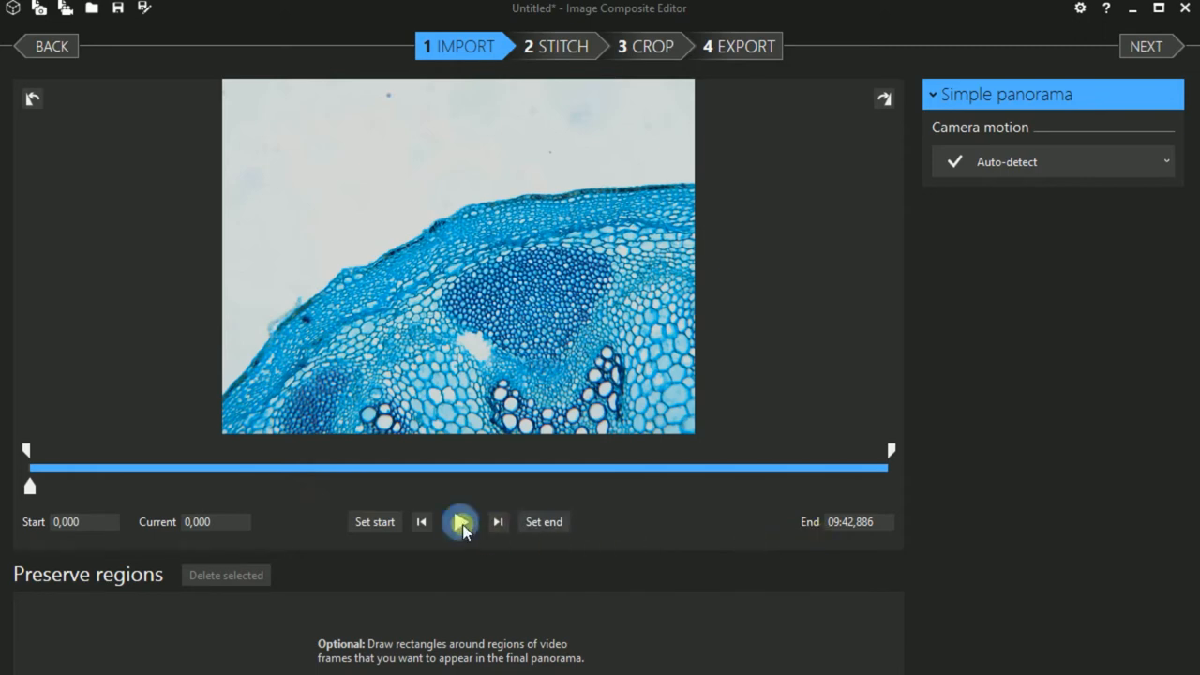
# Play the stem video and scrub forward through 21 s, 52 s, 1:19, 1:48 and 2:14
pyautogui.click(460, 521)
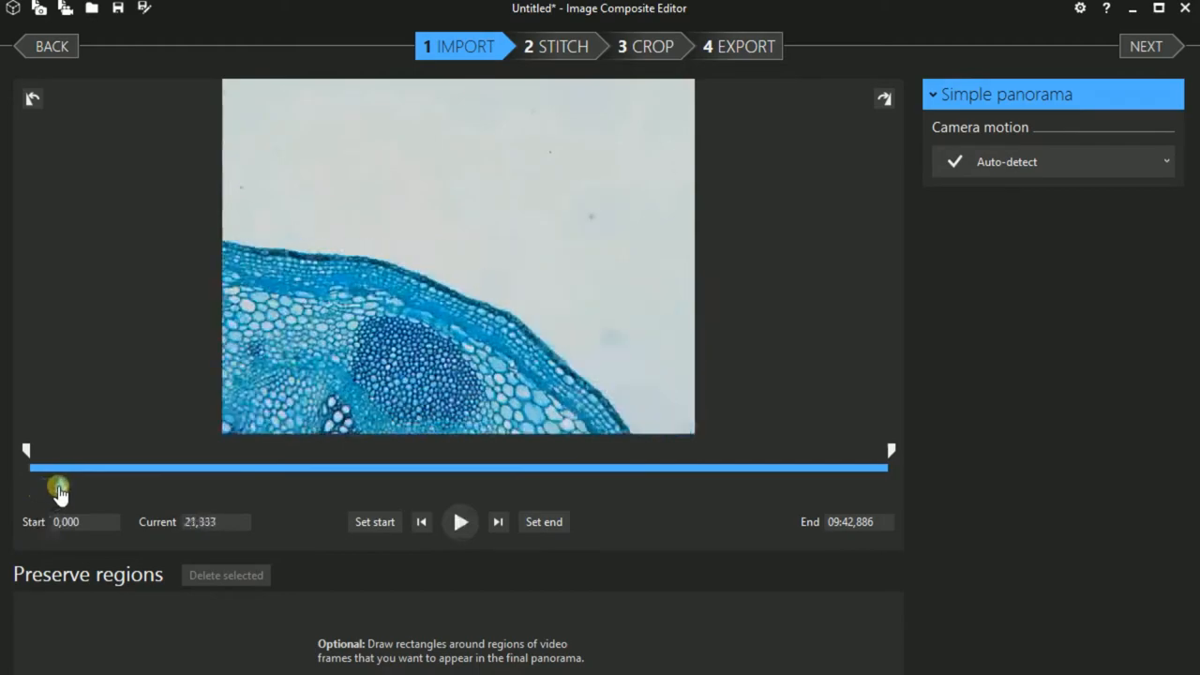
pyautogui.moveTo(58, 487); pyautogui.dragTo(104, 487)
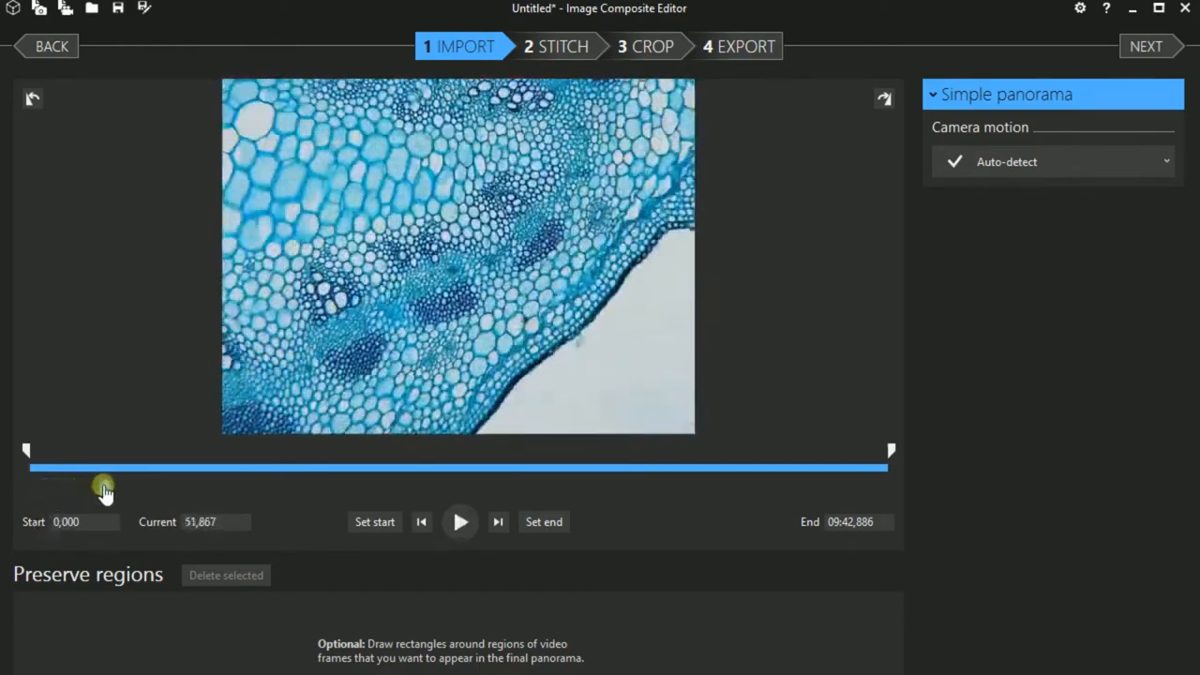
pyautogui.moveTo(103, 468); pyautogui.dragTo(141, 468)
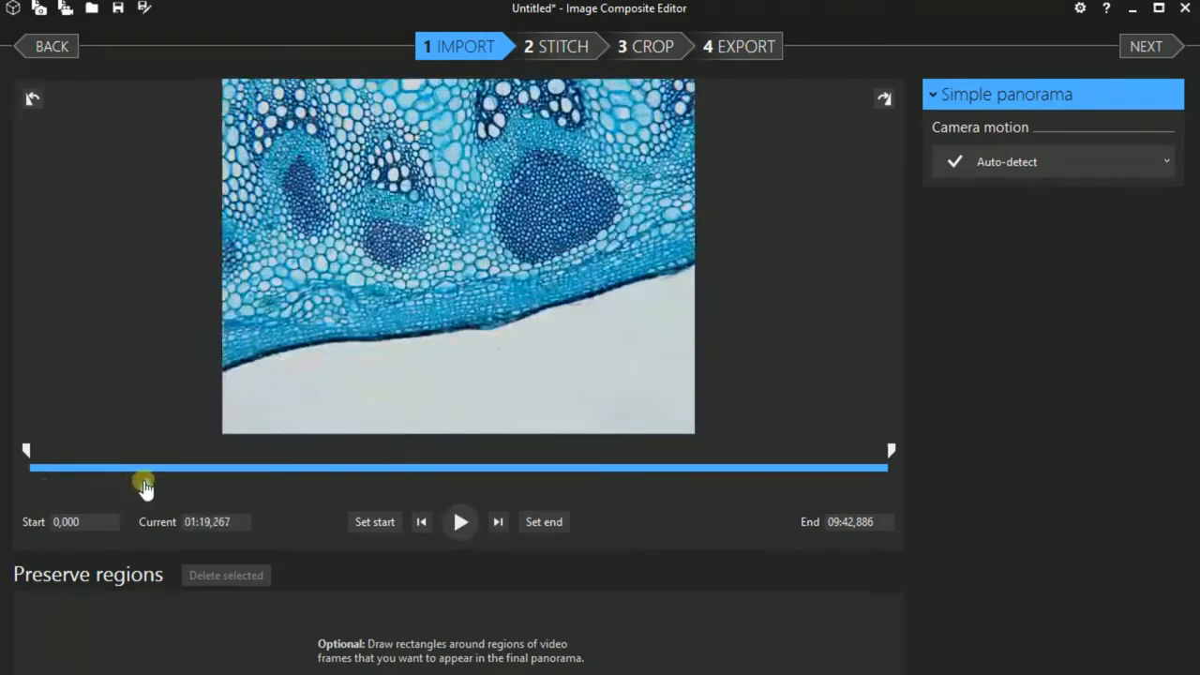
pyautogui.moveTo(145, 468); pyautogui.dragTo(186, 467)
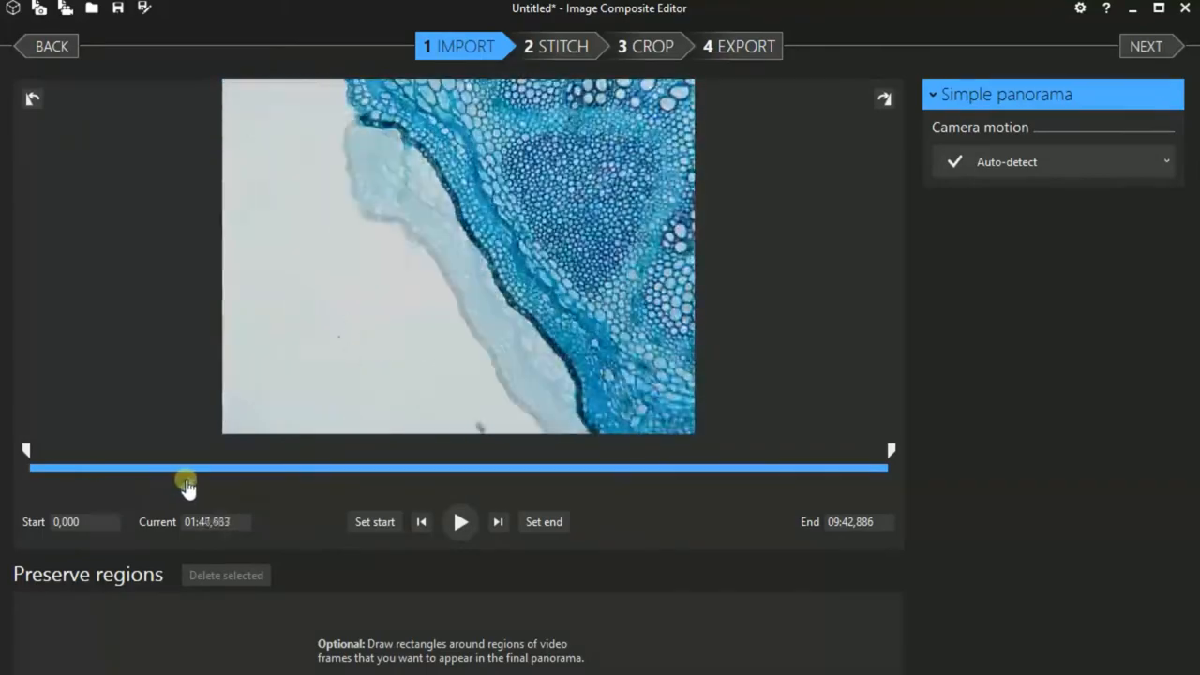
pyautogui.moveTo(186, 466); pyautogui.dragTo(225, 467)
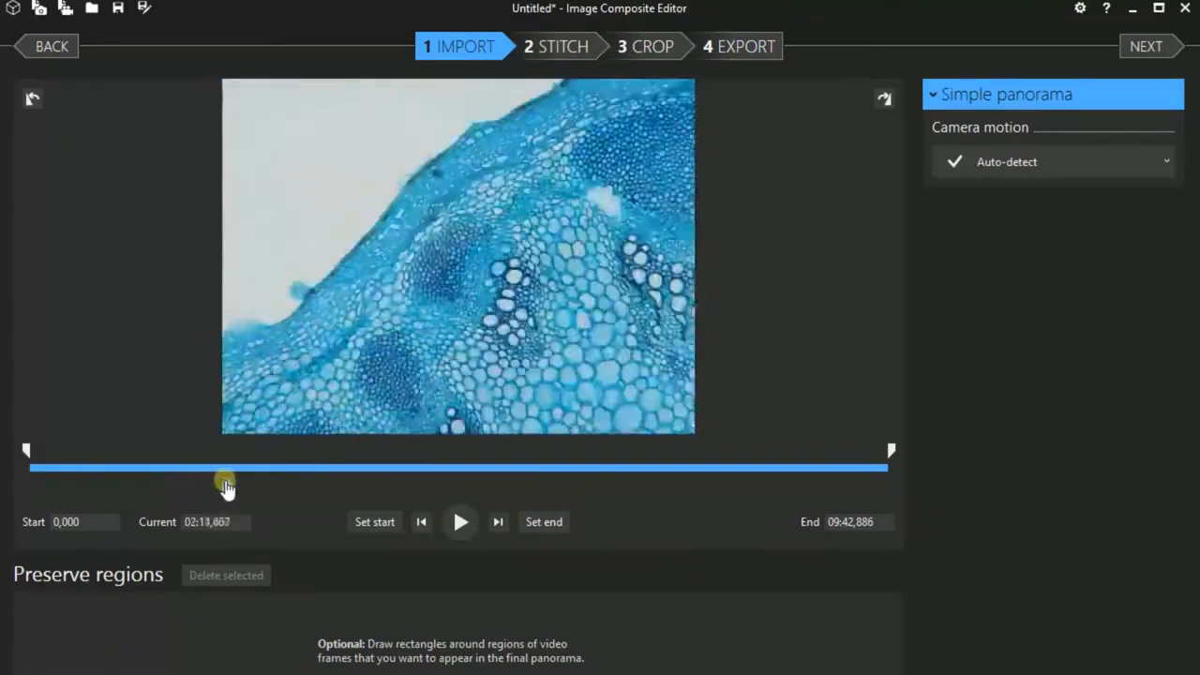
pyautogui.moveTo(225, 467); pyautogui.dragTo(265, 467)
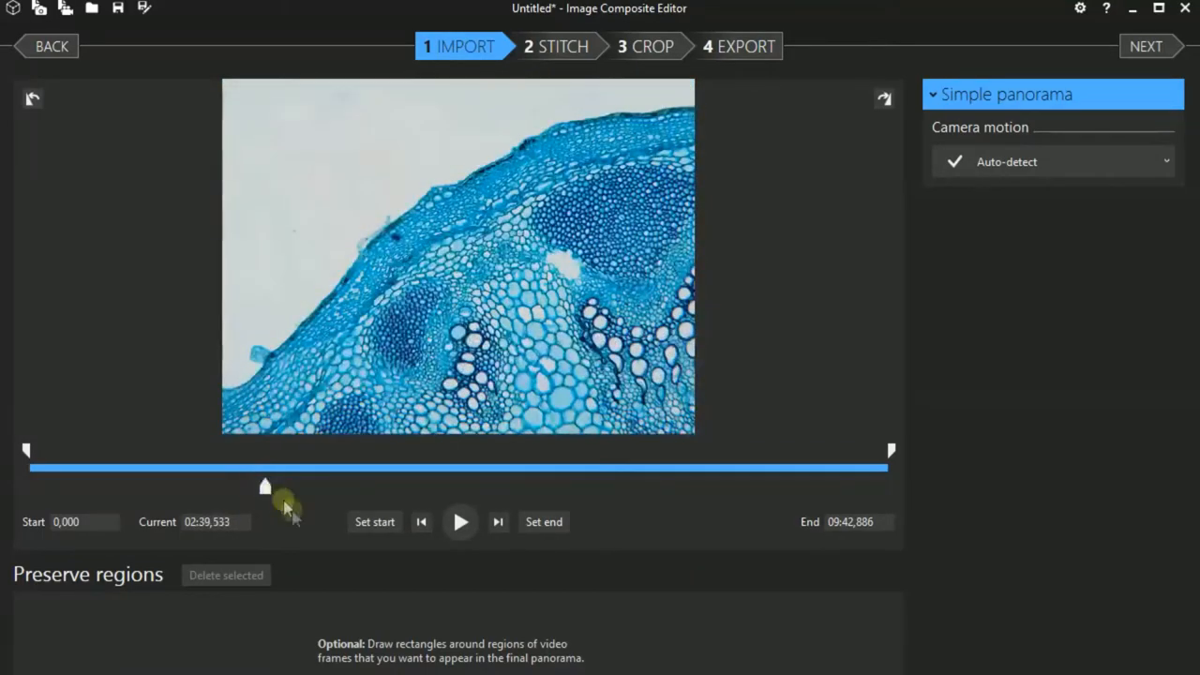
# Scrub around 2:25–2:39 and near the end, then stitch the video frames
pyautogui.moveTo(286, 506); pyautogui.dragTo(263, 487)
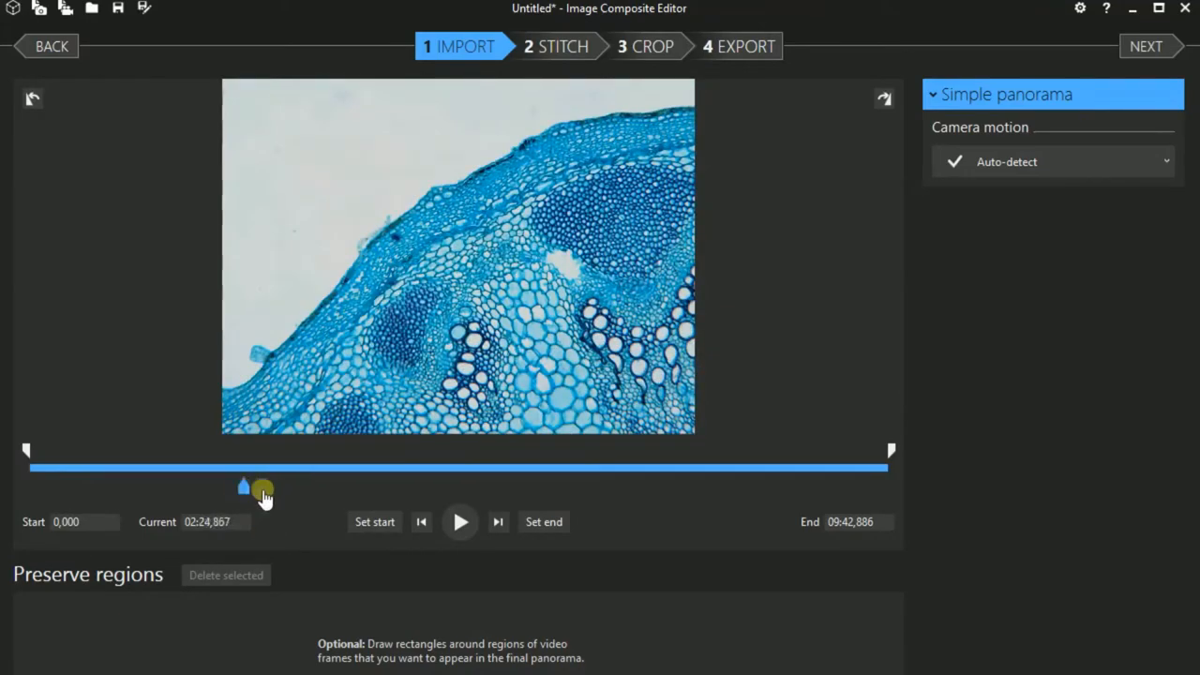
pyautogui.moveTo(263, 484); pyautogui.dragTo(478, 484)
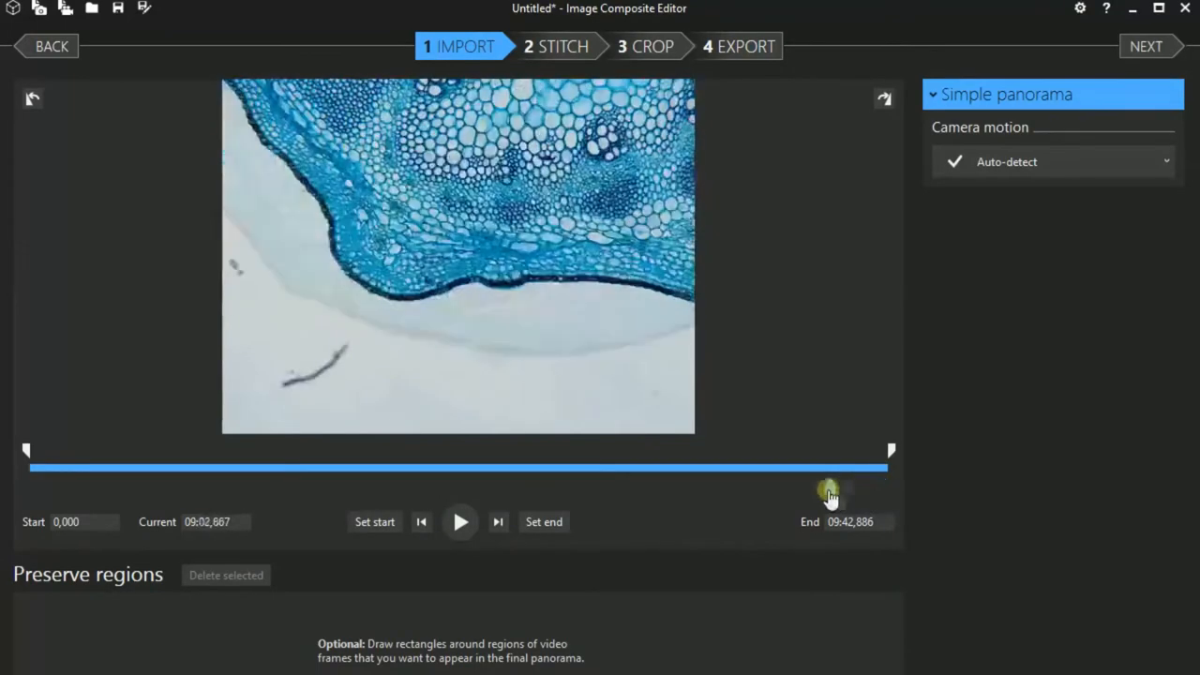
pyautogui.moveTo(829, 492); pyautogui.dragTo(24, 487)
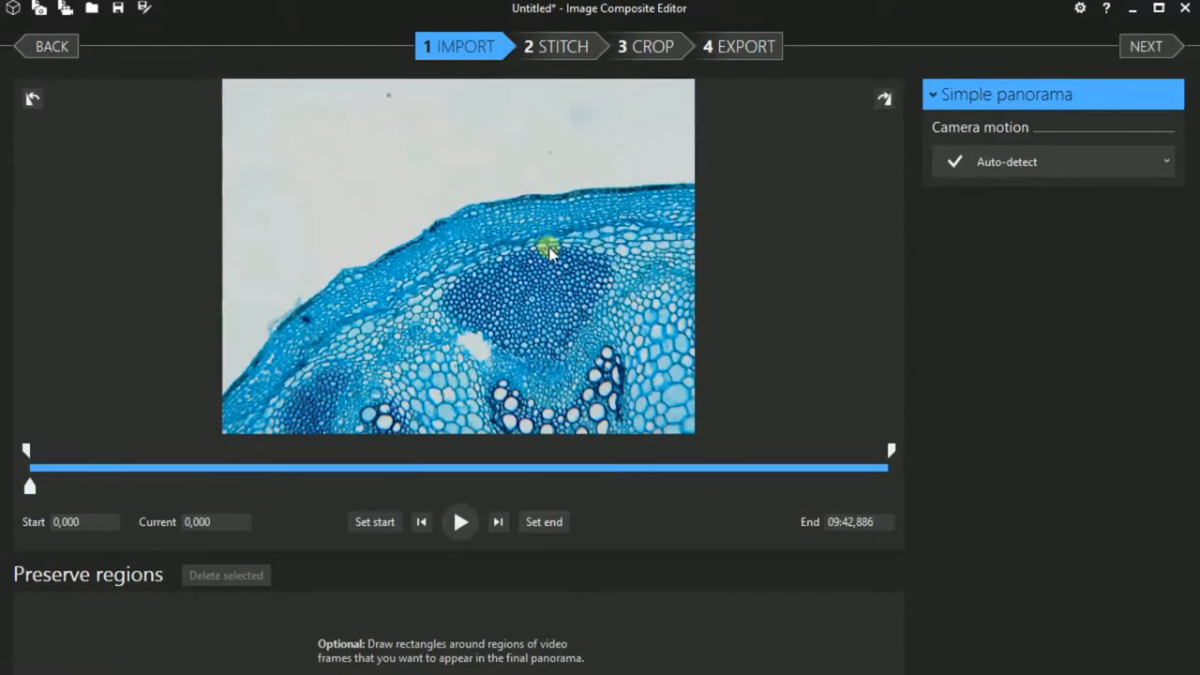
pyautogui.click(556, 46)
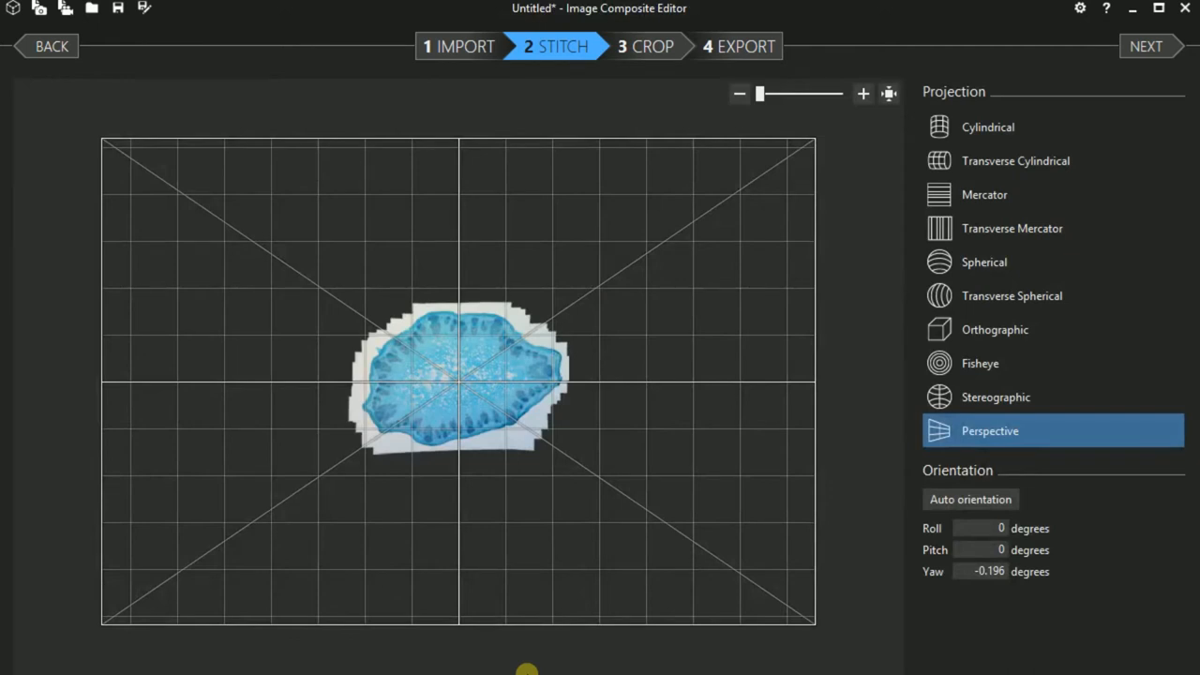
pyautogui.moveTo(381, 500)
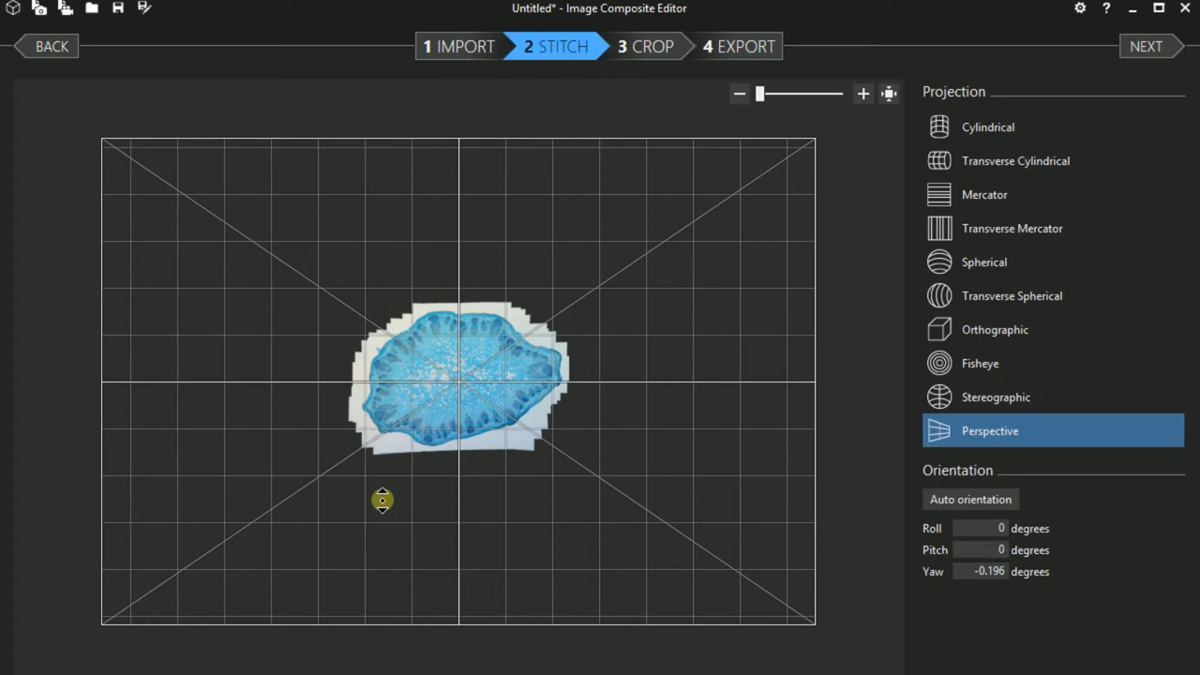
pyautogui.moveTo(785, 130)
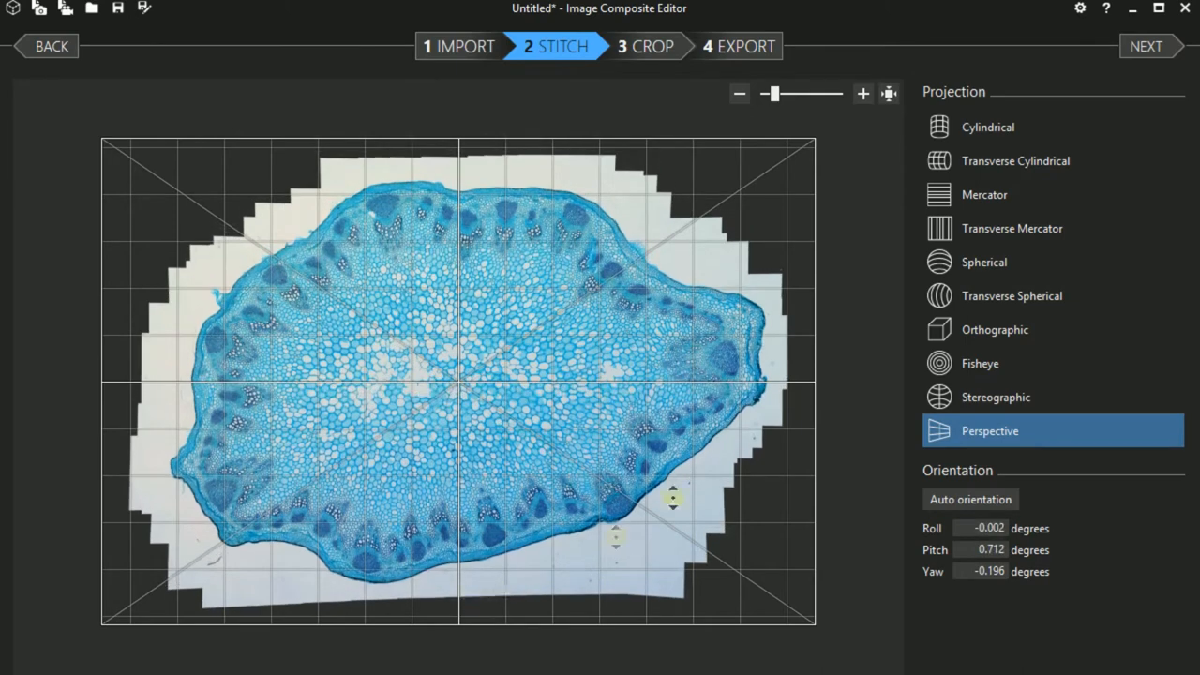
# Preview Mercator, Transverse Mercator and Perspective, keep Cylindrical projection, then go to cropping
pyautogui.click(984, 194)
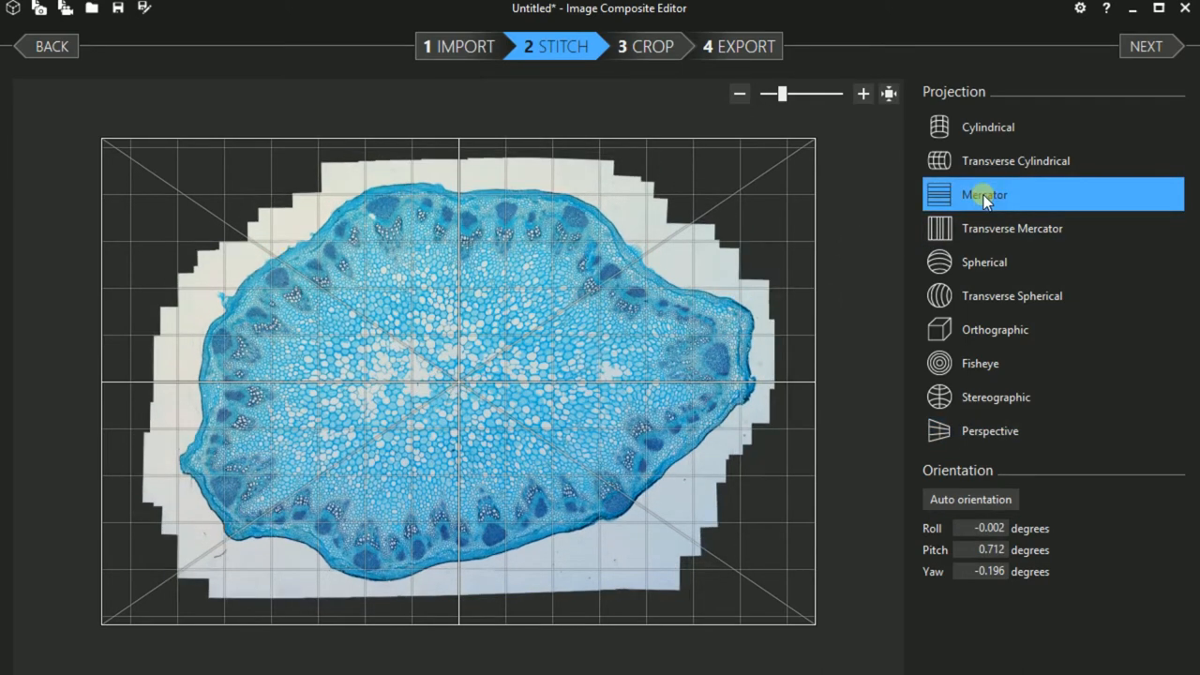
pyautogui.click(1011, 228)
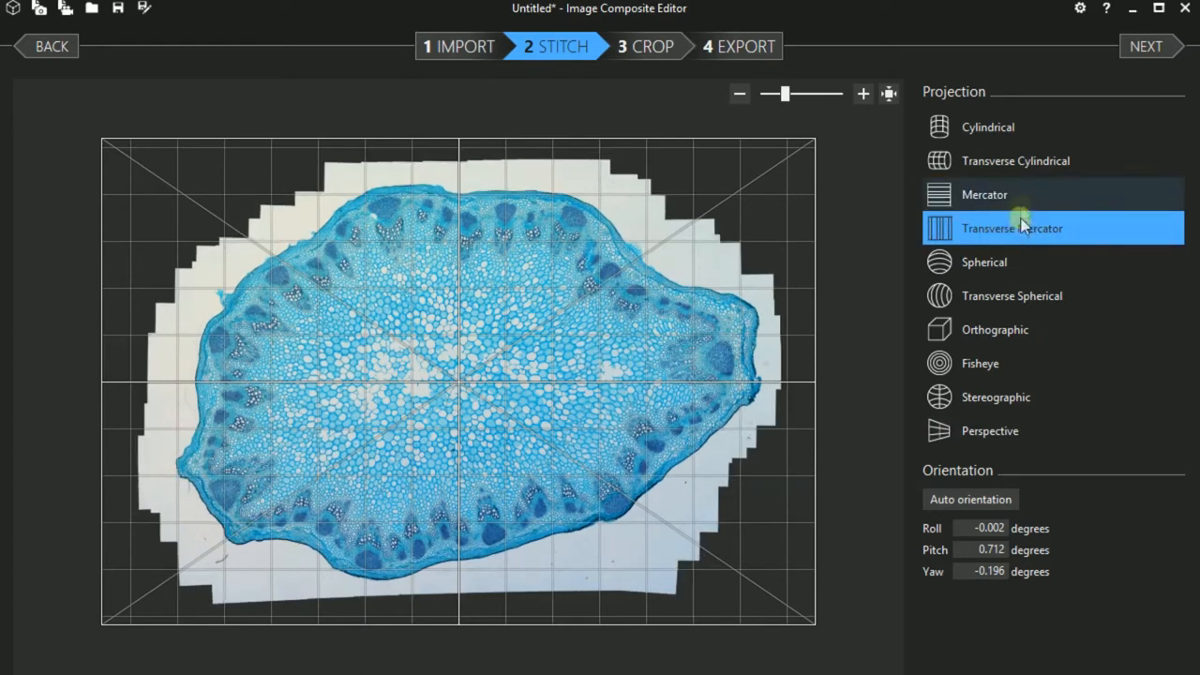
pyautogui.click(987, 127)
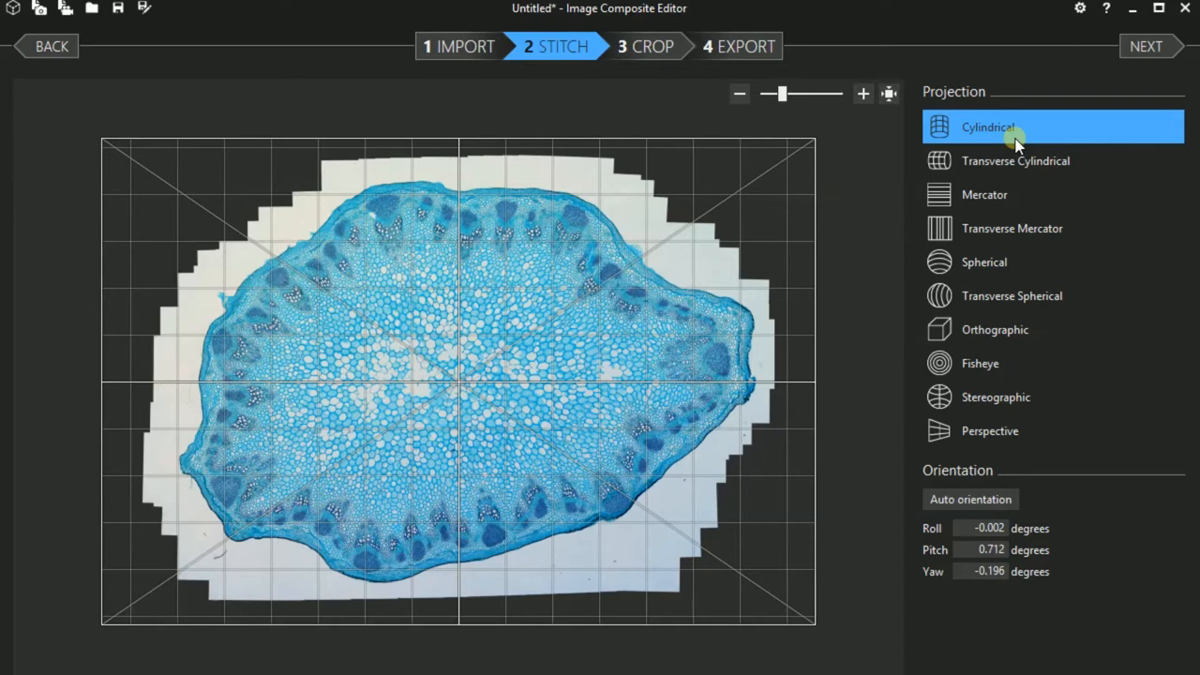
pyautogui.click(998, 430)
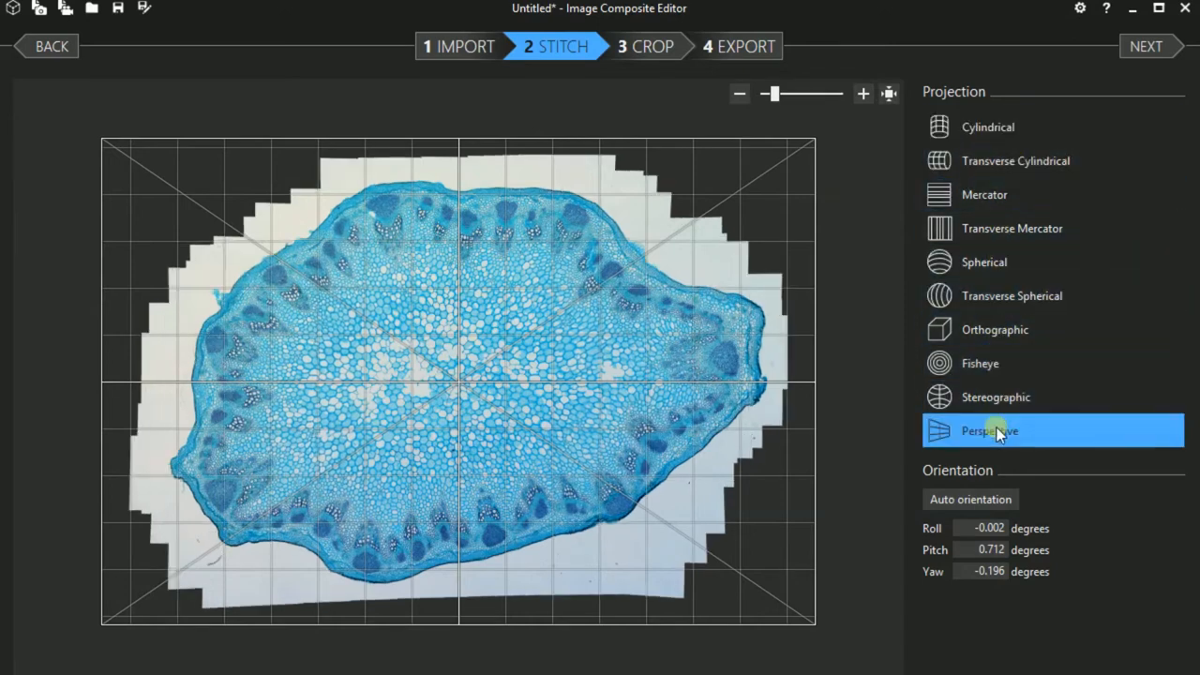
pyautogui.click(987, 126)
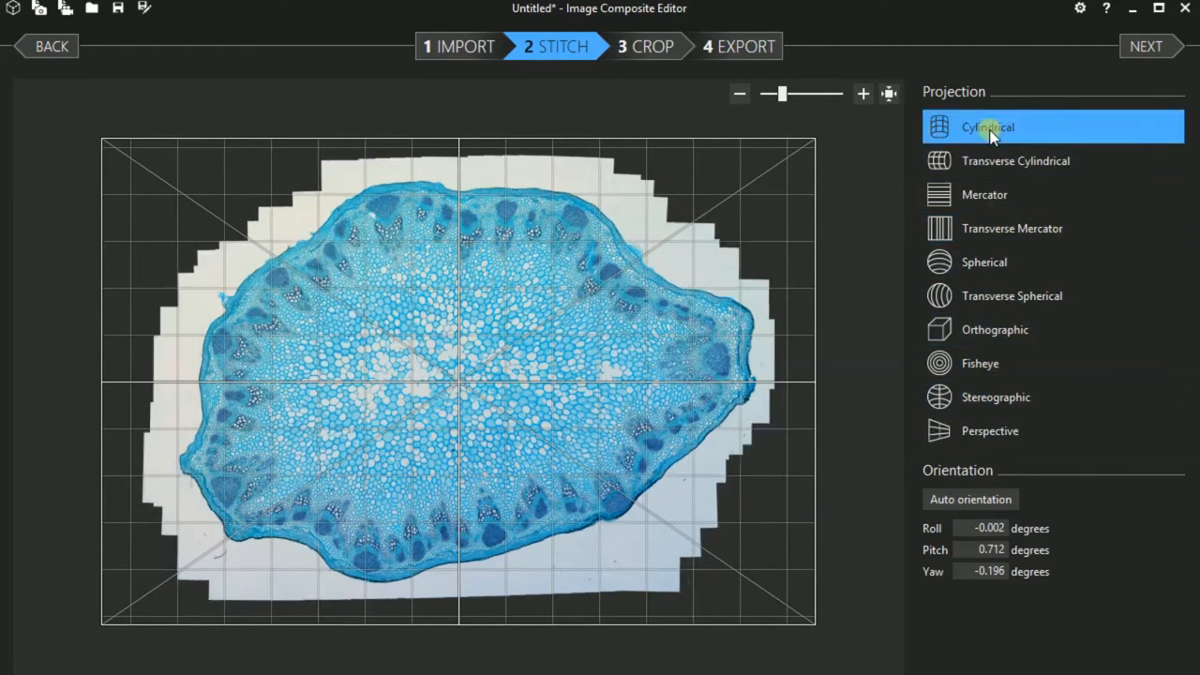
pyautogui.click(887, 93)
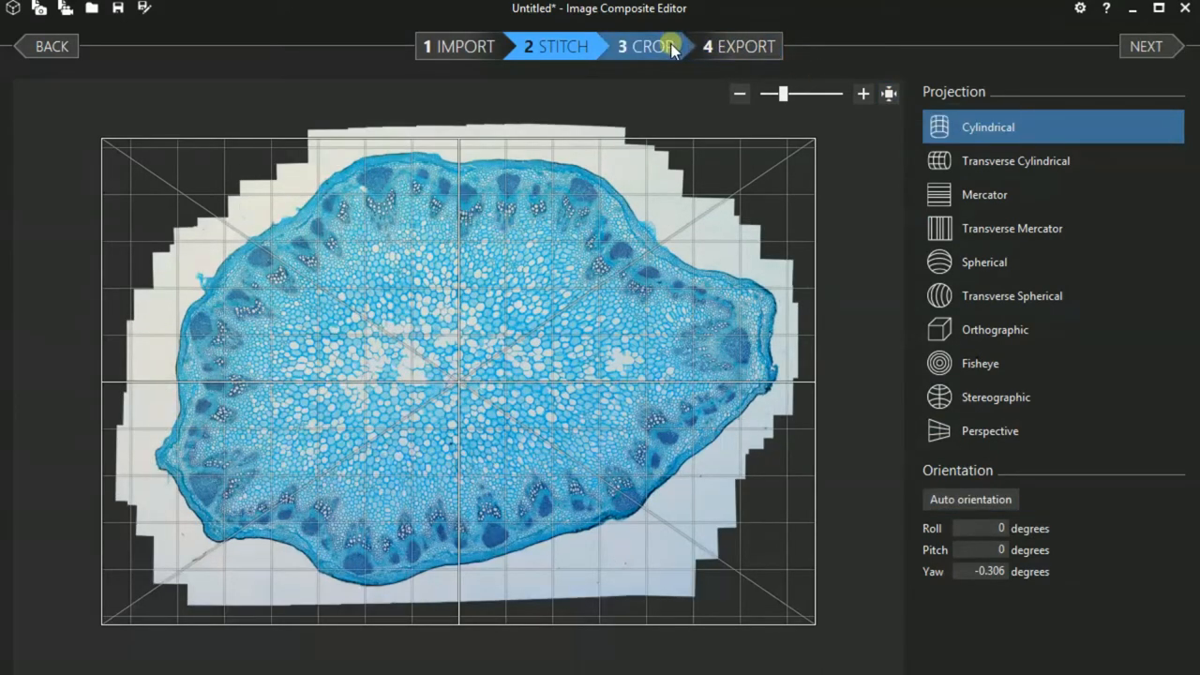
pyautogui.click(648, 46)
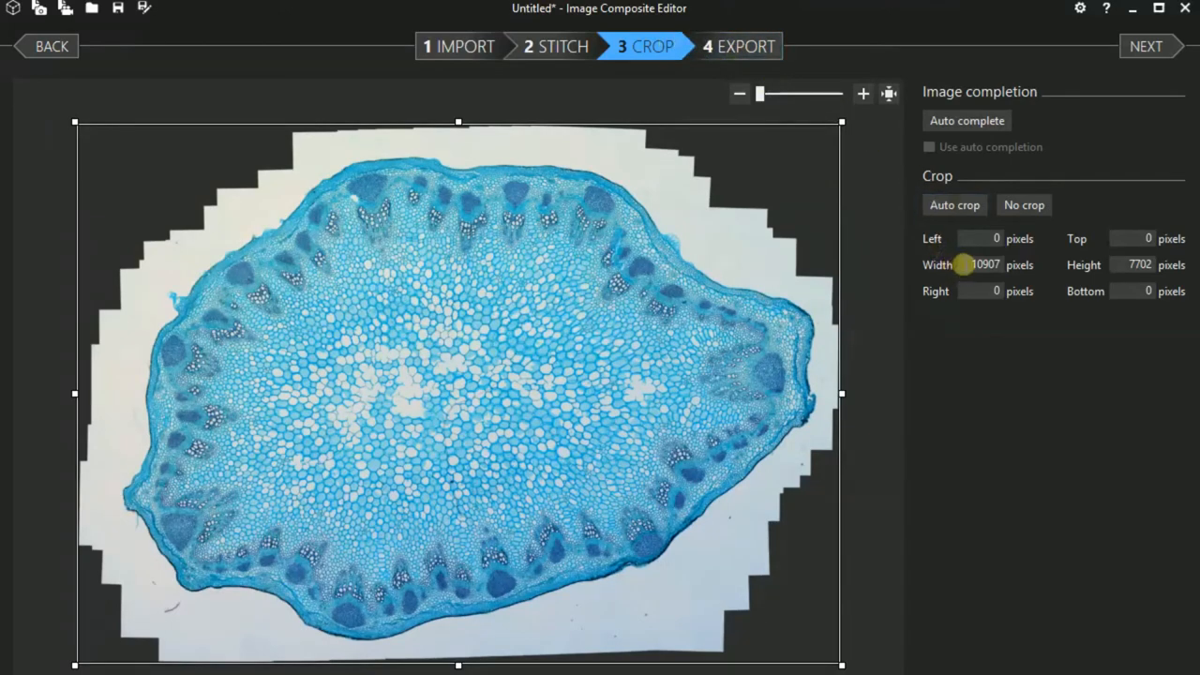
pyautogui.moveTo(1120, 264)
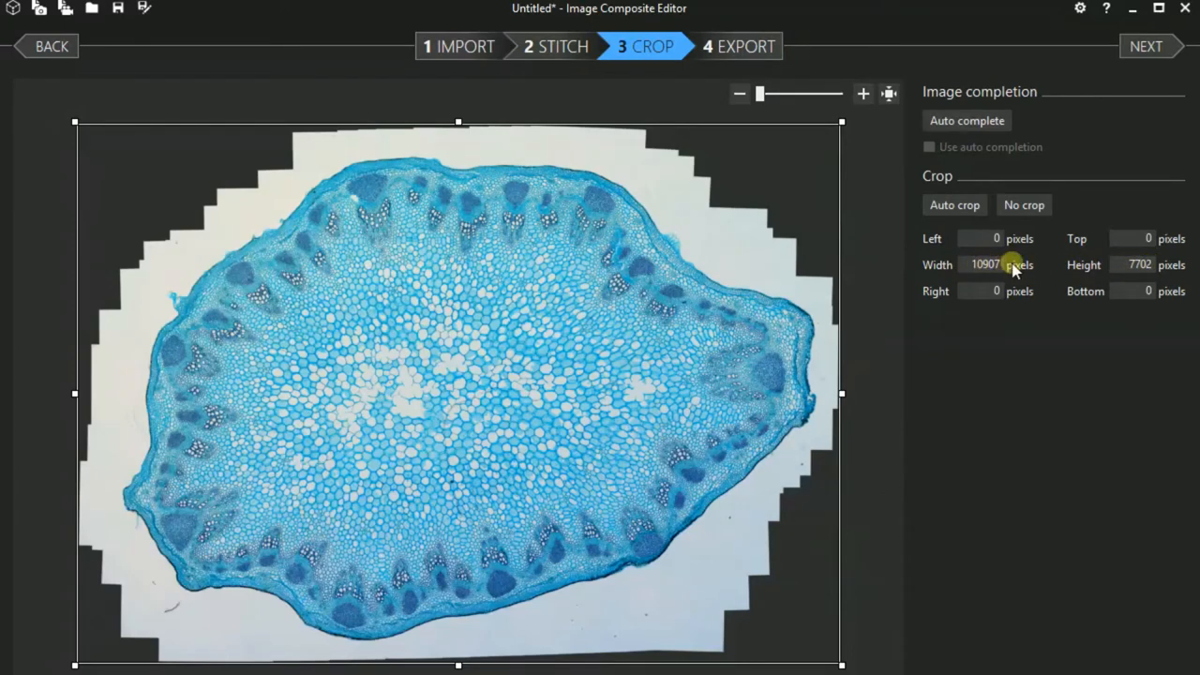
pyautogui.moveTo(730, 253)
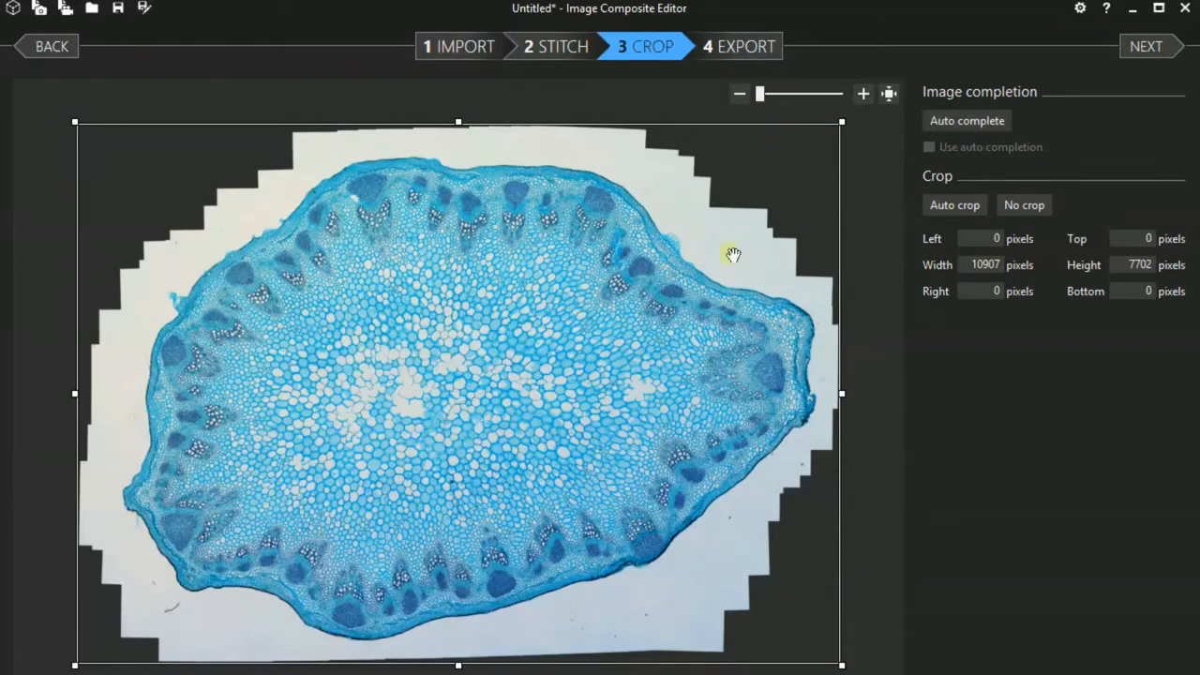
# Drag crop edges inward: 242 top, 202 right, 202 bottom, 485 left pixels
pyautogui.moveTo(458, 121); pyautogui.dragTo(459, 136)
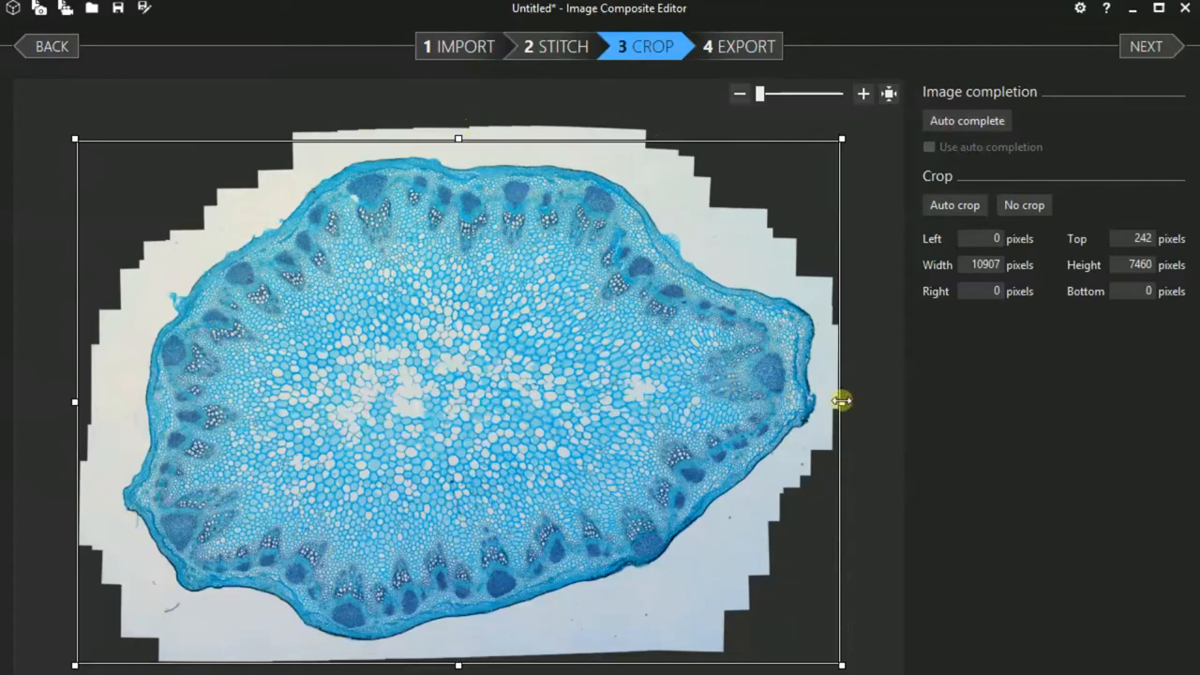
pyautogui.moveTo(840, 401); pyautogui.dragTo(828, 401)
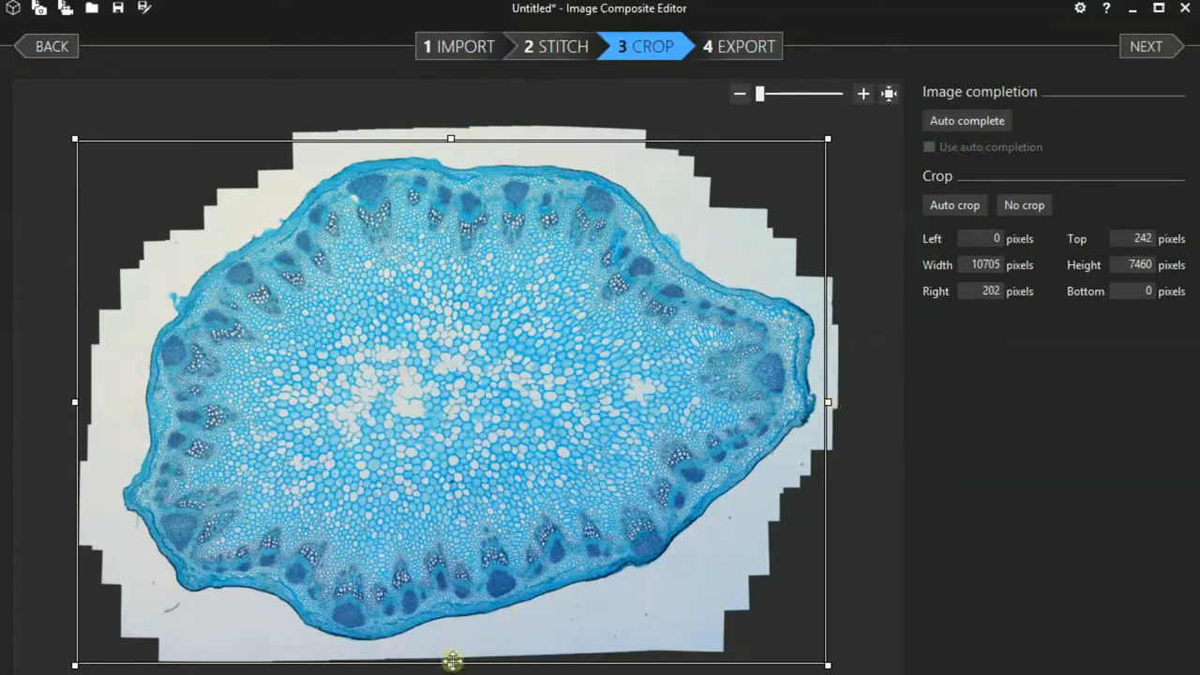
pyautogui.moveTo(451, 664); pyautogui.dragTo(450, 651)
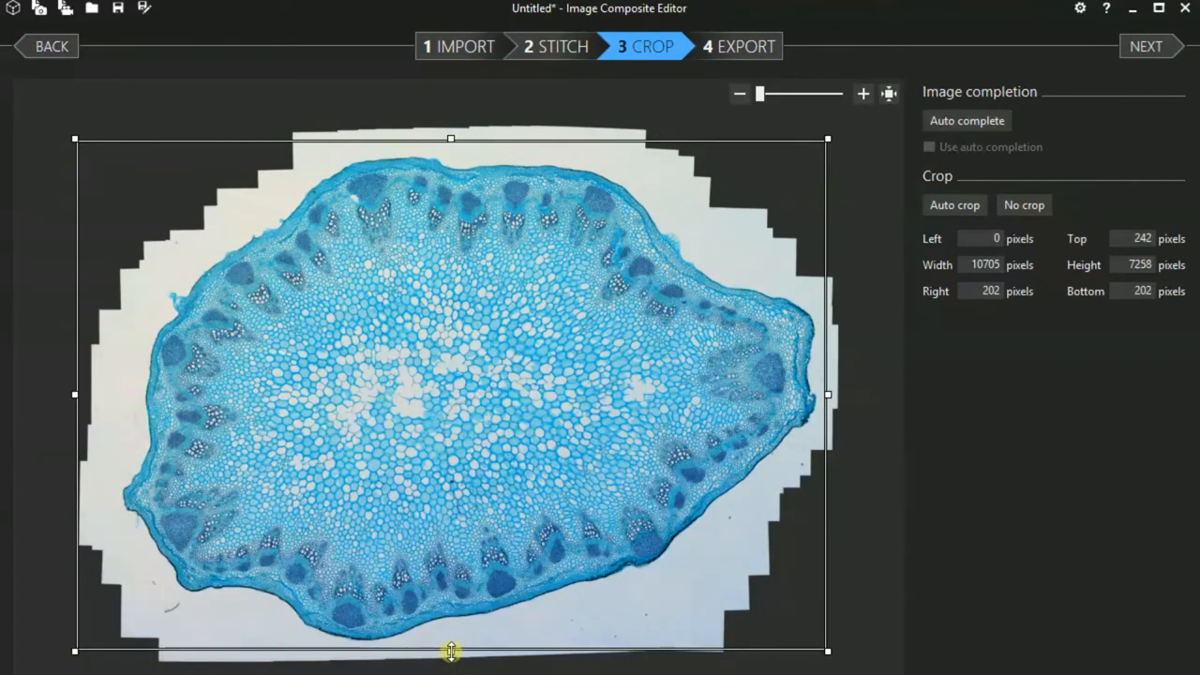
pyautogui.moveTo(78, 392)
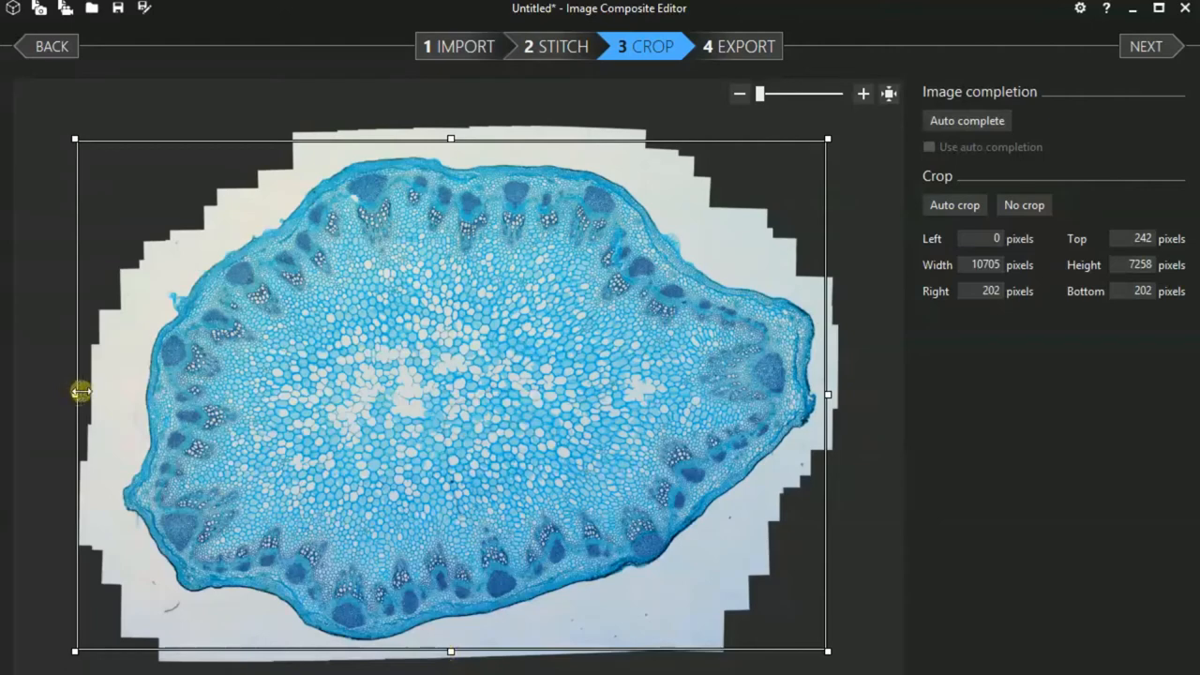
pyautogui.moveTo(79, 392); pyautogui.dragTo(110, 392)
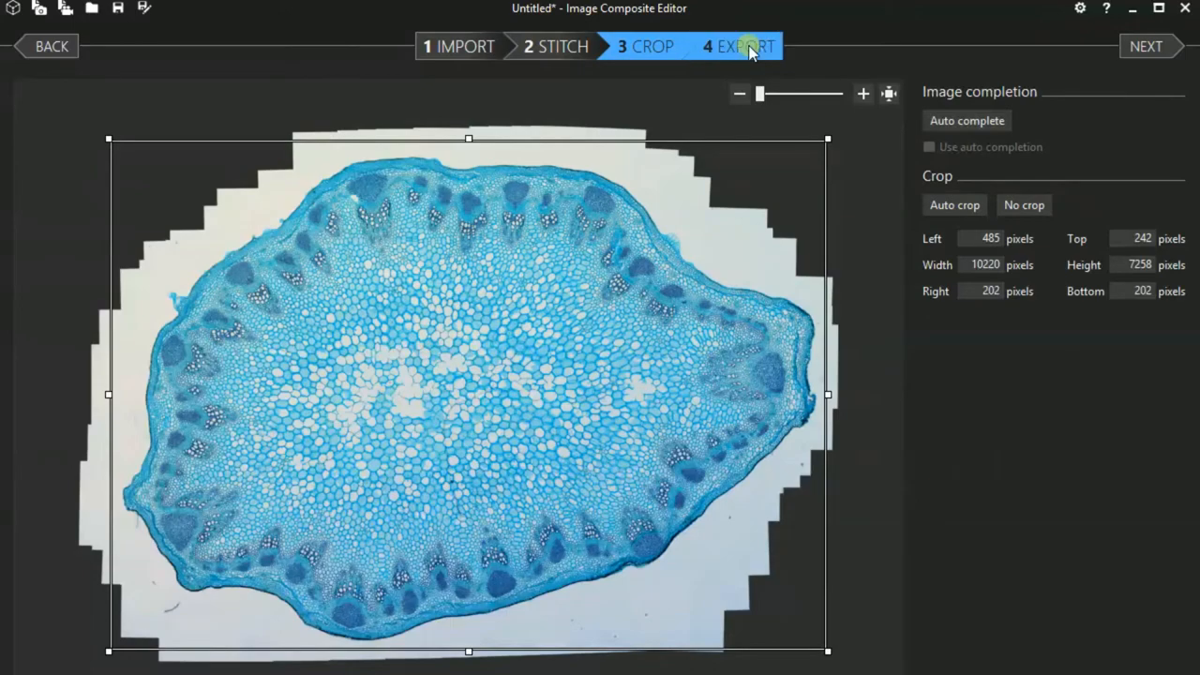
# Open the Export stage and set JPEG quality to Superb (90)
pyautogui.click(746, 46)
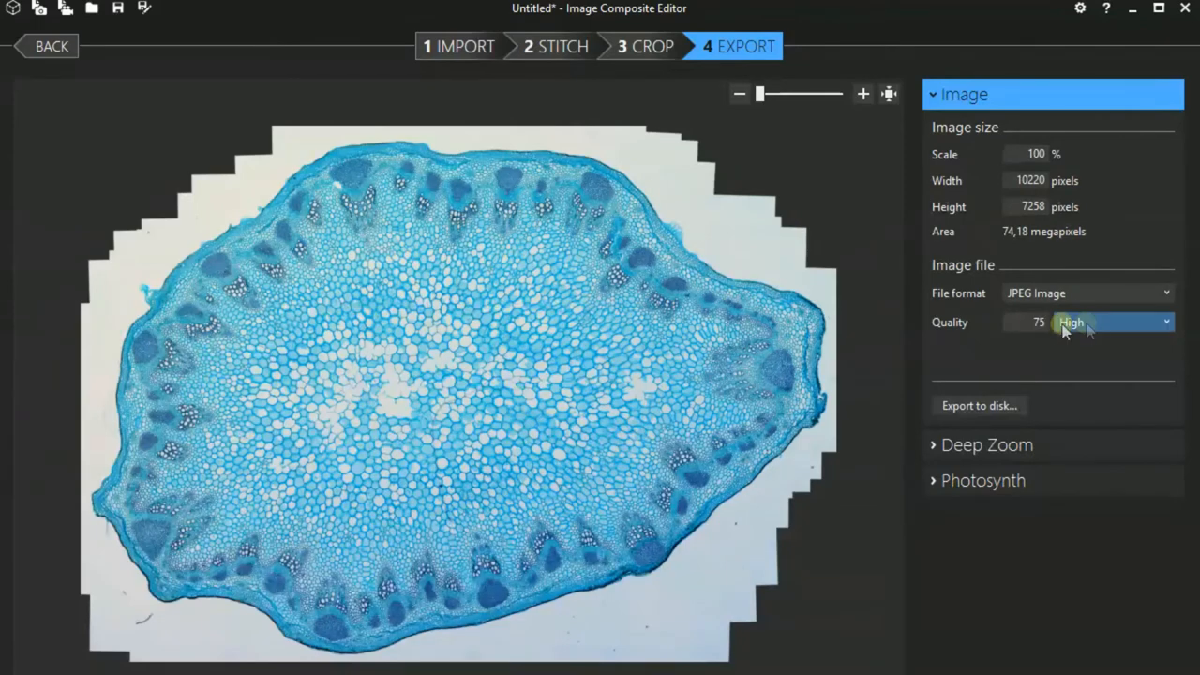
pyautogui.click(1109, 321)
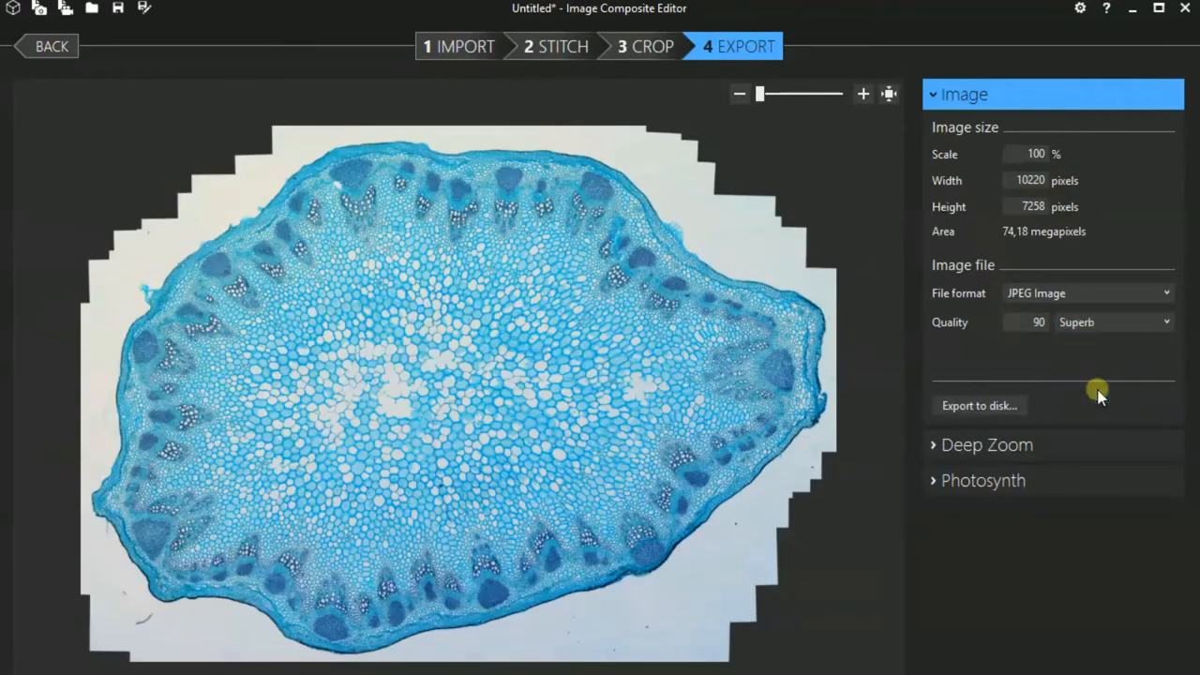
pyautogui.click(1111, 321)
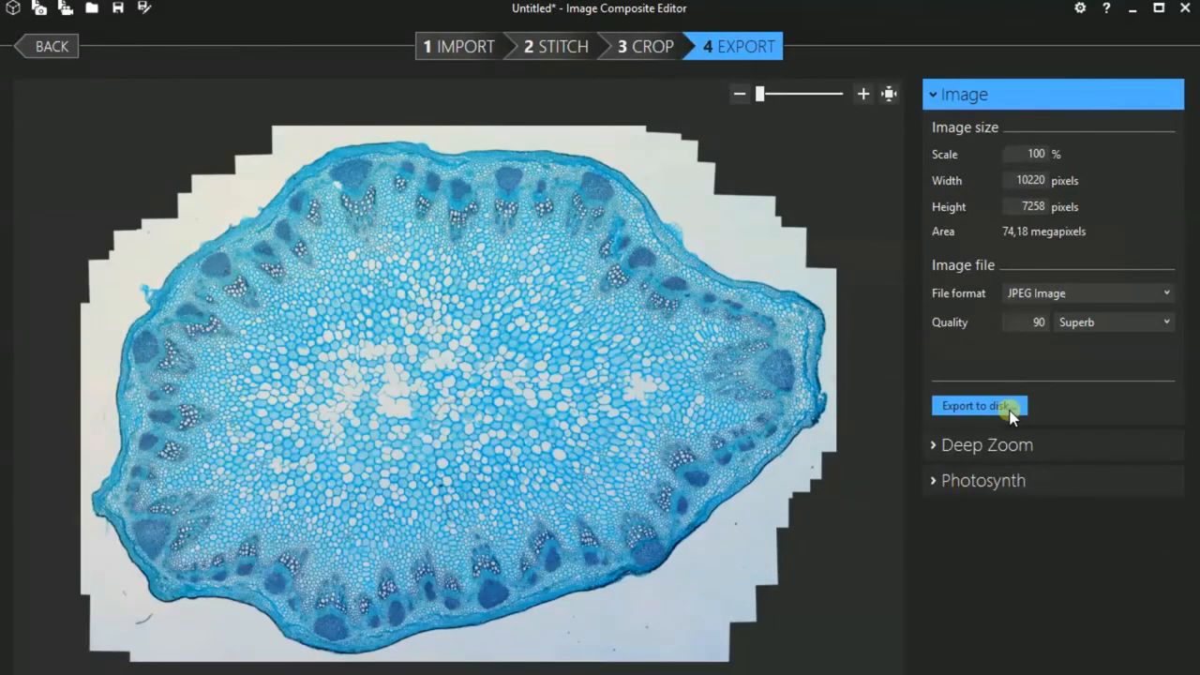
# Export the panorama to disk as sunflower_stitched.jpg in the tick folder
pyautogui.click(978, 406)
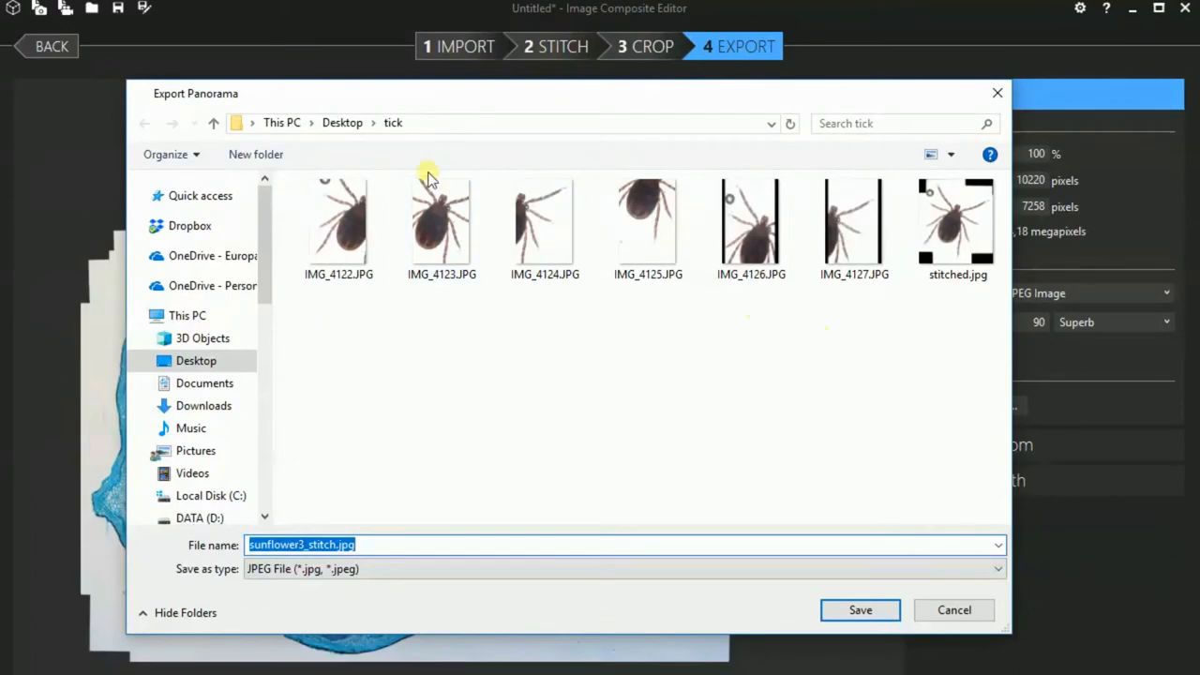
pyautogui.moveTo(368, 162)
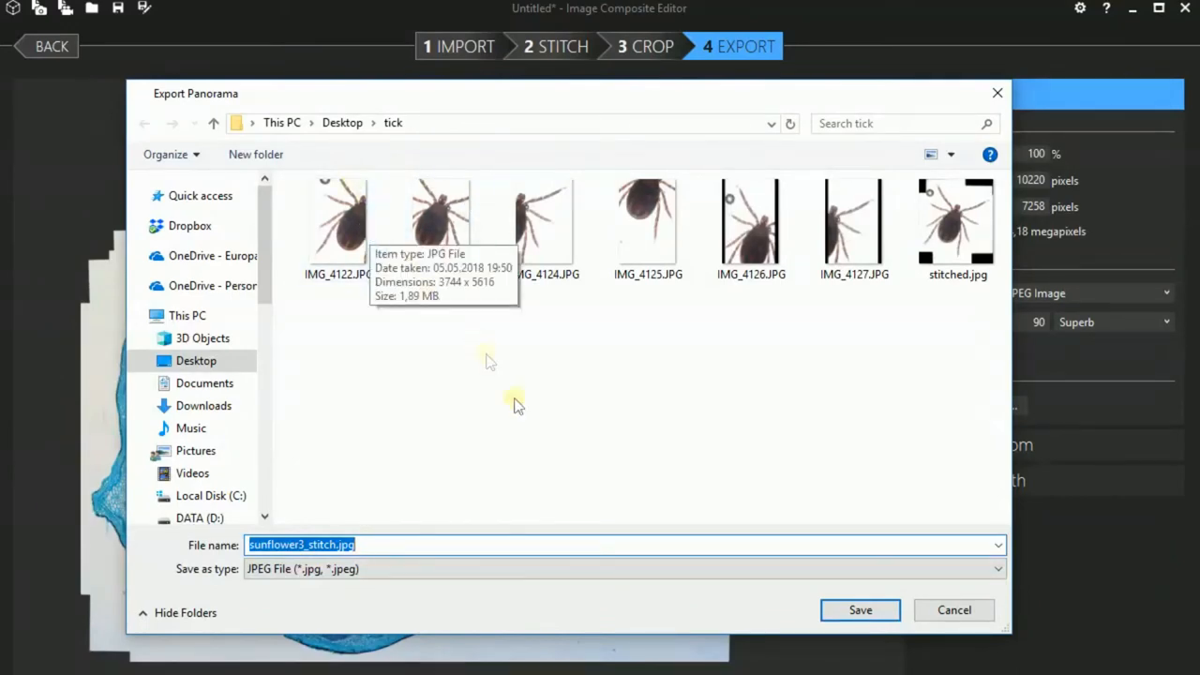
pyautogui.moveTo(499, 533)
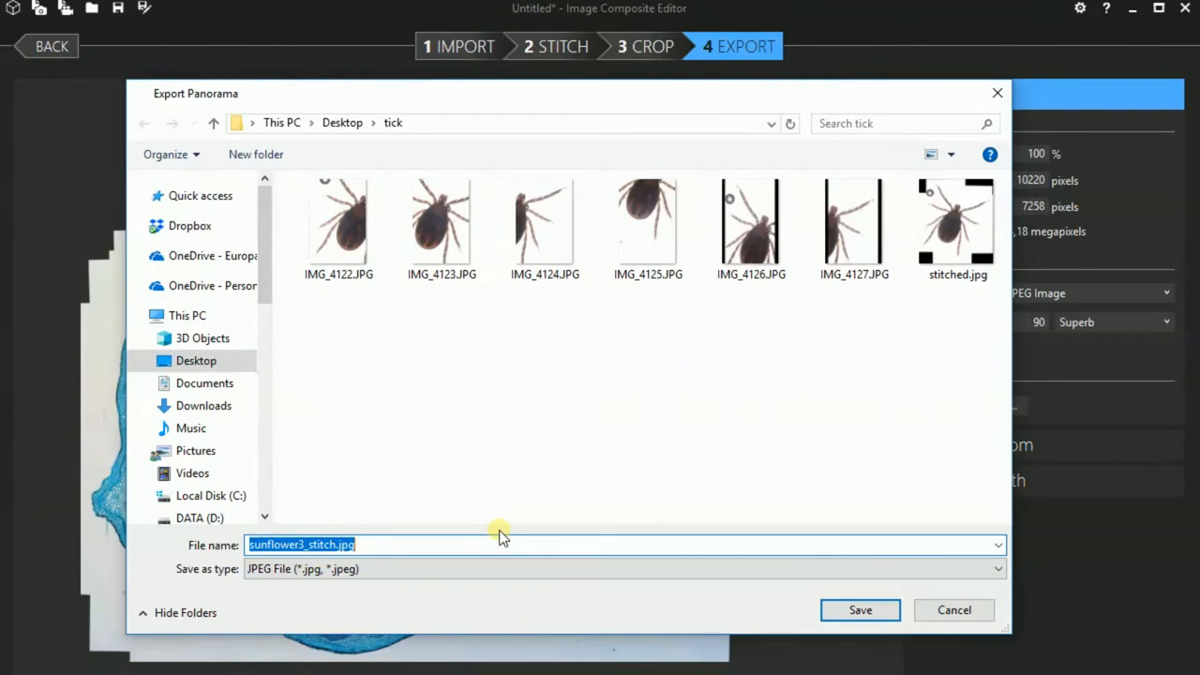
pyautogui.write('sunflower')
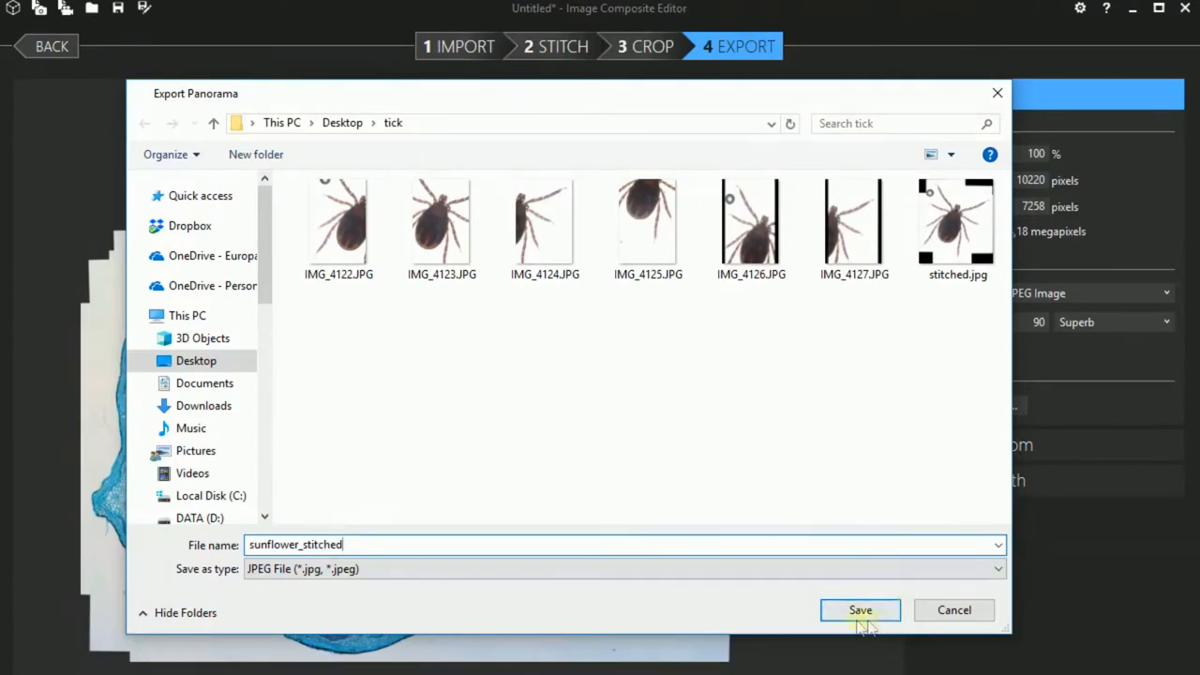
pyautogui.click(859, 609)
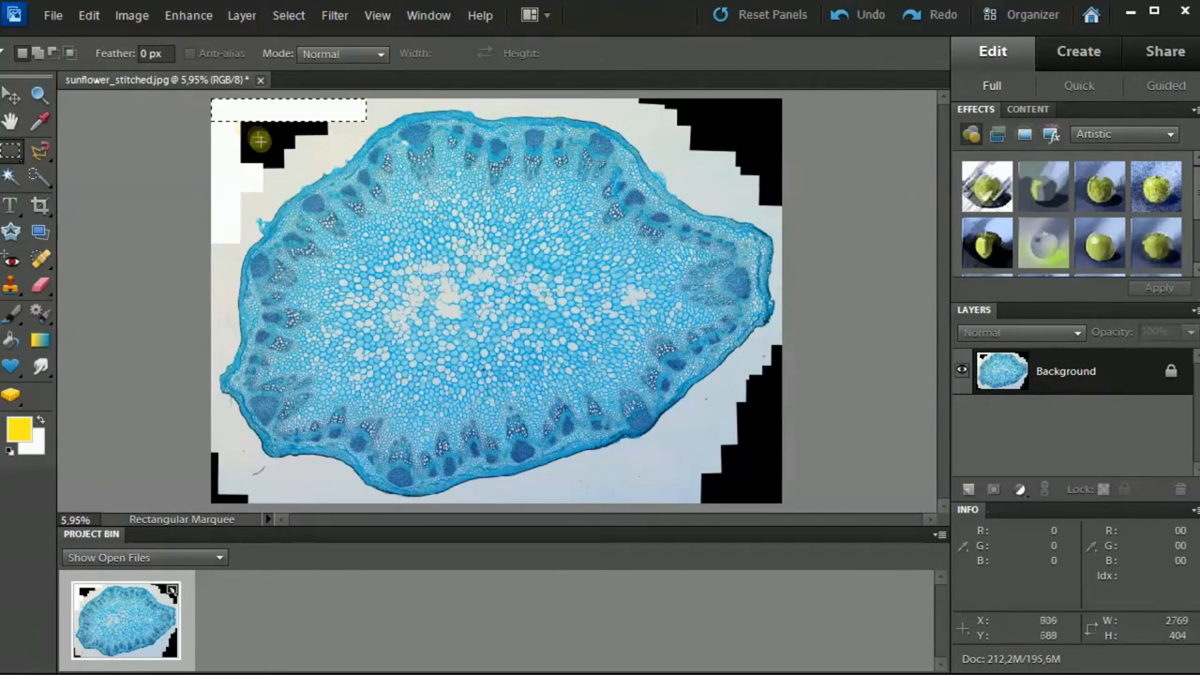
# Whiten the black top-left corner and the small black patch on the right edge
pyautogui.moveTo(260, 140); pyautogui.dragTo(272, 164)
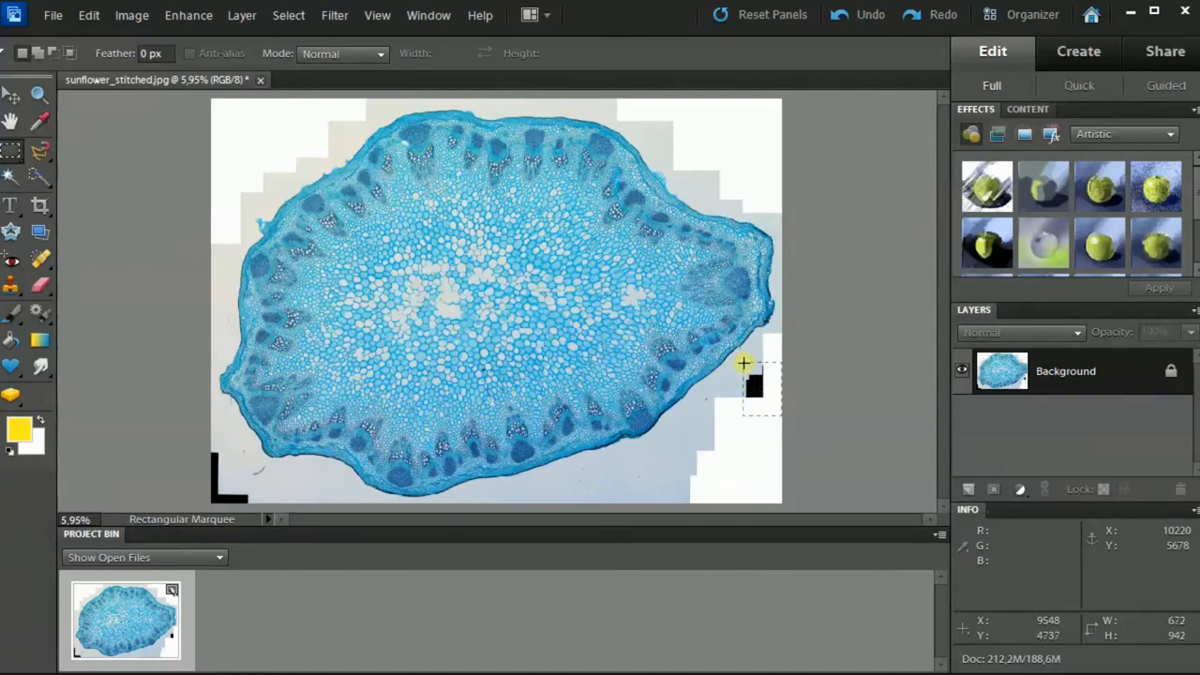
pyautogui.moveTo(743, 363); pyautogui.dragTo(230, 487)
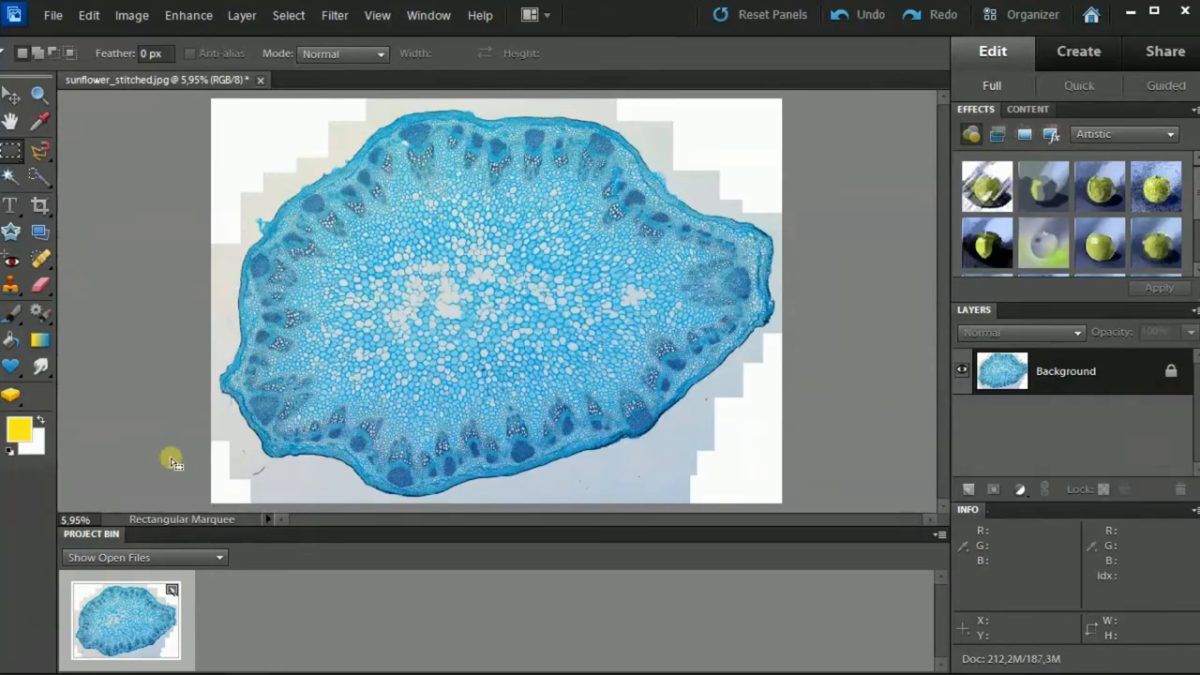
# Apply Levels with input white point 209 and midtones 0.70
pyautogui.click(188, 15)
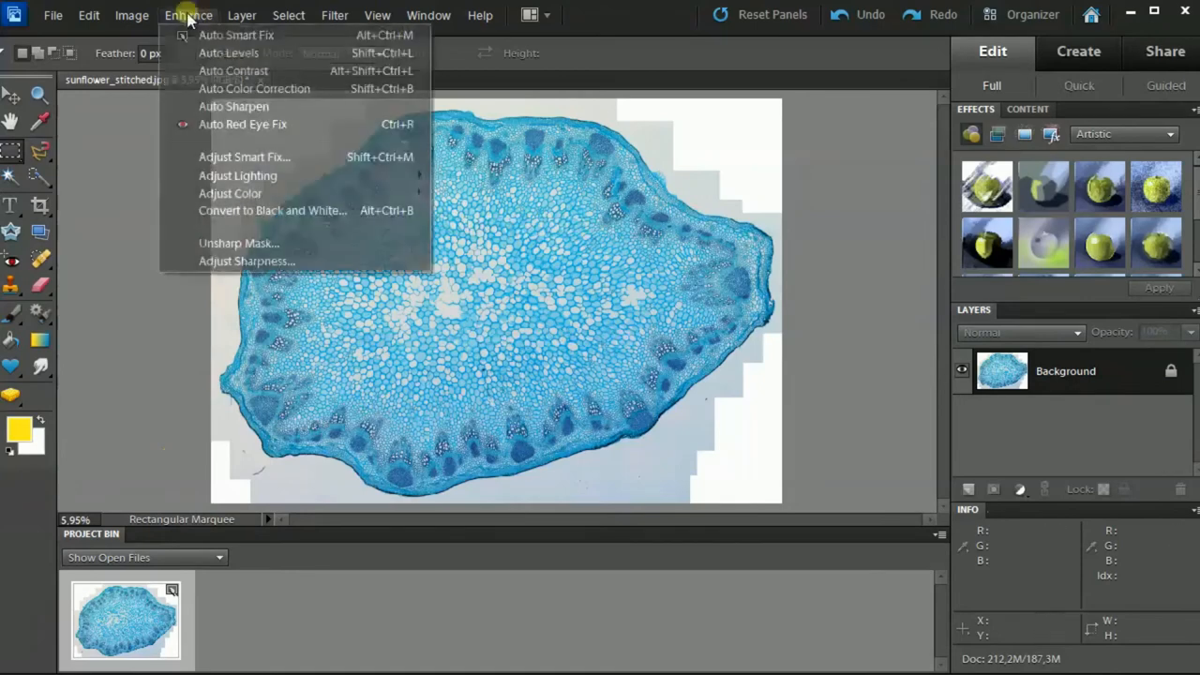
pyautogui.moveTo(237, 175)
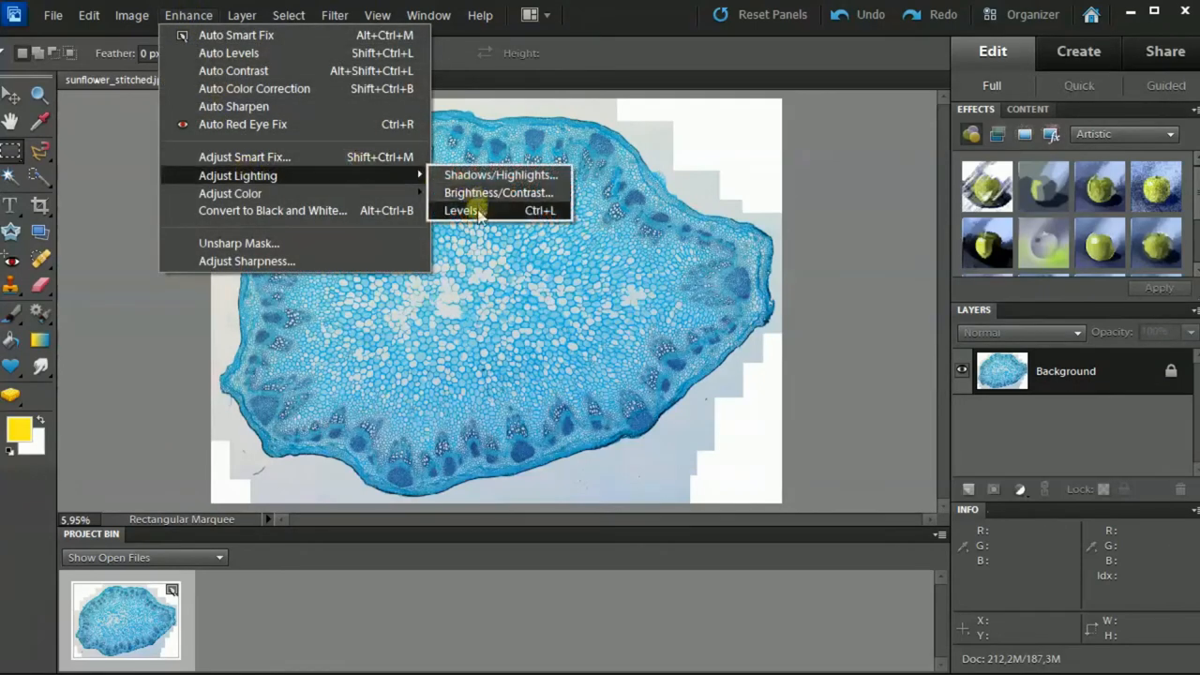
pyautogui.click(460, 209)
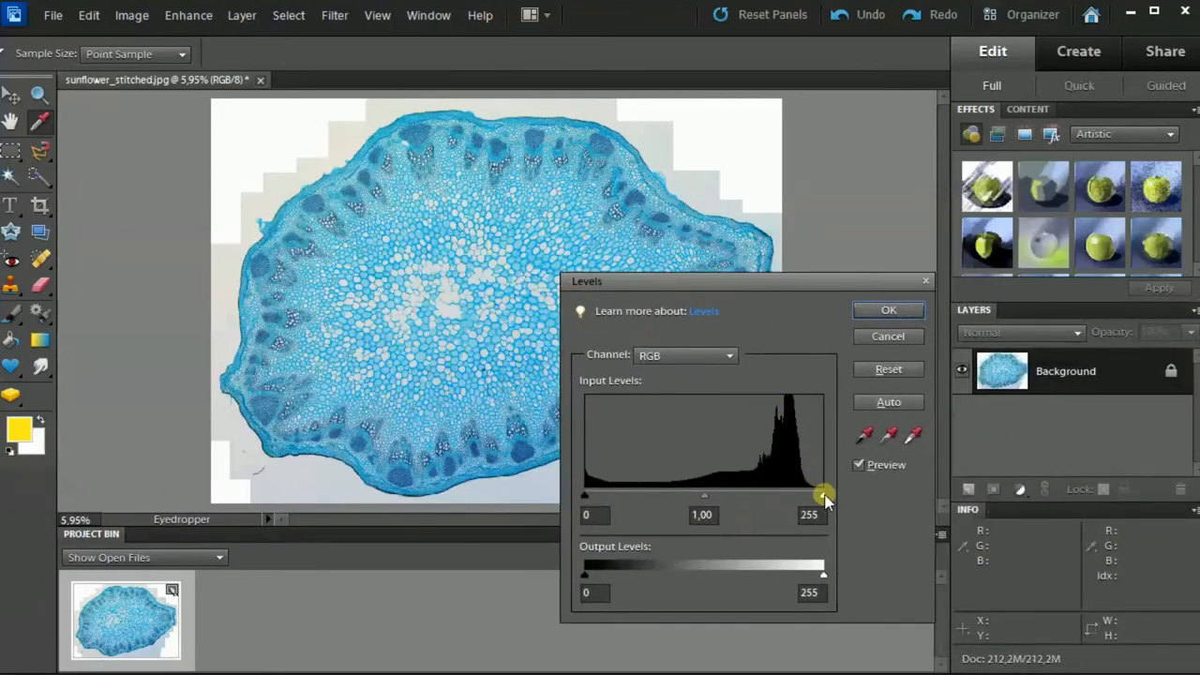
pyautogui.moveTo(823, 494); pyautogui.dragTo(781, 494)
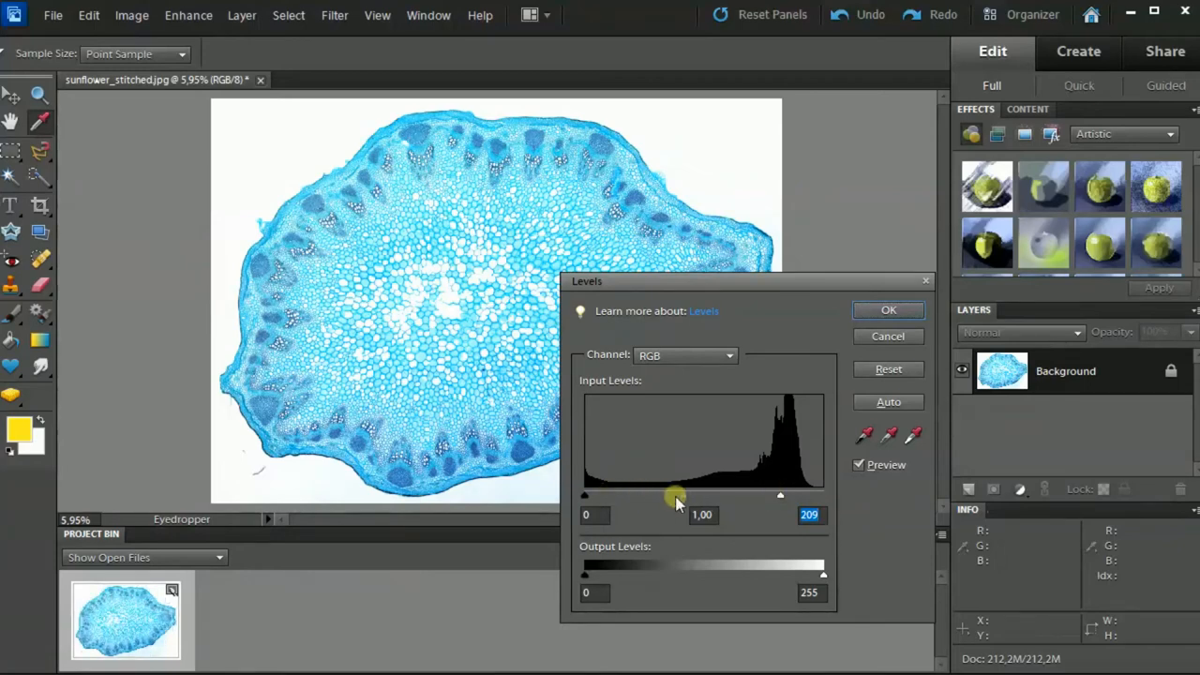
pyautogui.moveTo(675, 495); pyautogui.dragTo(706, 495)
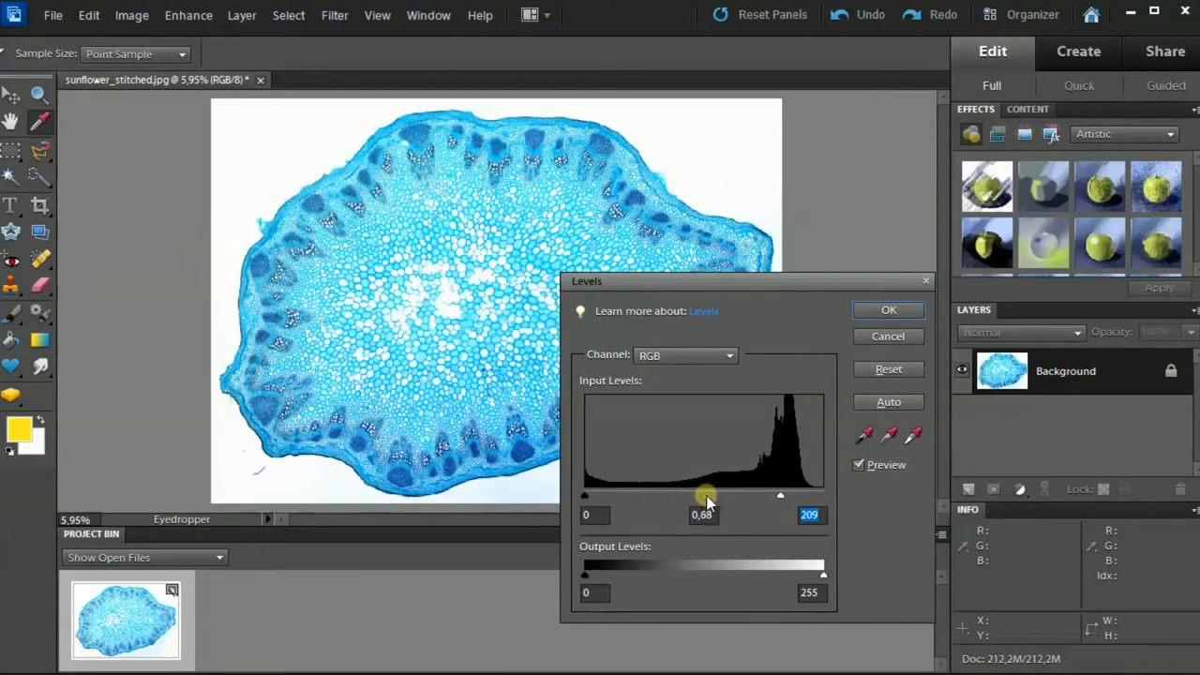
pyautogui.moveTo(706, 495); pyautogui.dragTo(704, 495)
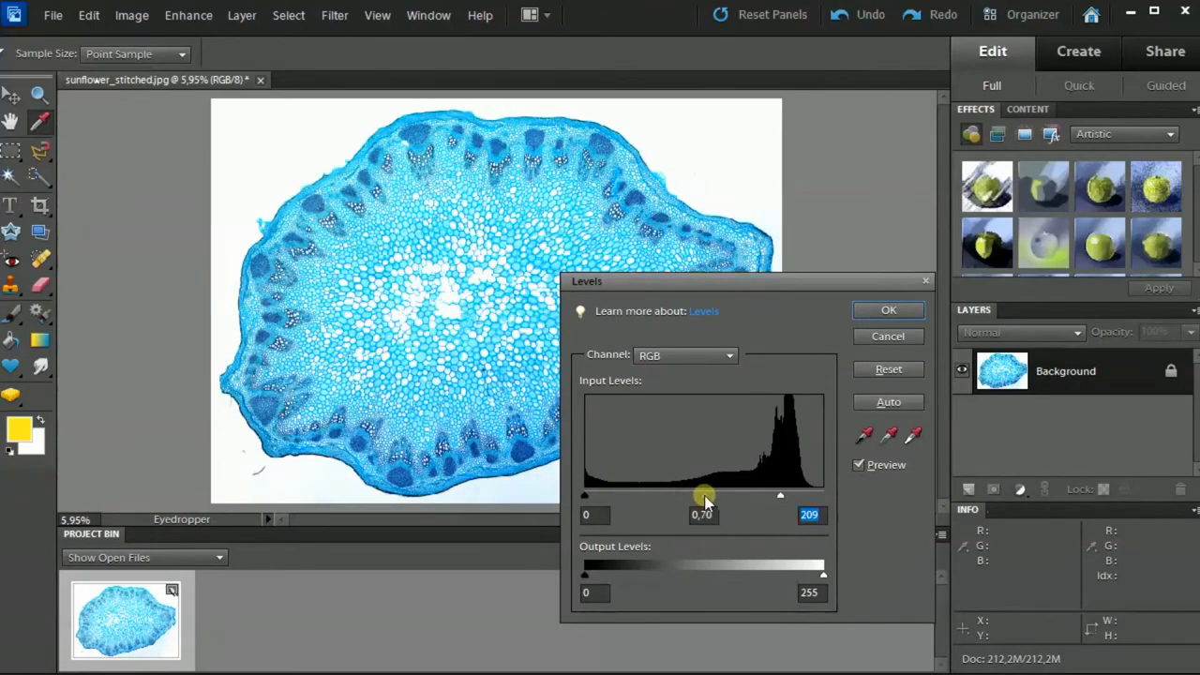
pyautogui.click(888, 402)
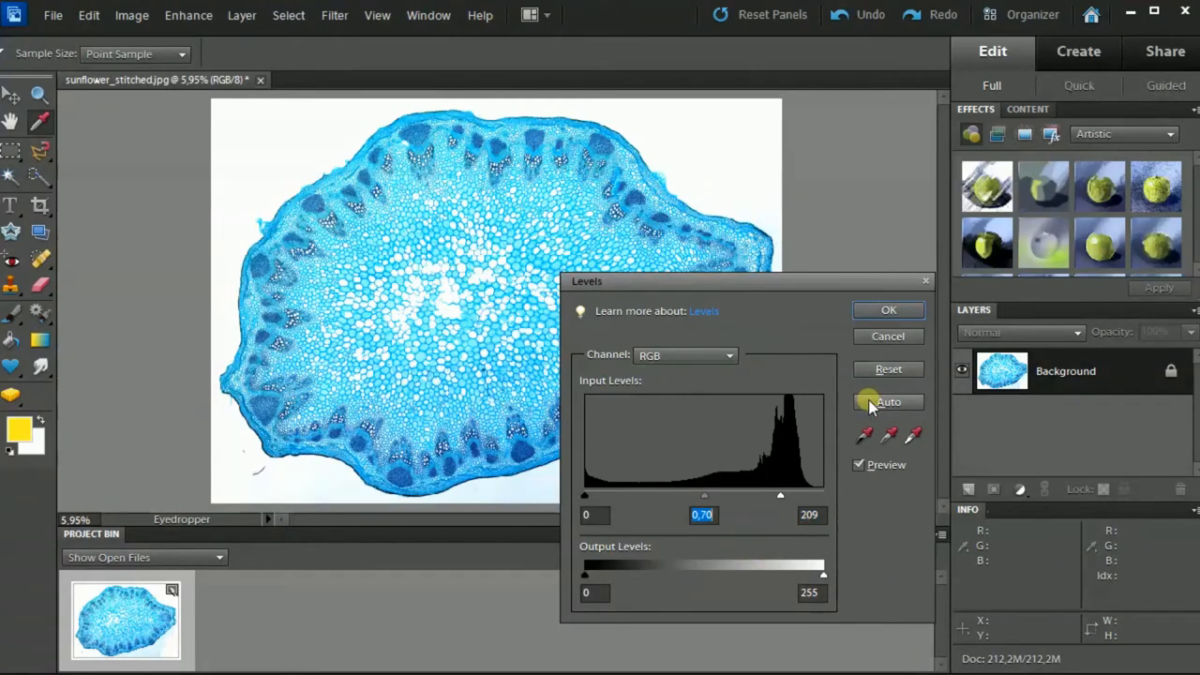
pyautogui.click(887, 309)
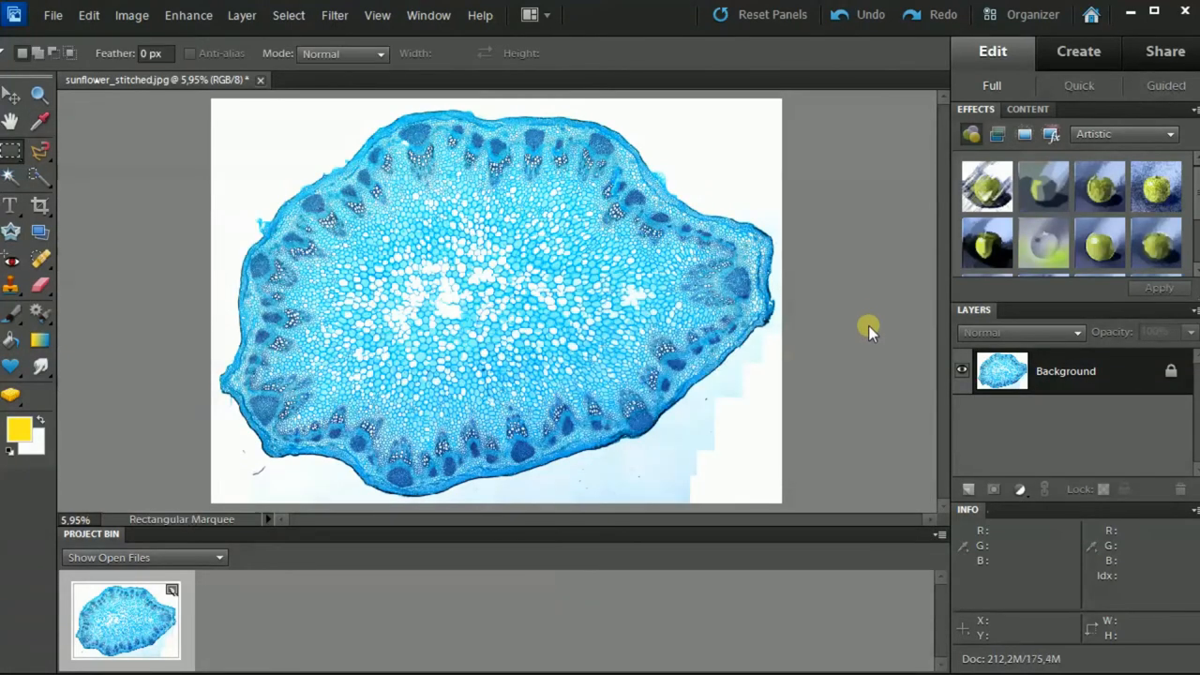
pyautogui.moveTo(654, 368)
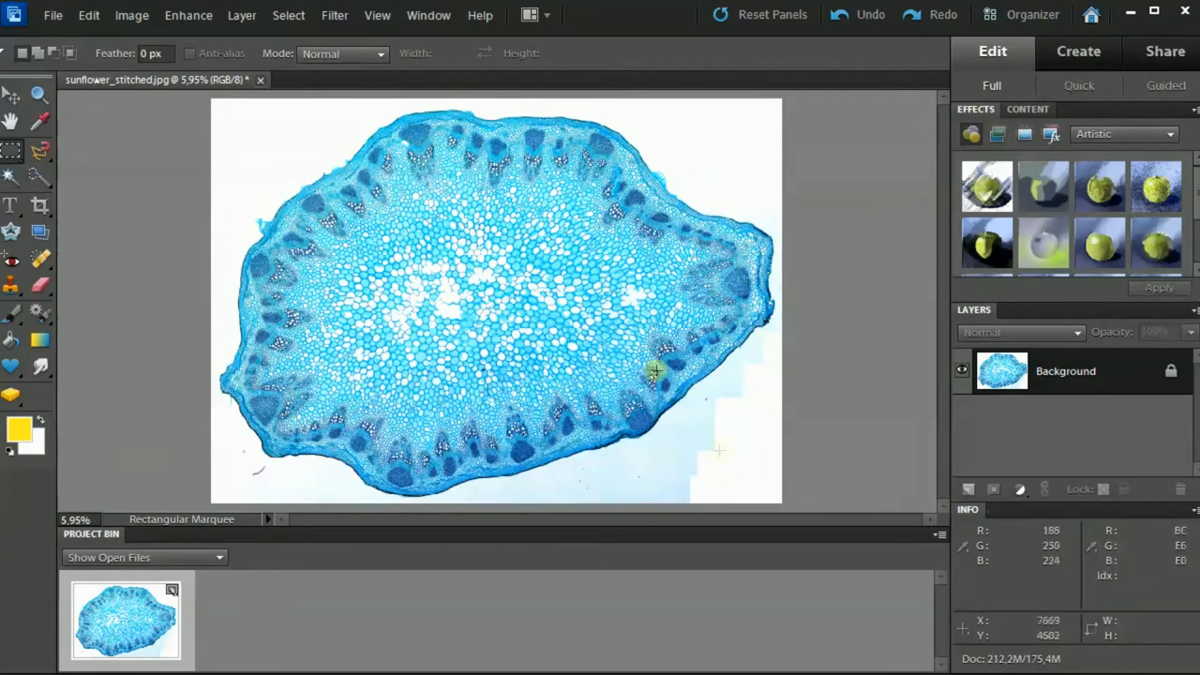
# Run Levels again, setting white point to about 214 and midtones to 0.88
pyautogui.click(188, 15)
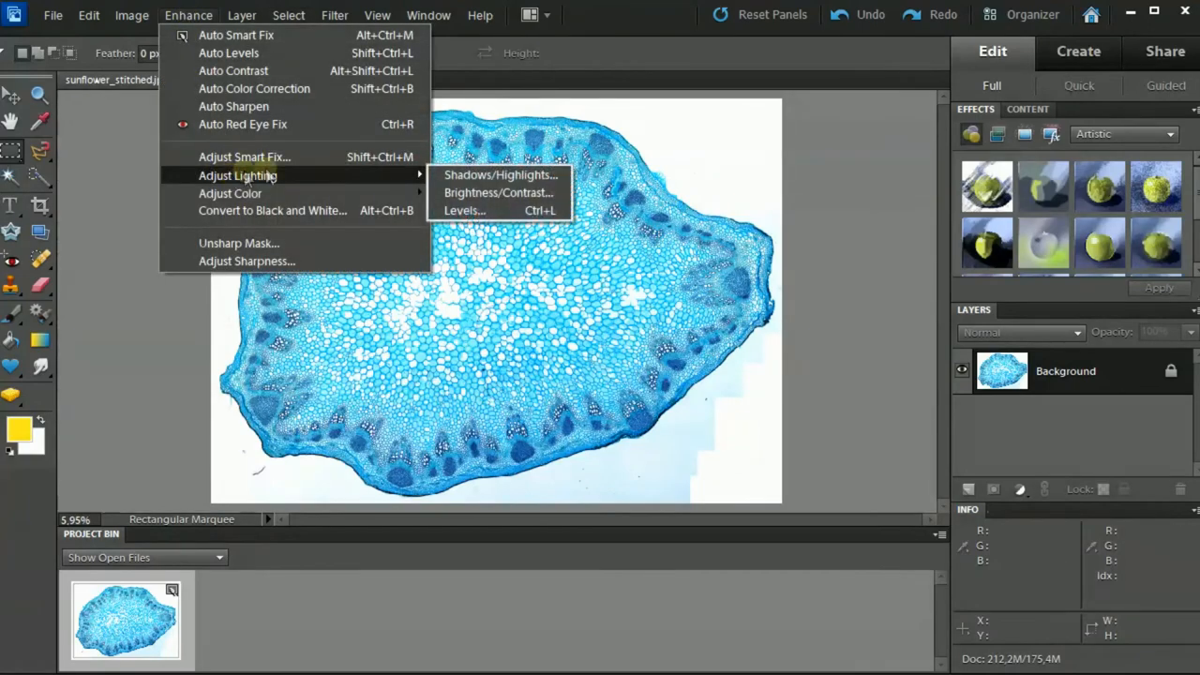
pyautogui.click(463, 209)
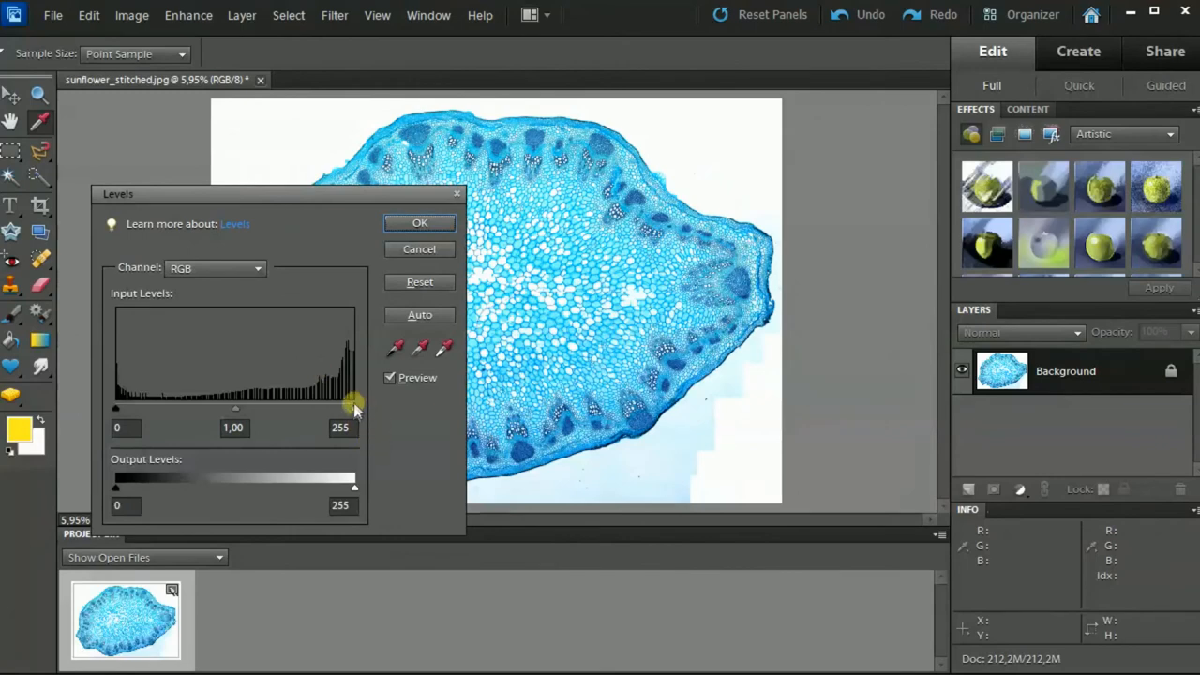
pyautogui.moveTo(354, 408); pyautogui.dragTo(330, 408)
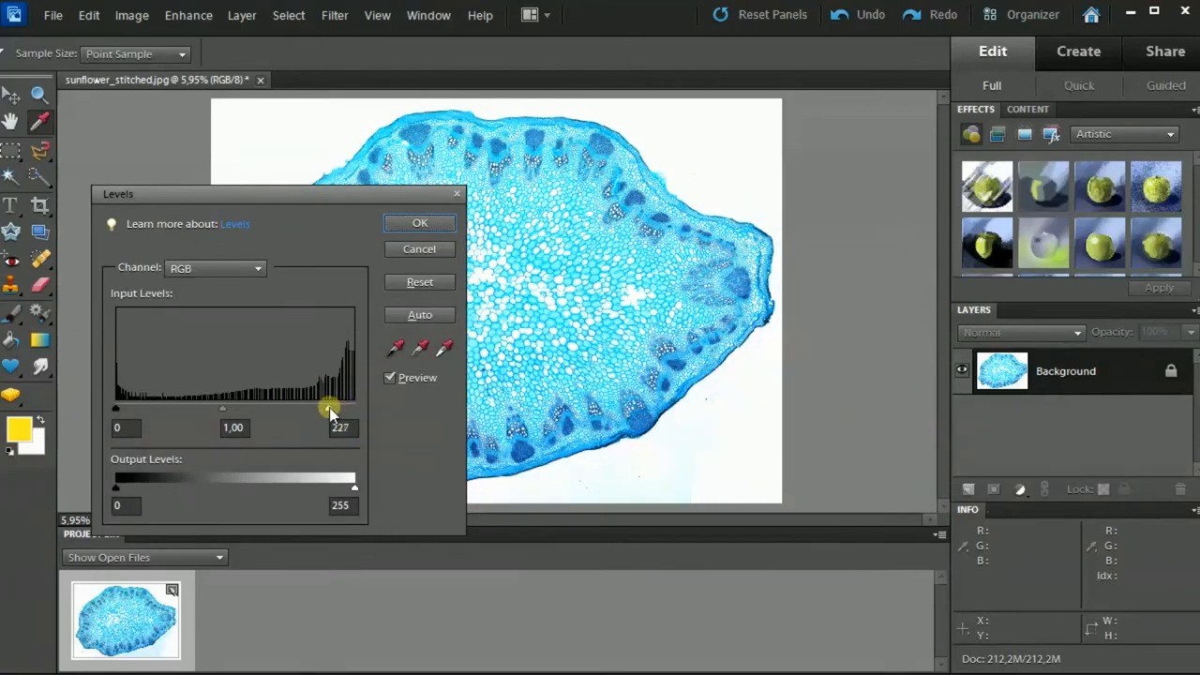
pyautogui.moveTo(331, 409); pyautogui.dragTo(316, 409)
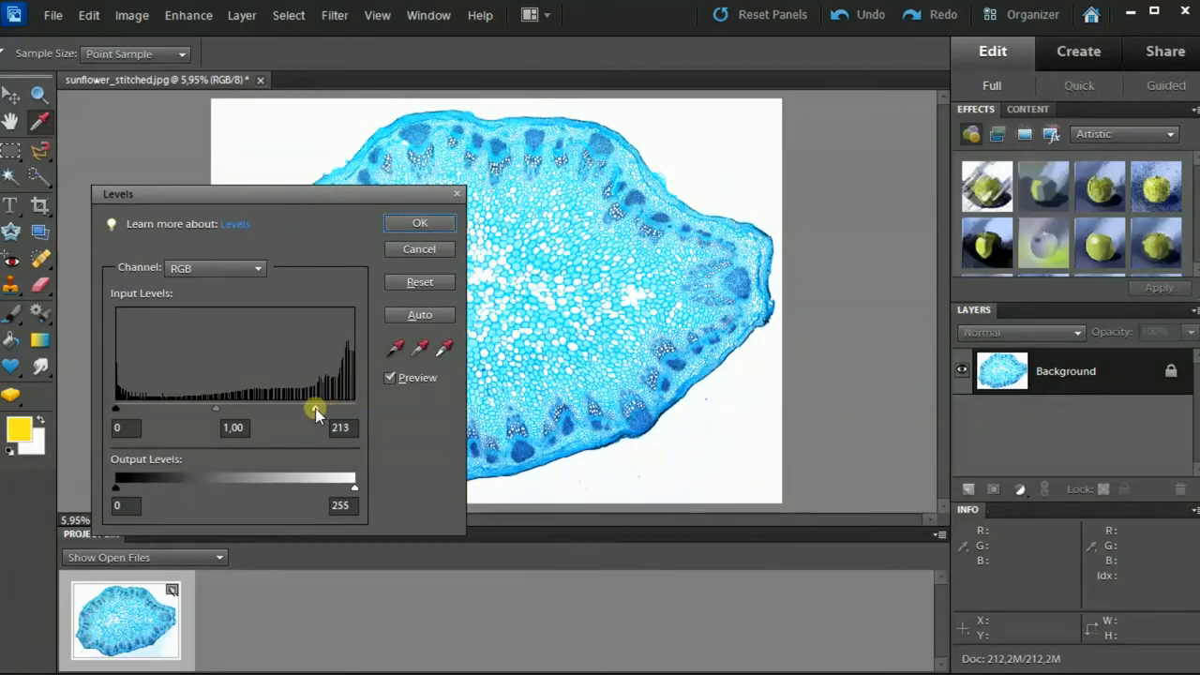
pyautogui.moveTo(317, 410); pyautogui.dragTo(232, 409)
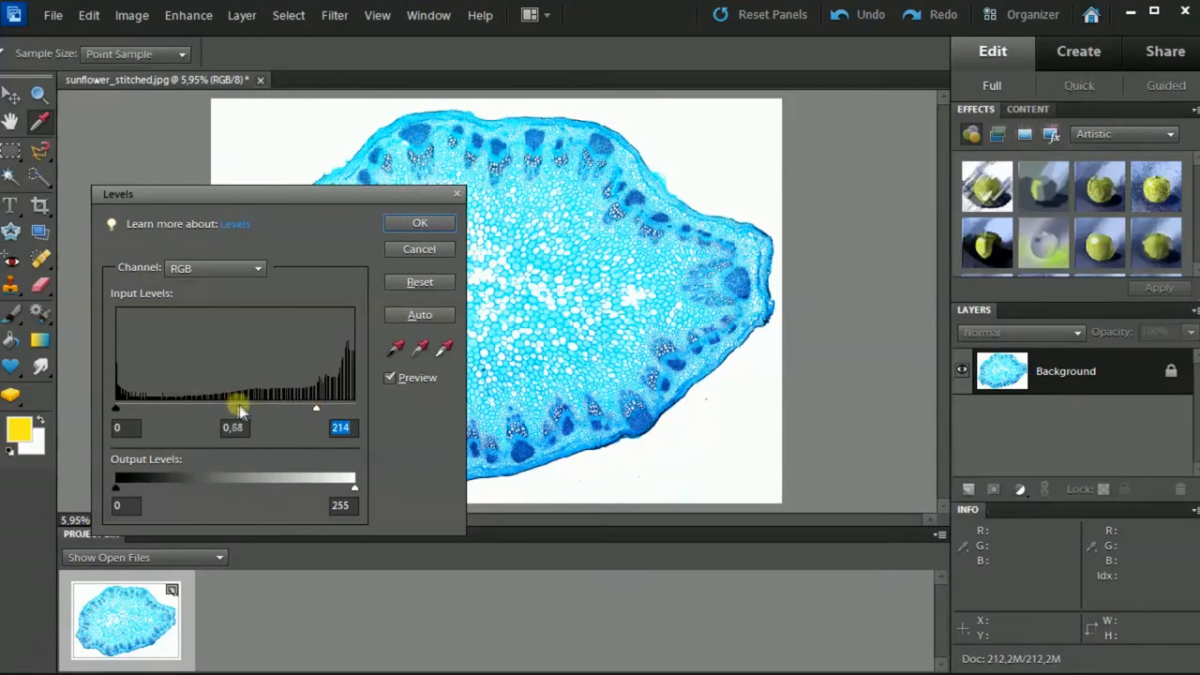
pyautogui.moveTo(242, 408); pyautogui.dragTo(232, 408)
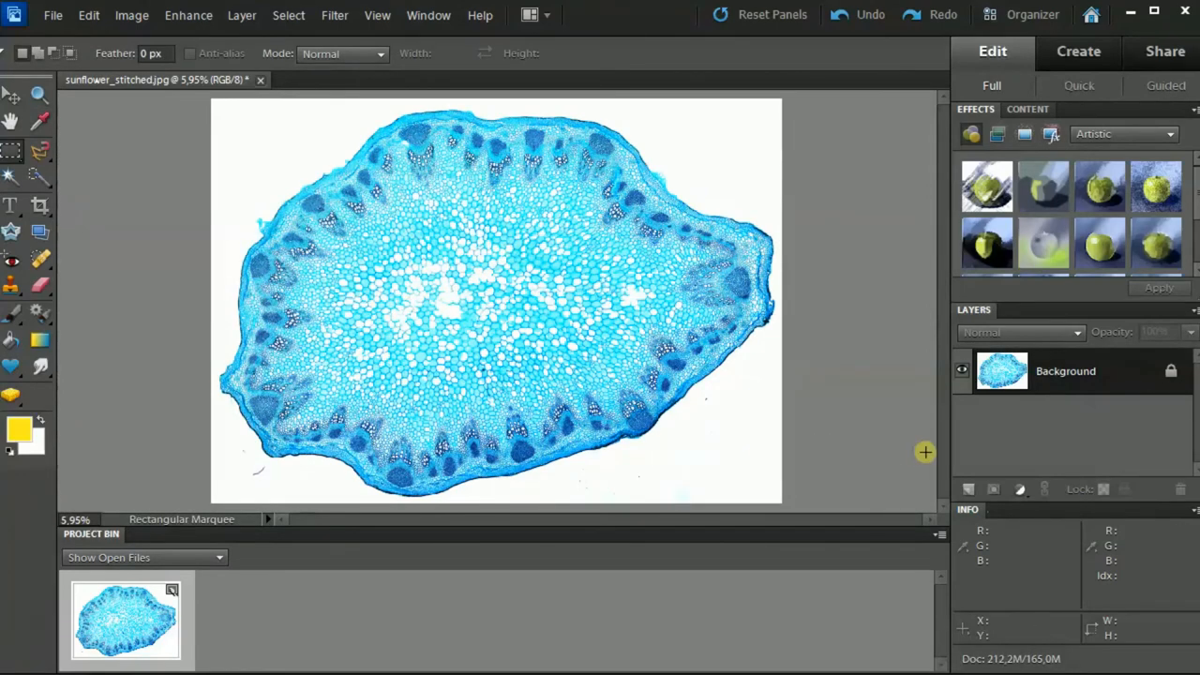
# Zoom to 100% and pan across the stem's cell regions and outer edge
pyautogui.click(38, 93)
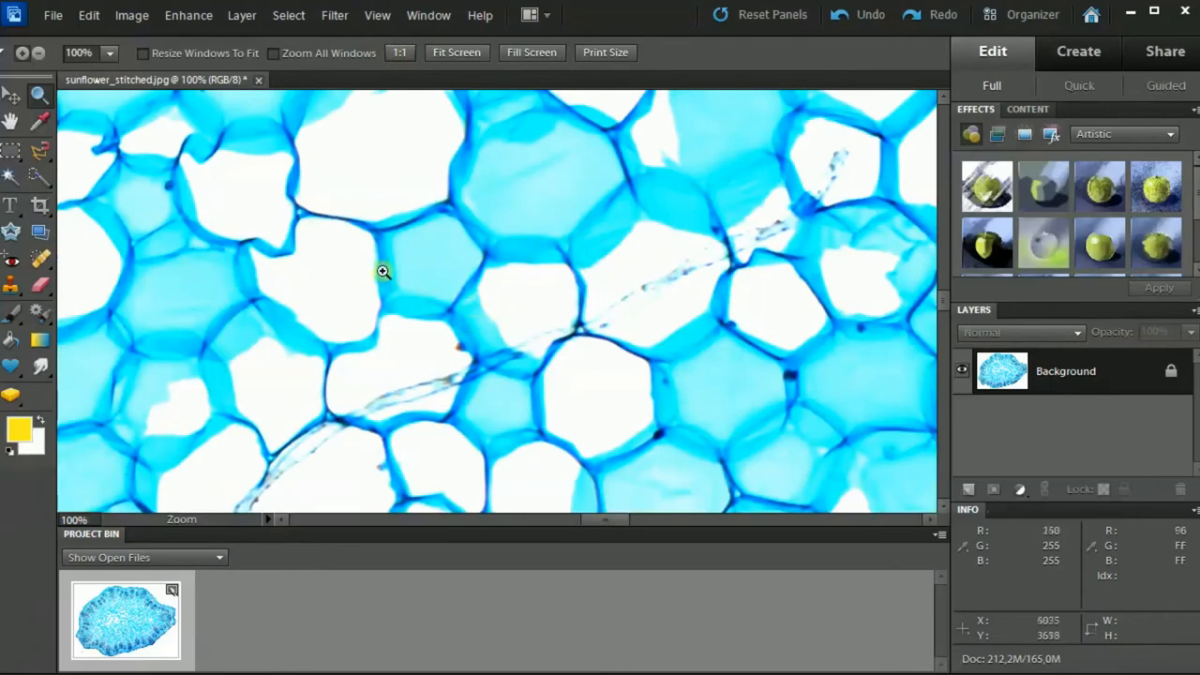
pyautogui.click(14, 95)
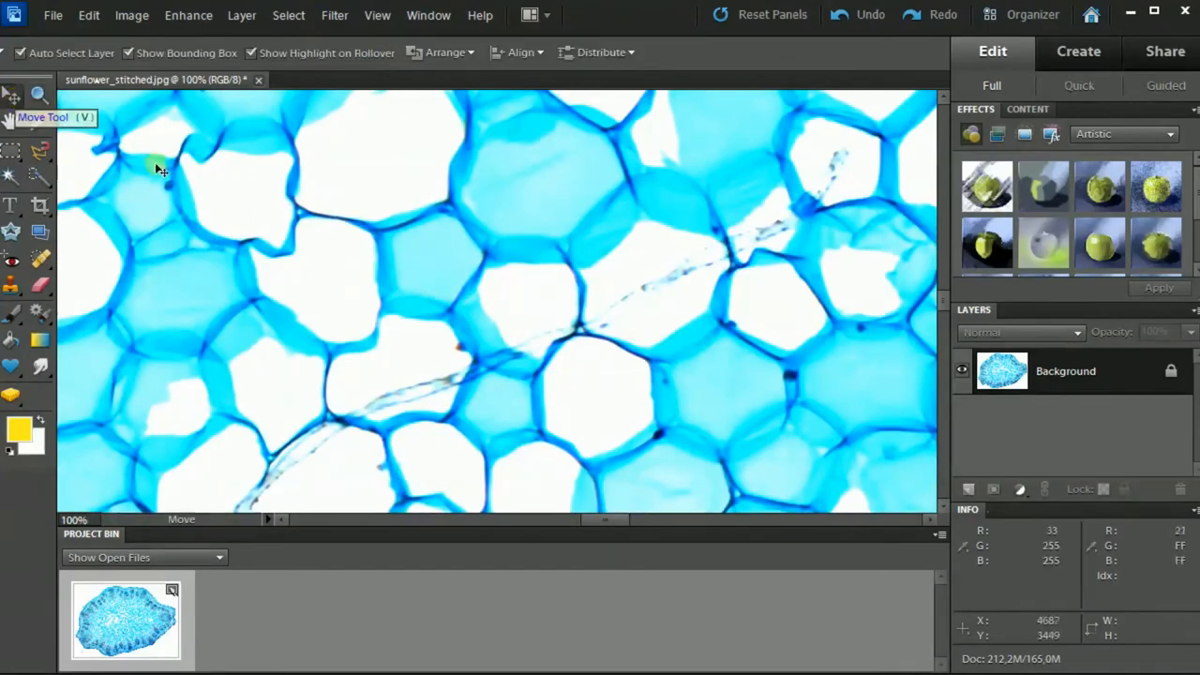
pyautogui.moveTo(160, 169); pyautogui.dragTo(343, 270)
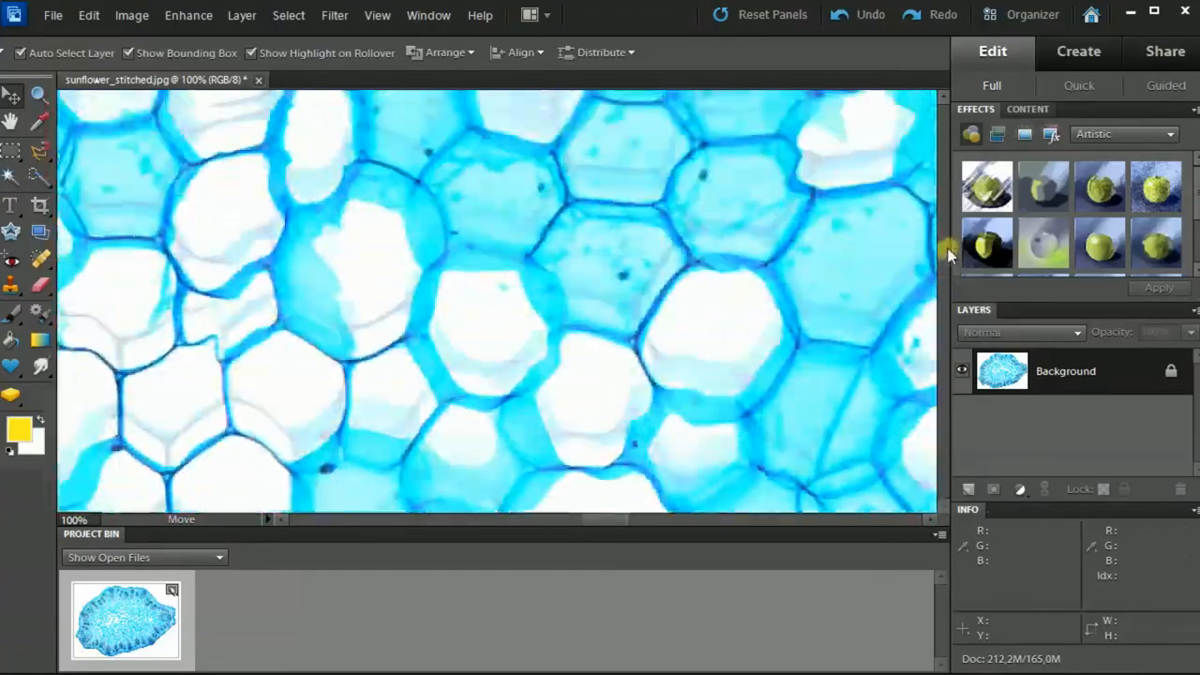
pyautogui.scroll(-3)
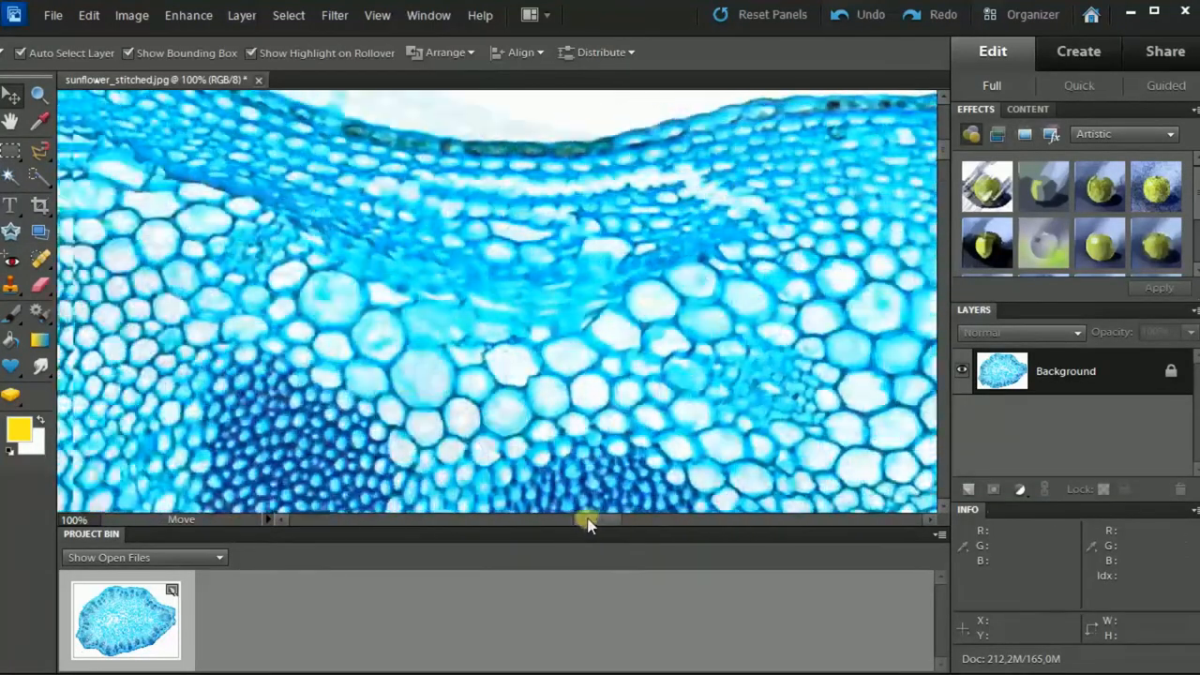
pyautogui.moveTo(586, 518); pyautogui.dragTo(454, 511)
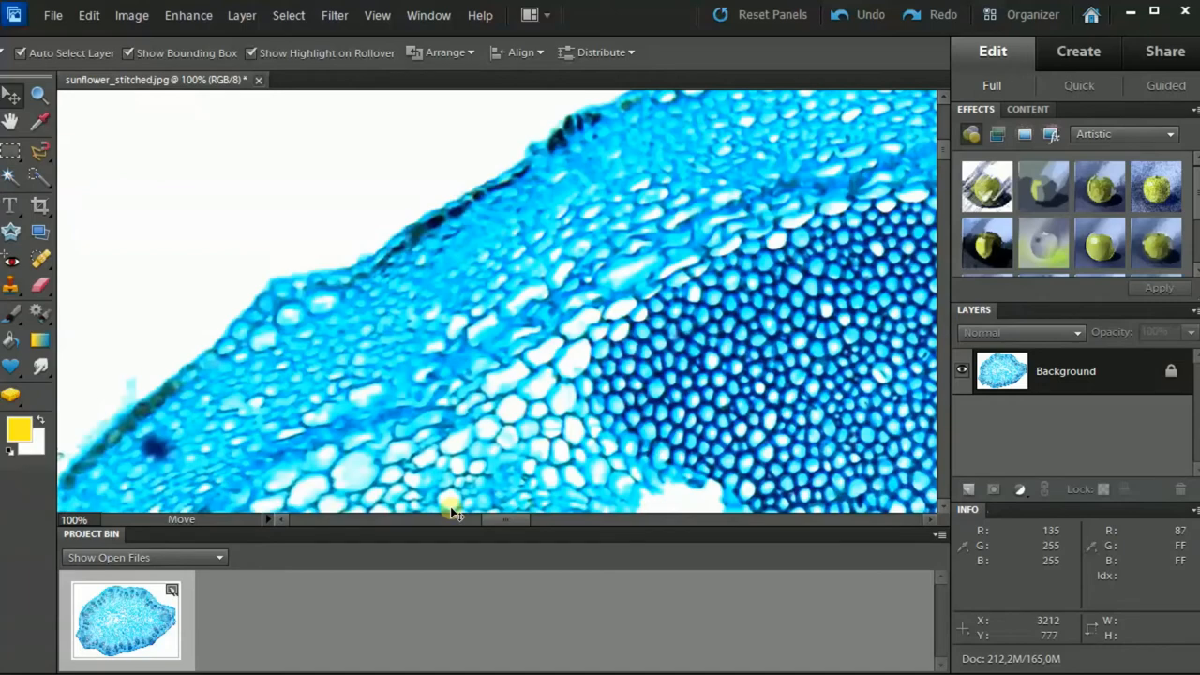
# Save as JPEG 'sunflower_stitched_edited.jpg' with quality 12
pyautogui.click(52, 15)
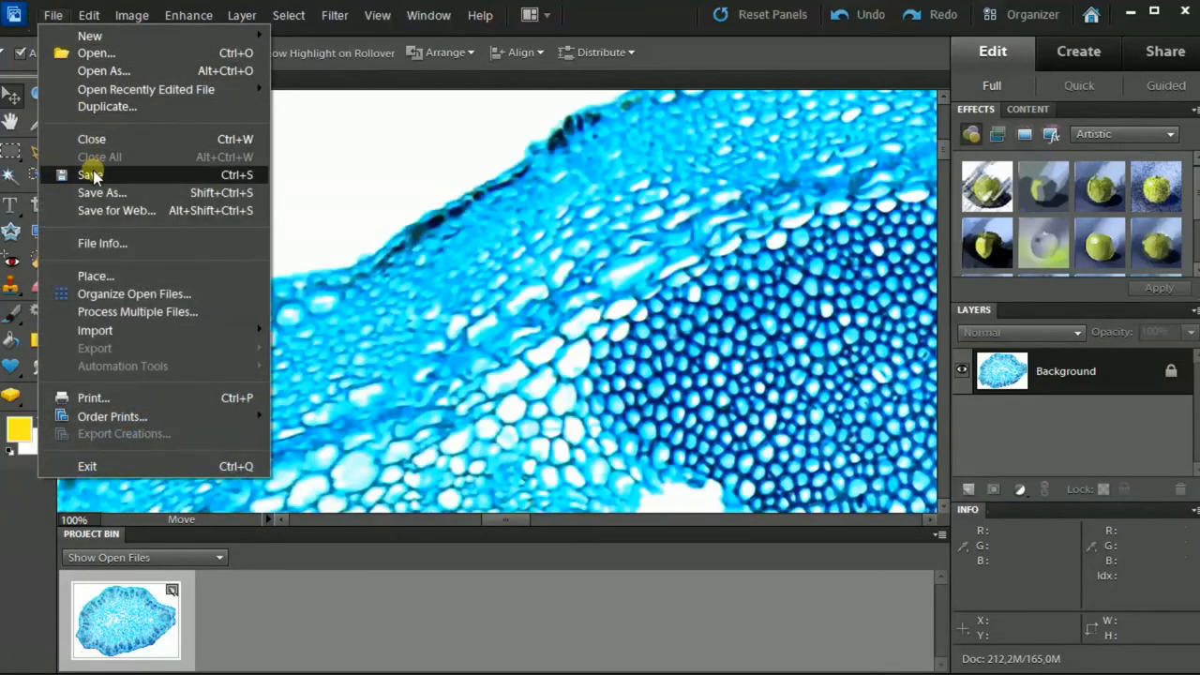
pyautogui.click(91, 175)
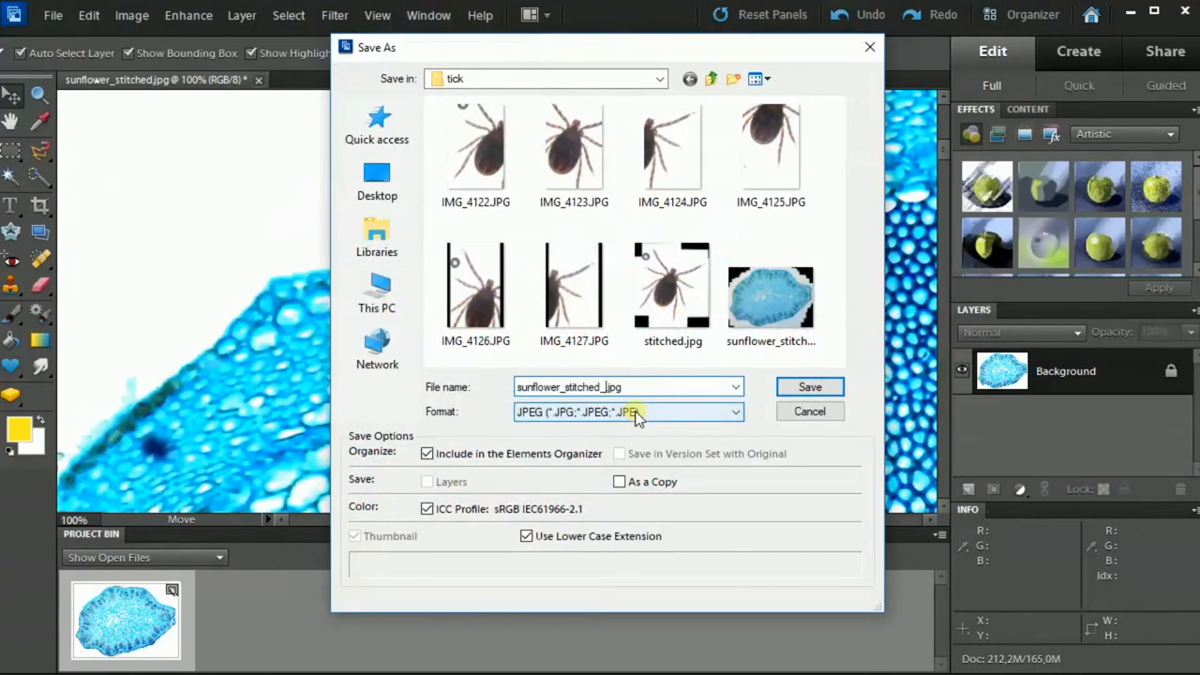
pyautogui.click(809, 386)
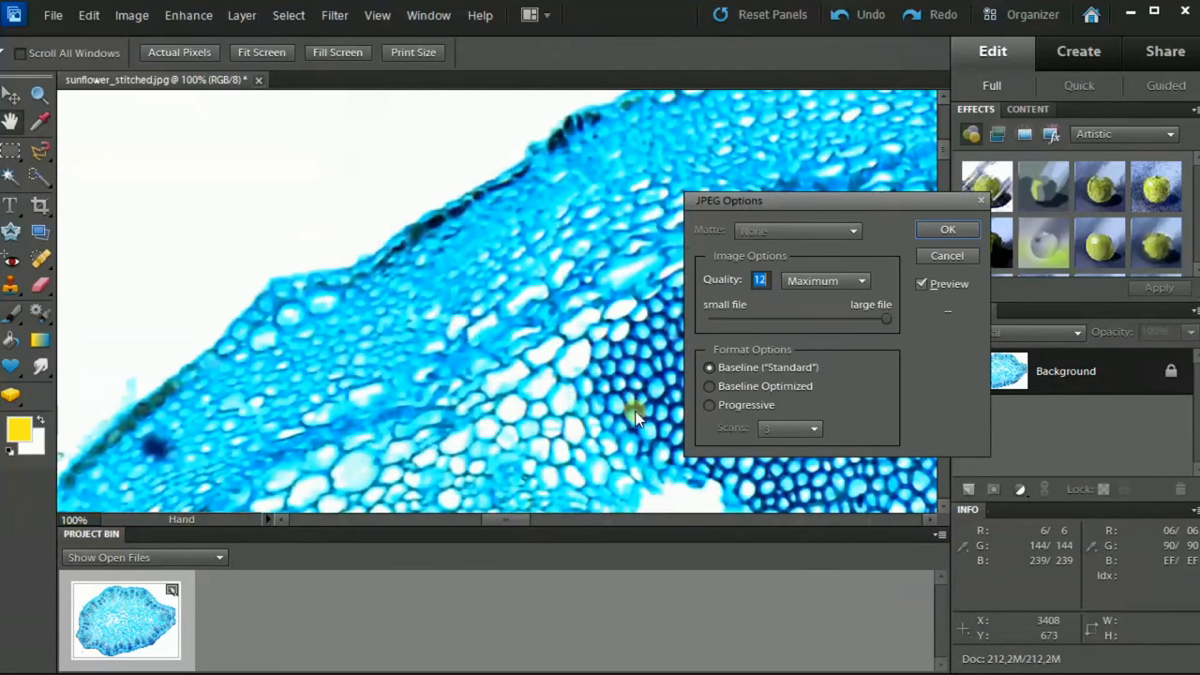
pyautogui.click(946, 229)
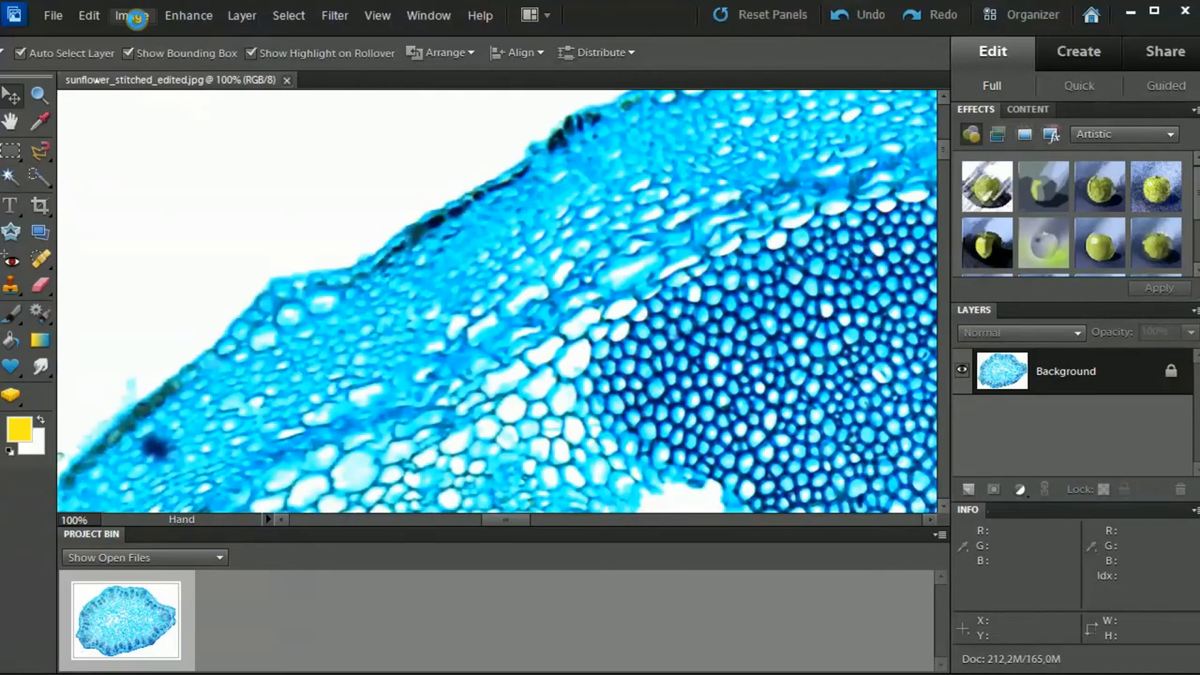
# Resize the image to 3000 px wide (2131 high) and fit it to the screen
pyautogui.click(129, 14)
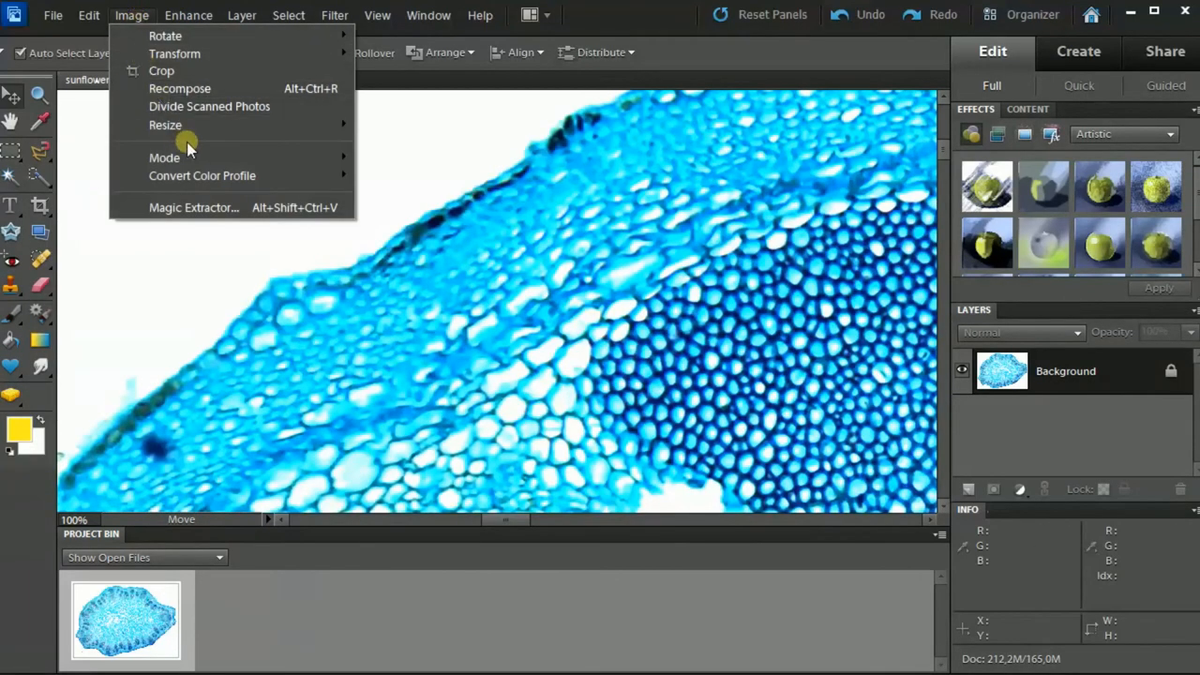
pyautogui.moveTo(165, 124)
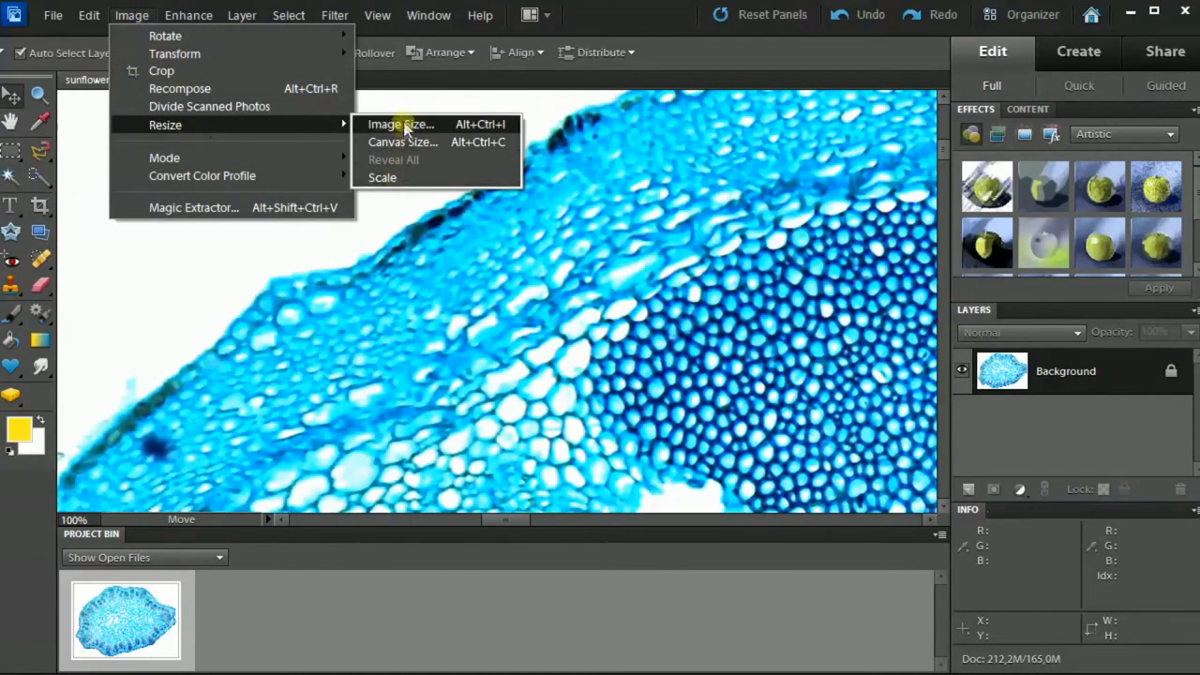
pyautogui.click(398, 124)
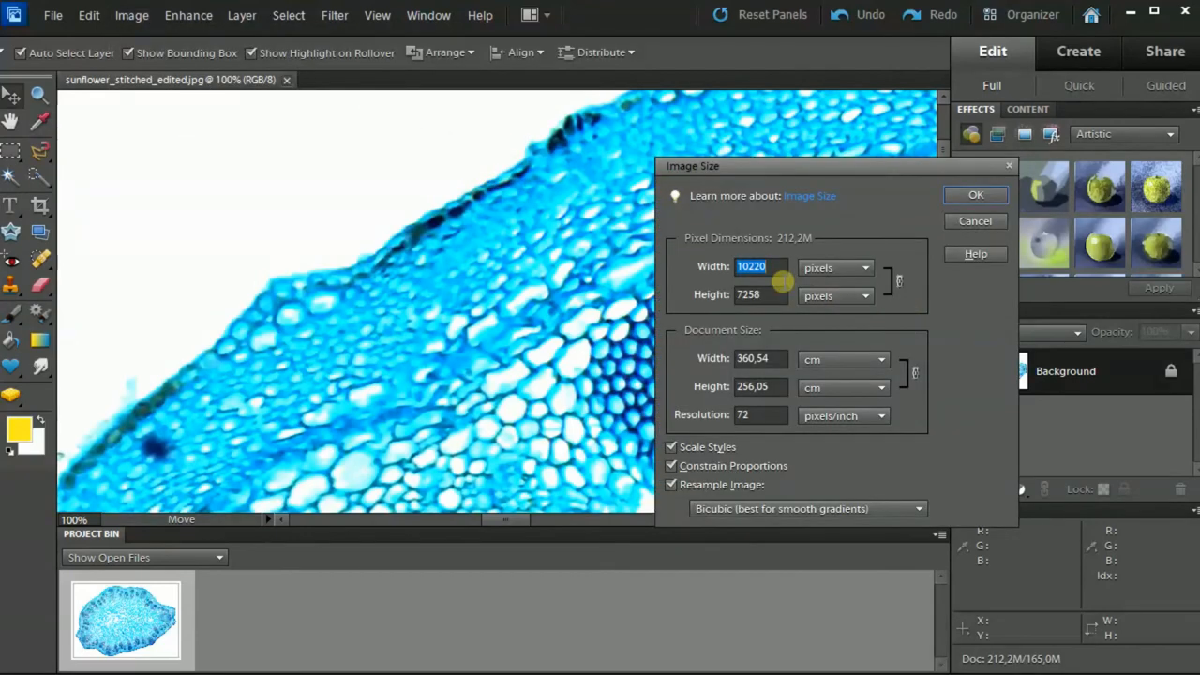
pyautogui.write('3000')
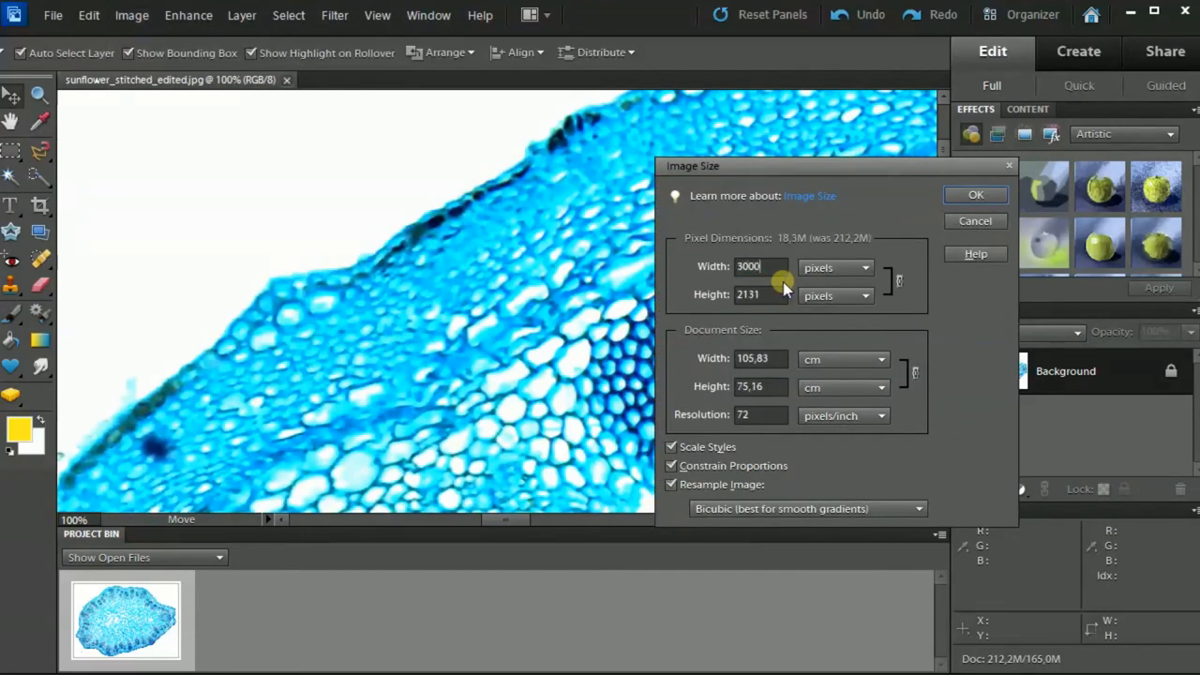
pyautogui.click(975, 194)
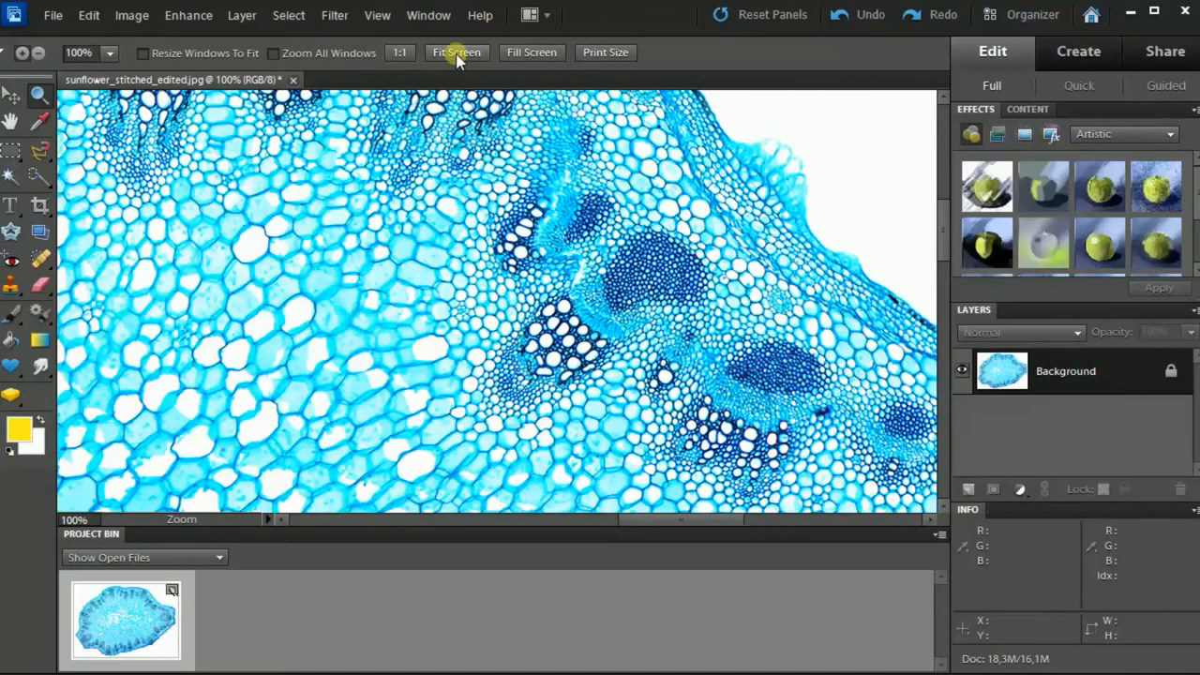
pyautogui.click(456, 52)
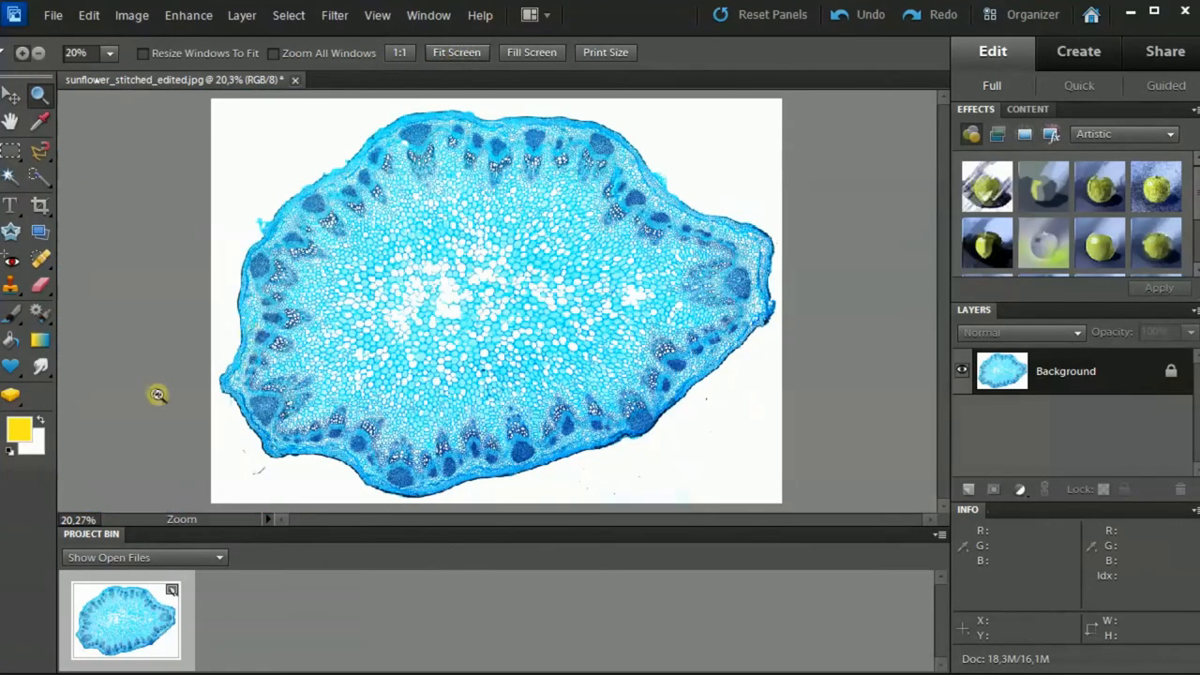
pyautogui.moveTo(155, 391)
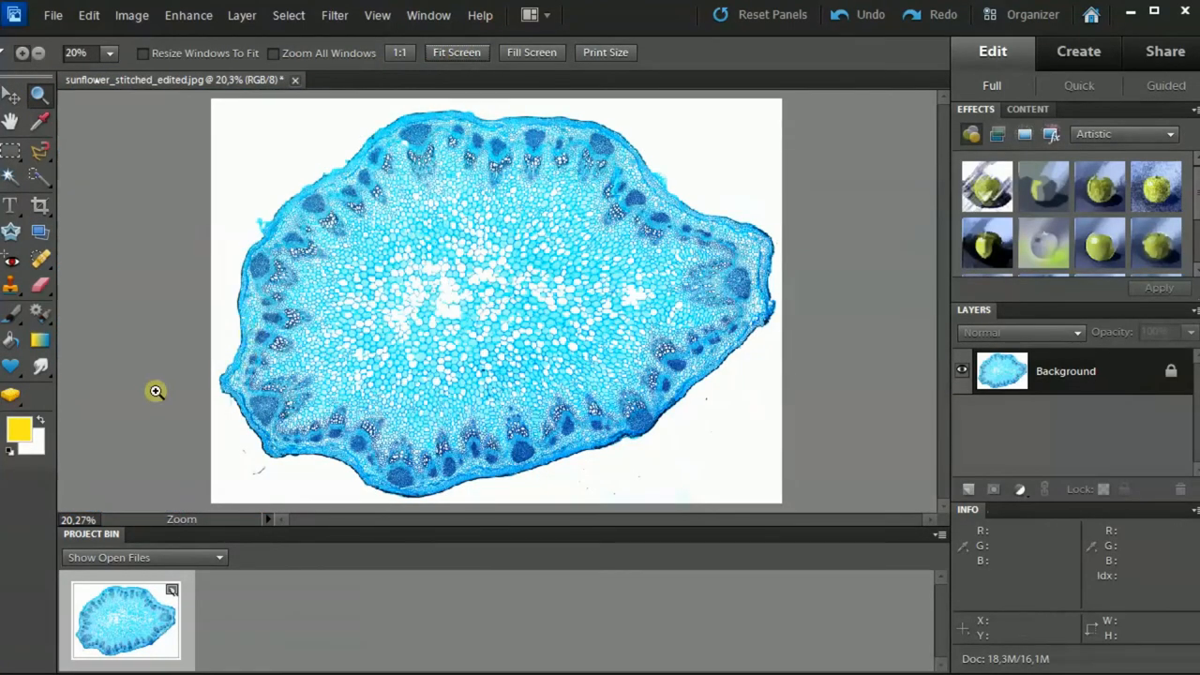